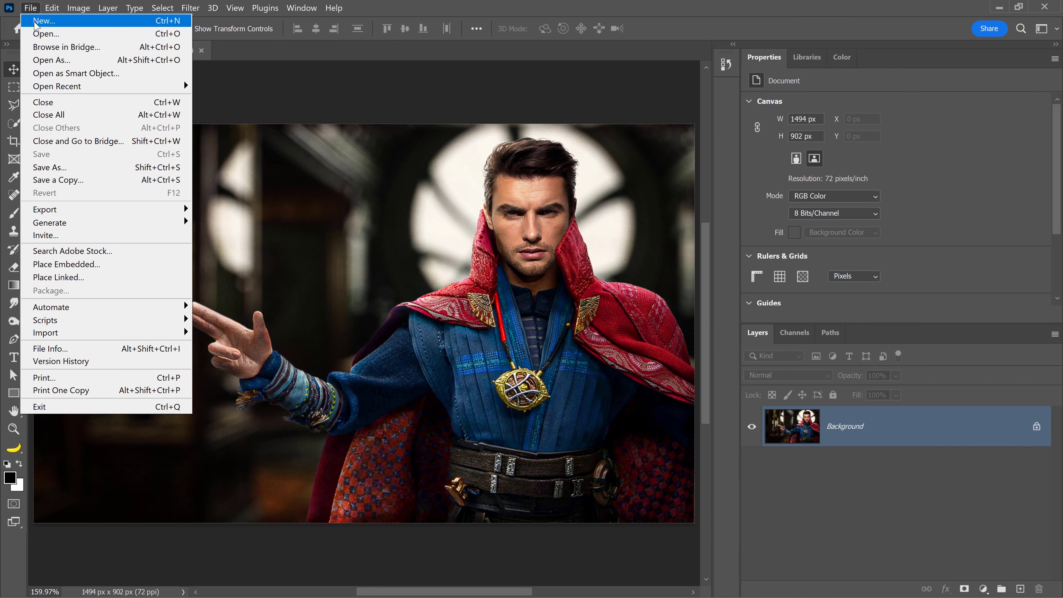
Create a new 1080 × 1080 px document with a black background.
{"action": "left_click", "coordinate": [43, 20]}
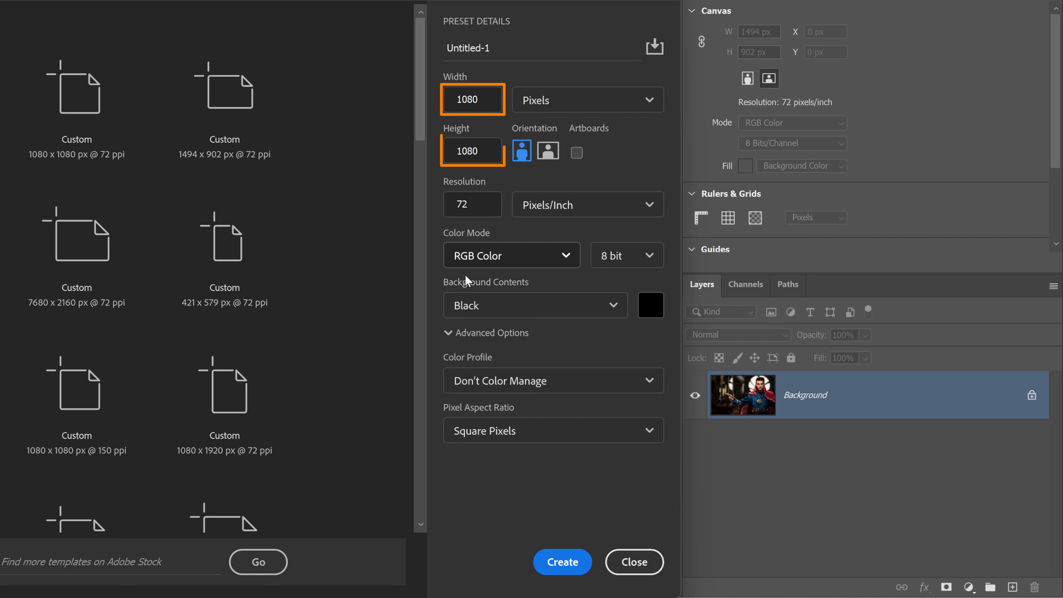
{"action": "left_click", "coordinate": [534, 304]}
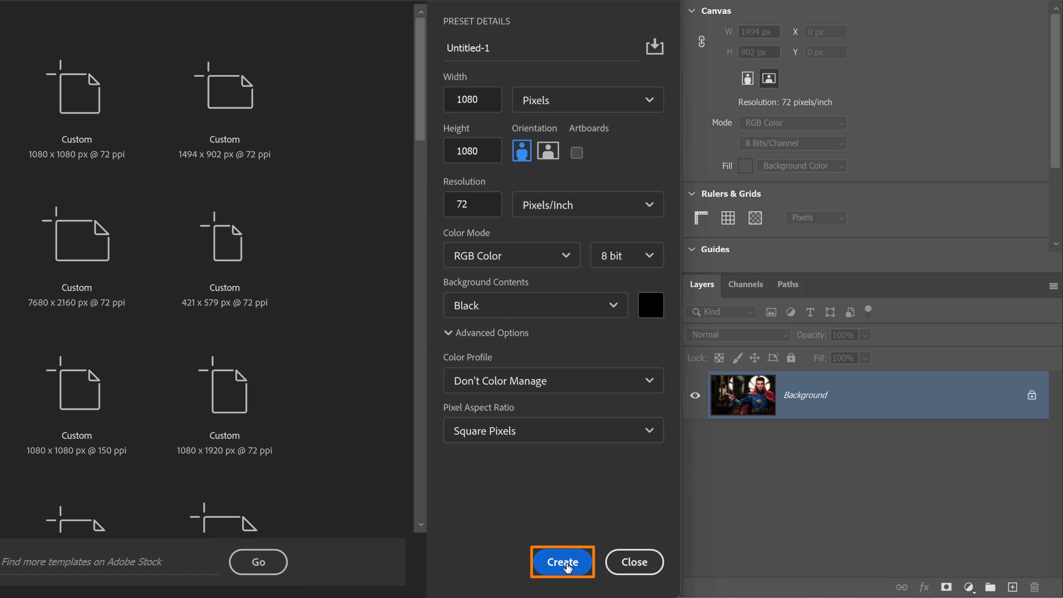
{"action": "left_click", "coordinate": [561, 562]}
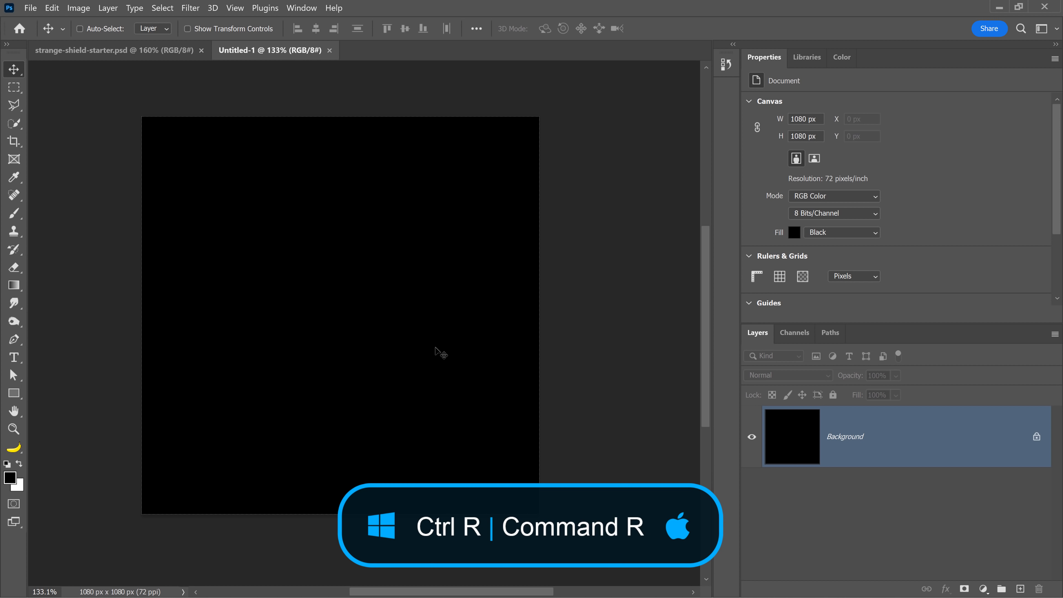
Show rulers (Ctrl+R) and drag horizontal and vertical guides to the canvas centre.
{"action": "key", "text": "ctrl+r"}
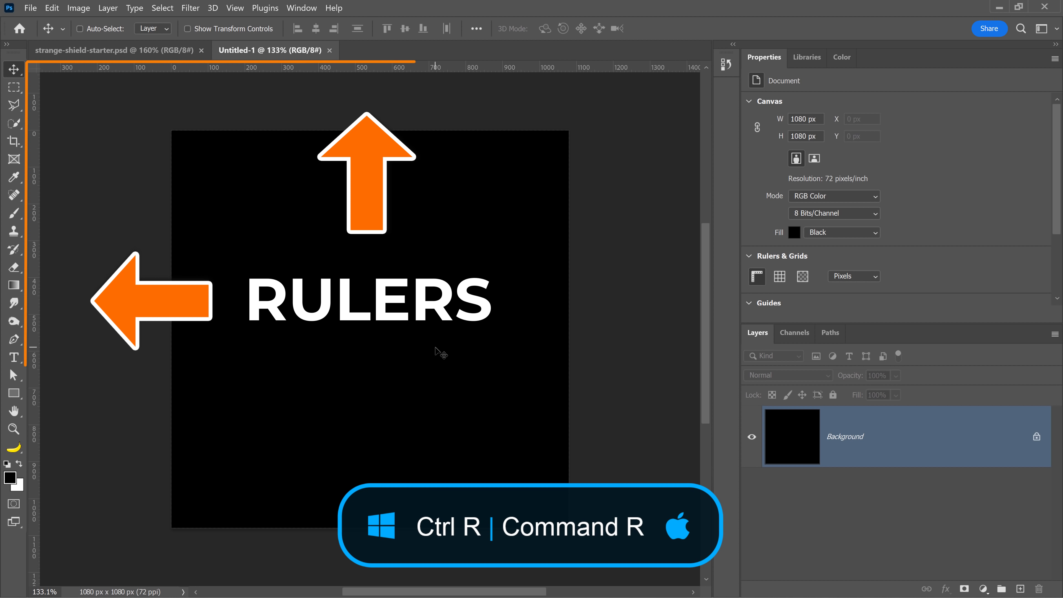
{"action": "left_click", "coordinate": [235, 7]}
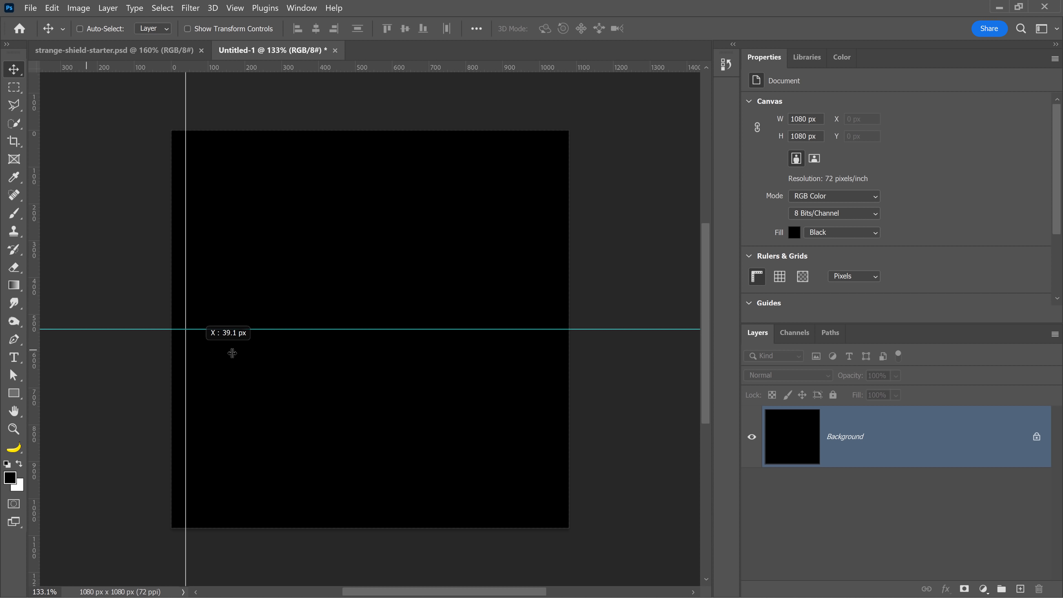
{"action": "left_click", "coordinate": [200, 57]}
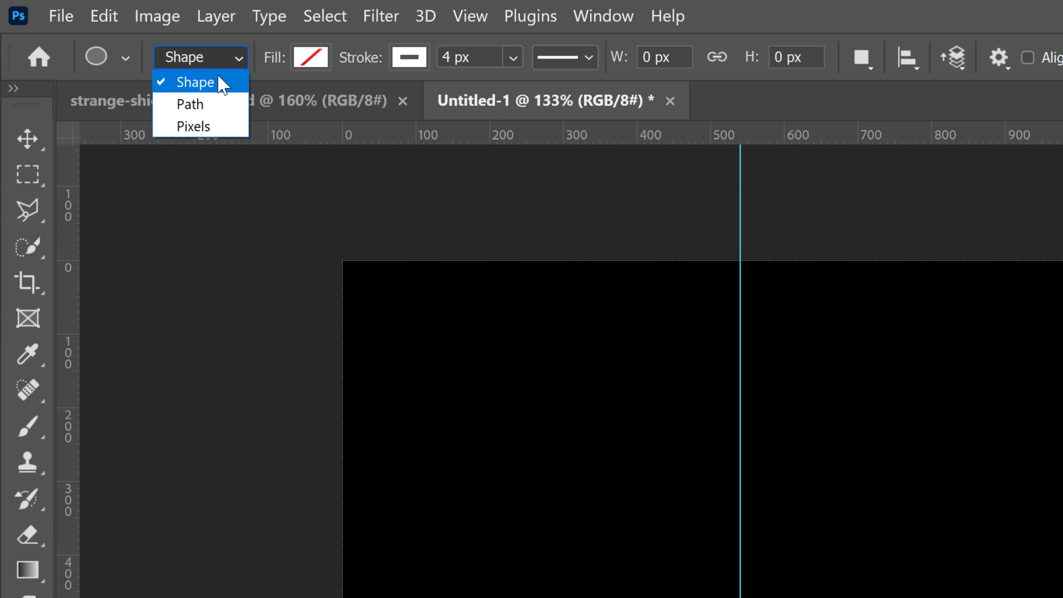
Set the Ellipse Tool to Shape mode with no fill and a white stroke for the concentric circles.
{"action": "left_click", "coordinate": [309, 57]}
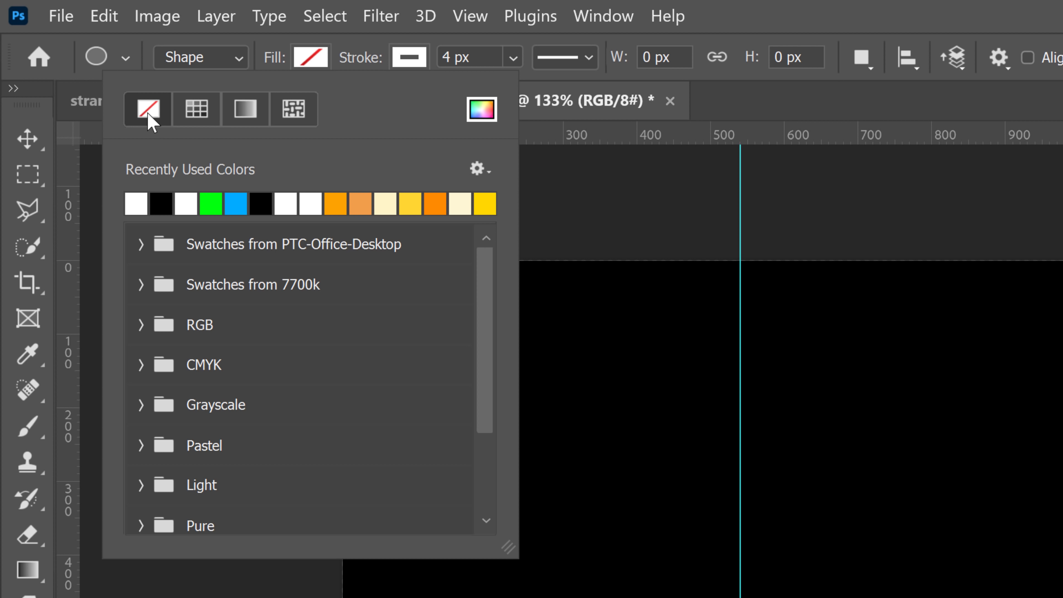
{"action": "left_click", "coordinate": [408, 57]}
{"action": "type", "text": "6"}
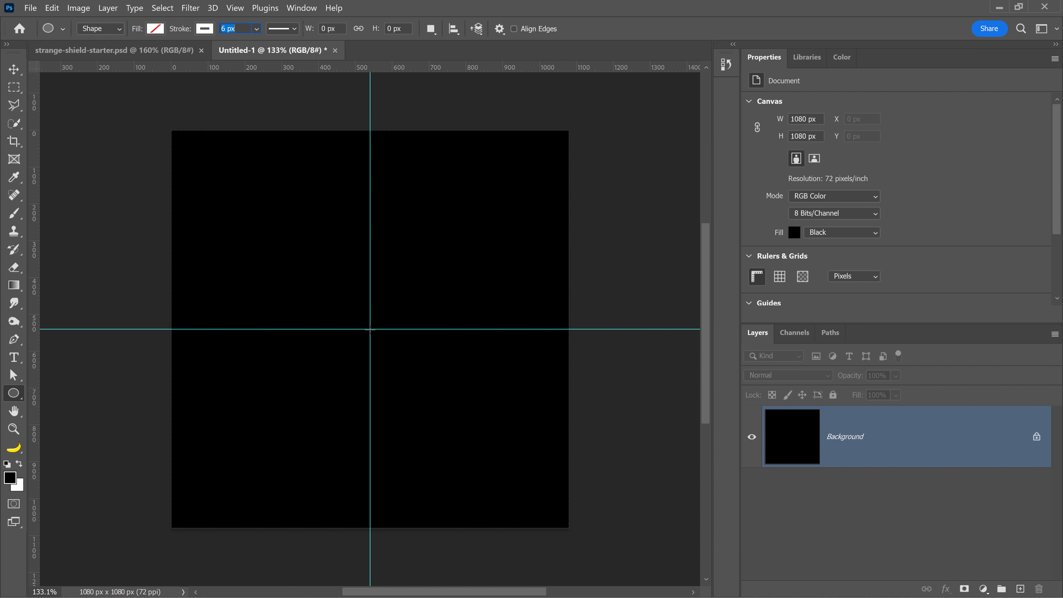
{"action": "key", "text": "alt"}
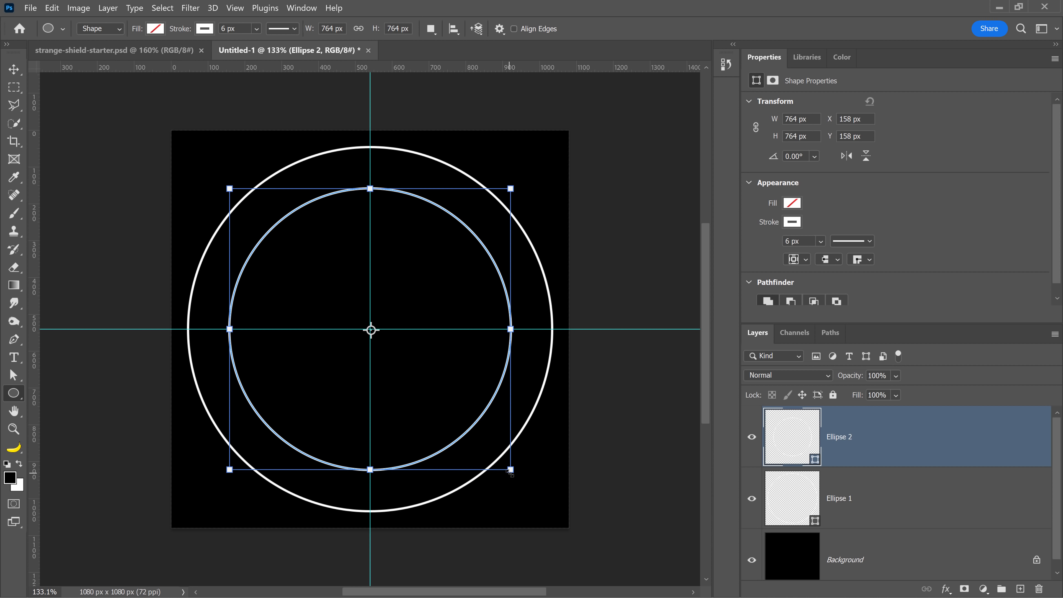
{"action": "mouse_move", "coordinate": [555, 344]}
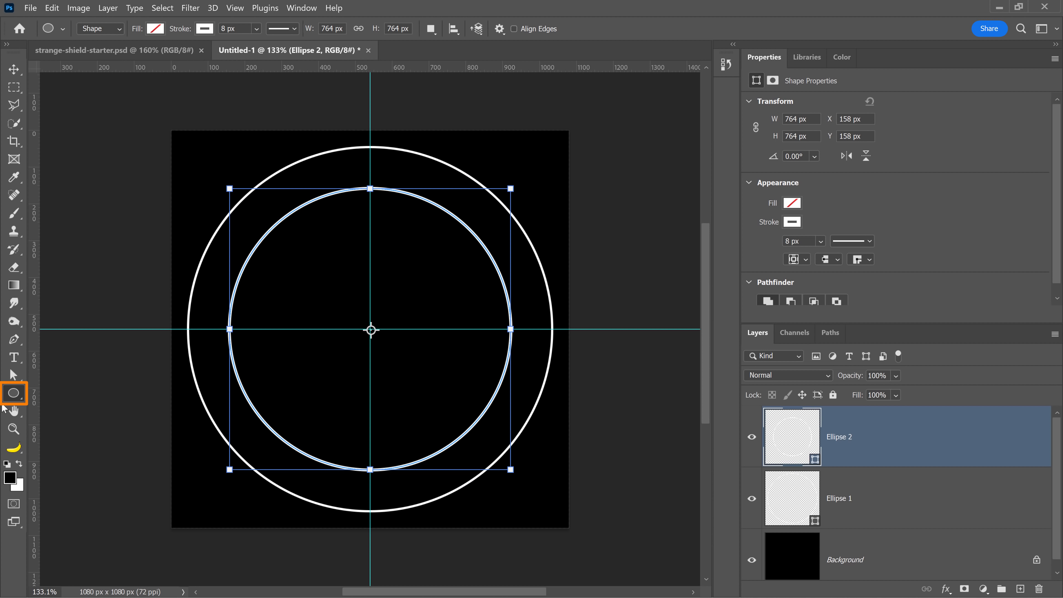
Draw a centred square with the Rectangle Tool, commit it and duplicate it for the pattern.
{"action": "left_click", "coordinate": [13, 392]}
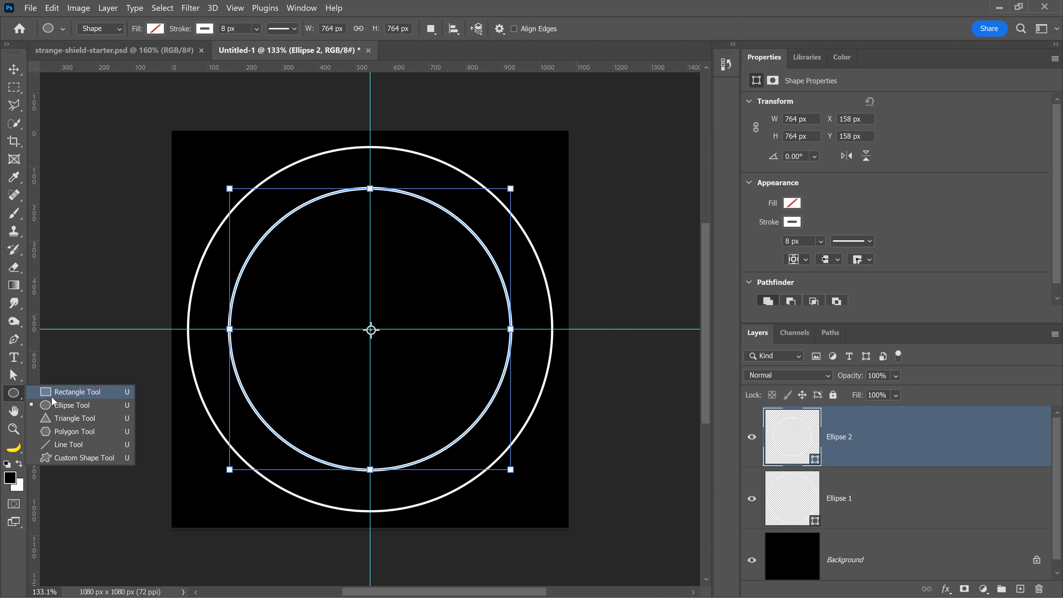
{"action": "left_click", "coordinate": [73, 392]}
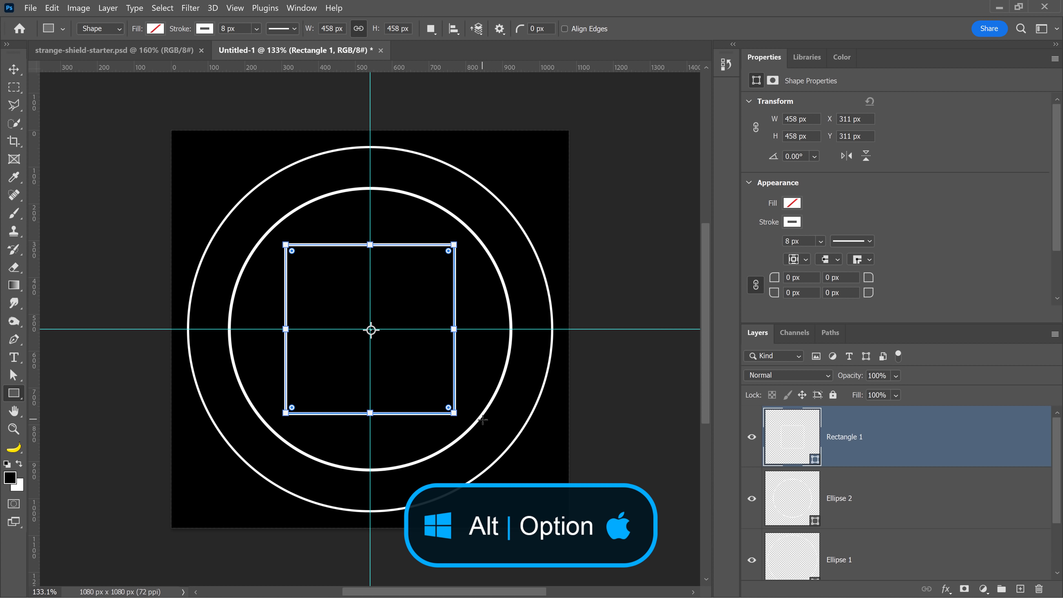
{"action": "key", "text": "Return"}
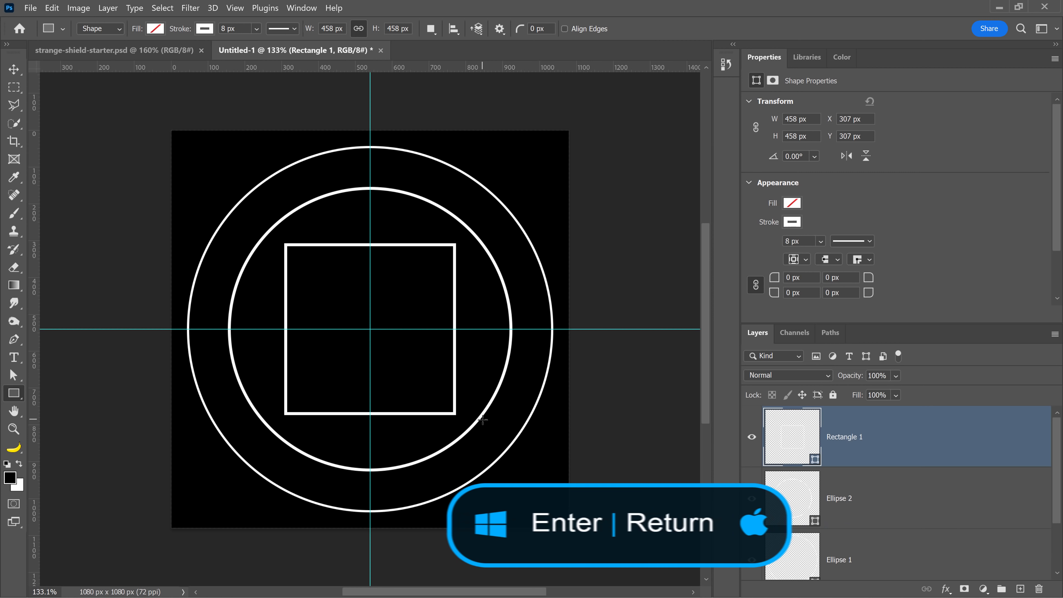
{"action": "key", "text": "Return"}
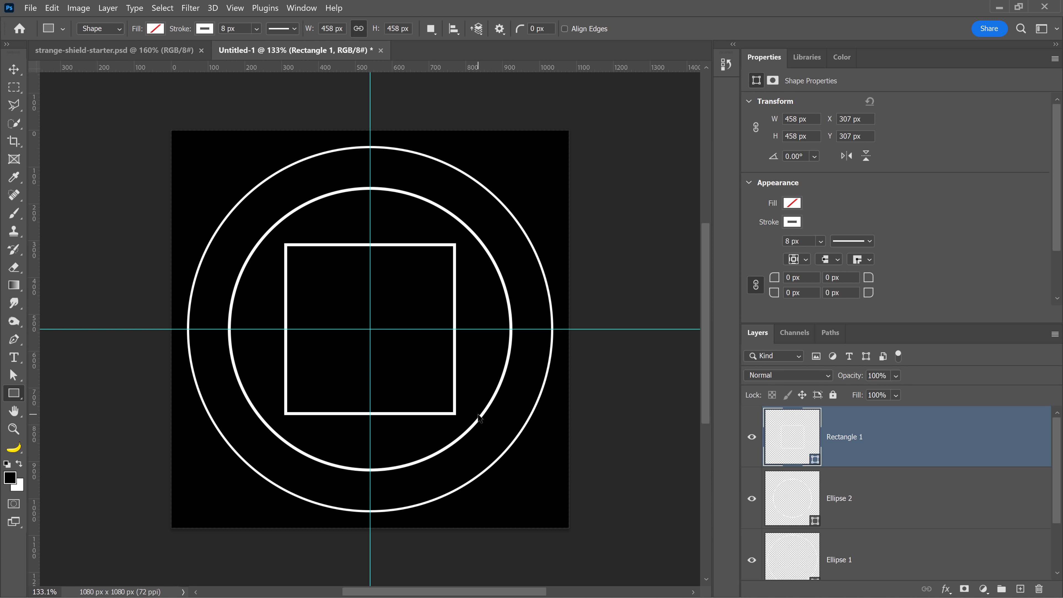
{"action": "key", "text": "ctrl+j"}
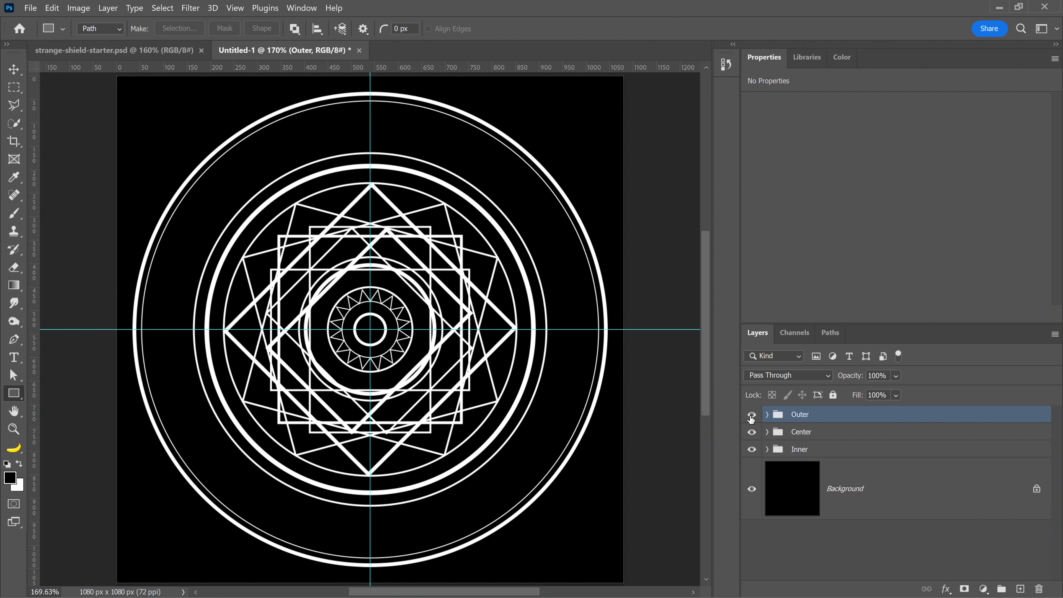
Draw an 820 px circular path around the pattern with the Ellipse Tool in Path mode.
{"action": "left_click", "coordinate": [751, 414]}
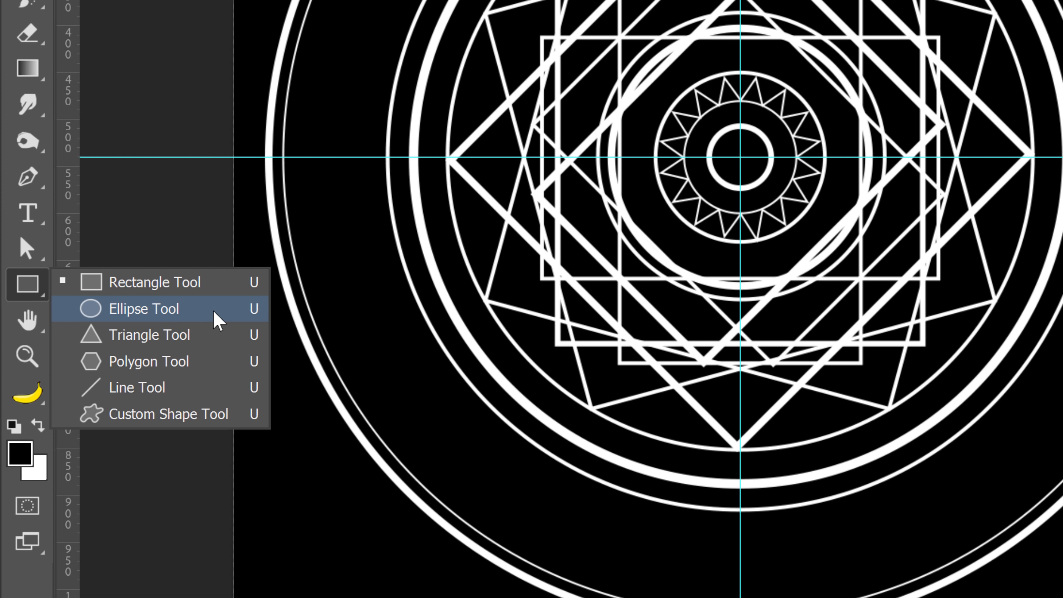
{"action": "left_click", "coordinate": [143, 308]}
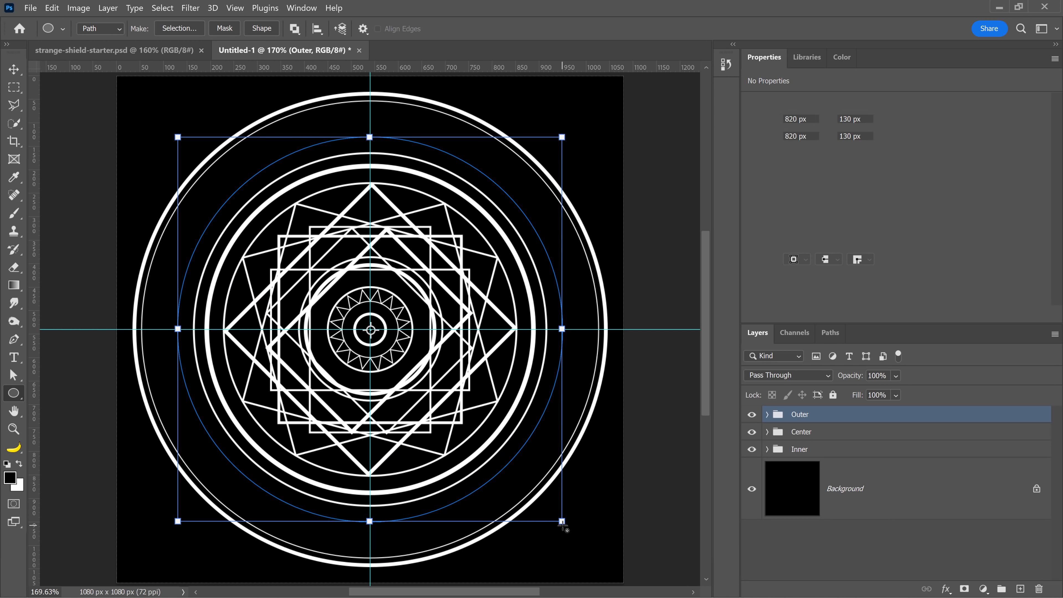
{"action": "left_click", "coordinate": [292, 153]}
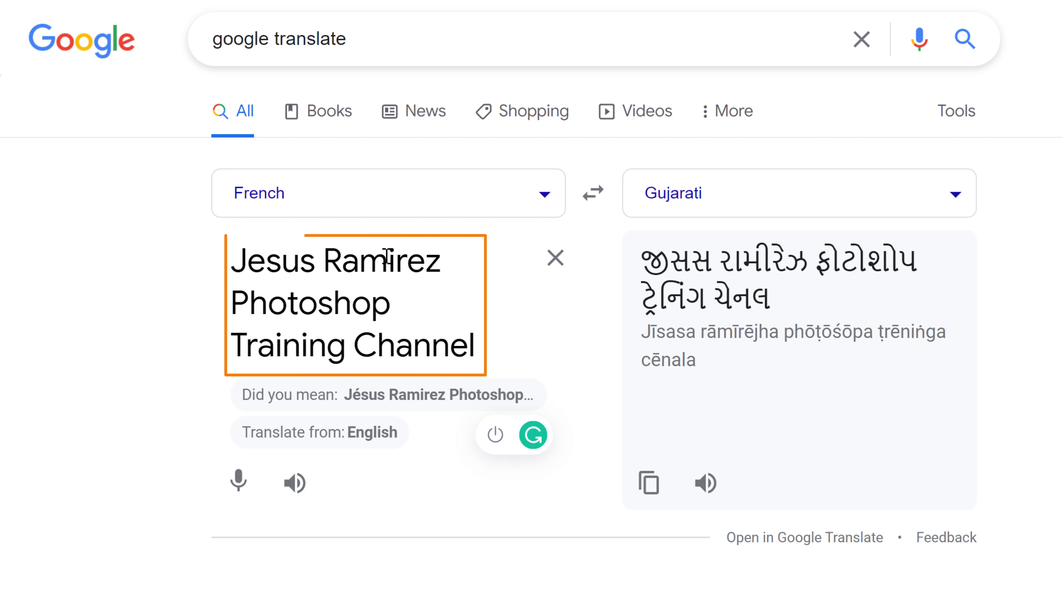
Copy the Gujarati translation and paste it as type on the circular path.
{"action": "key", "text": "ctrl+c"}
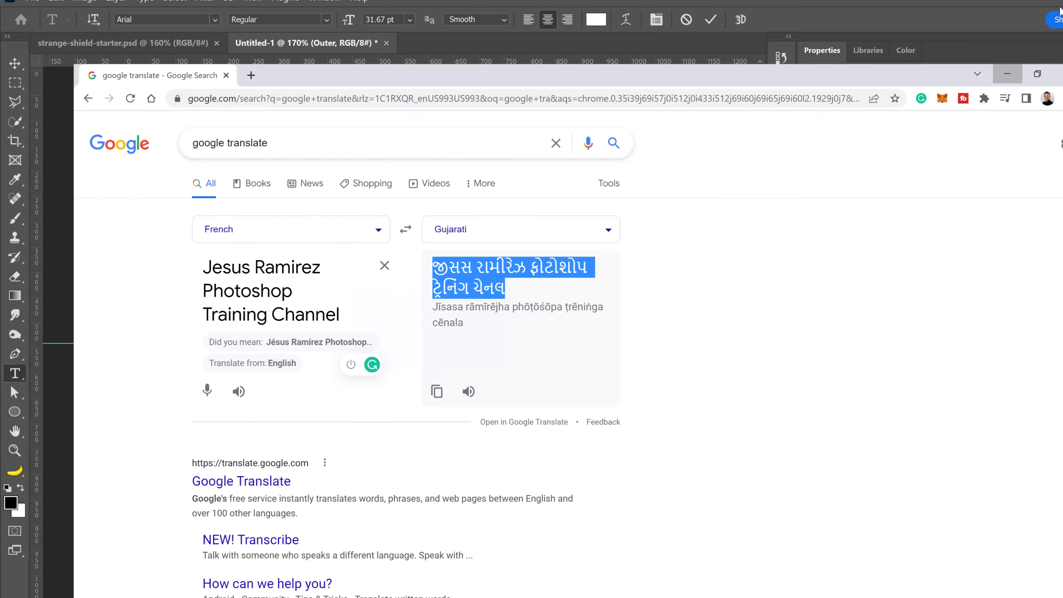
{"action": "key", "text": "ctrl+v"}
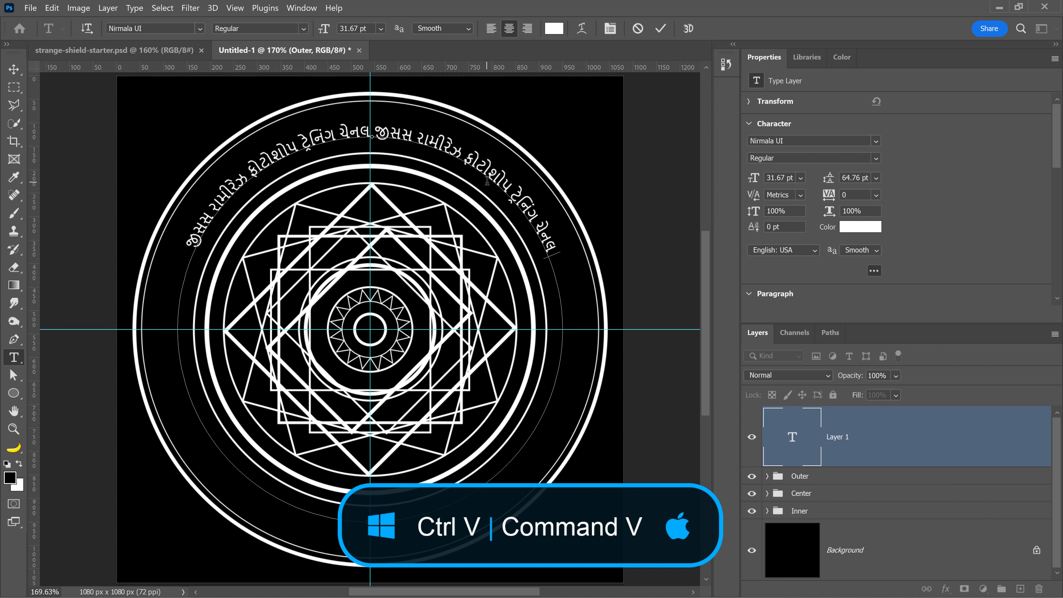
Paste another text copy and set leading to Auto with 134% vertical scale.
{"action": "key", "text": "ctrl+v"}
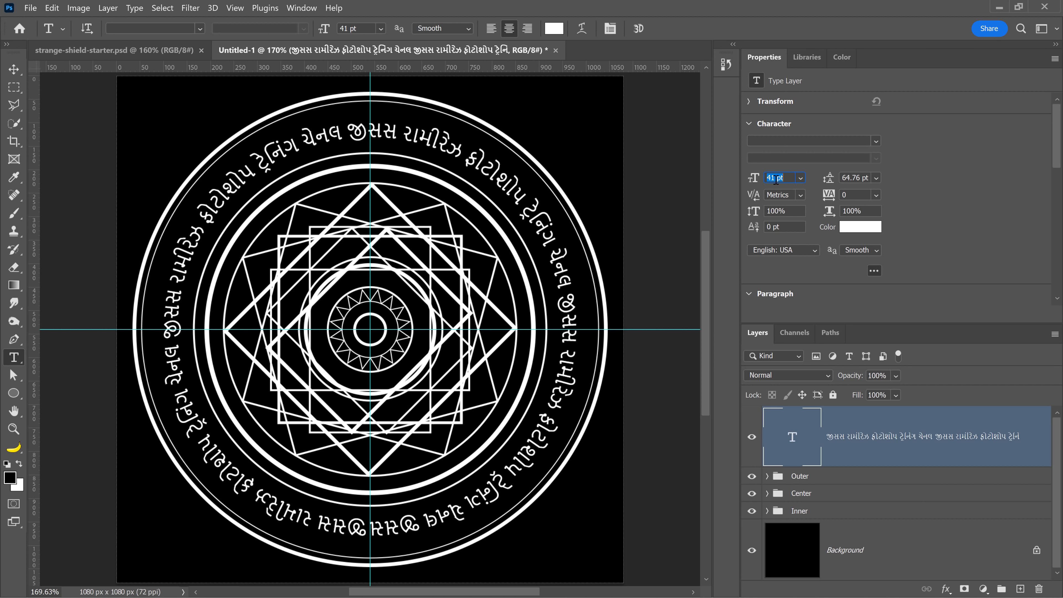
{"action": "left_click", "coordinate": [875, 178]}
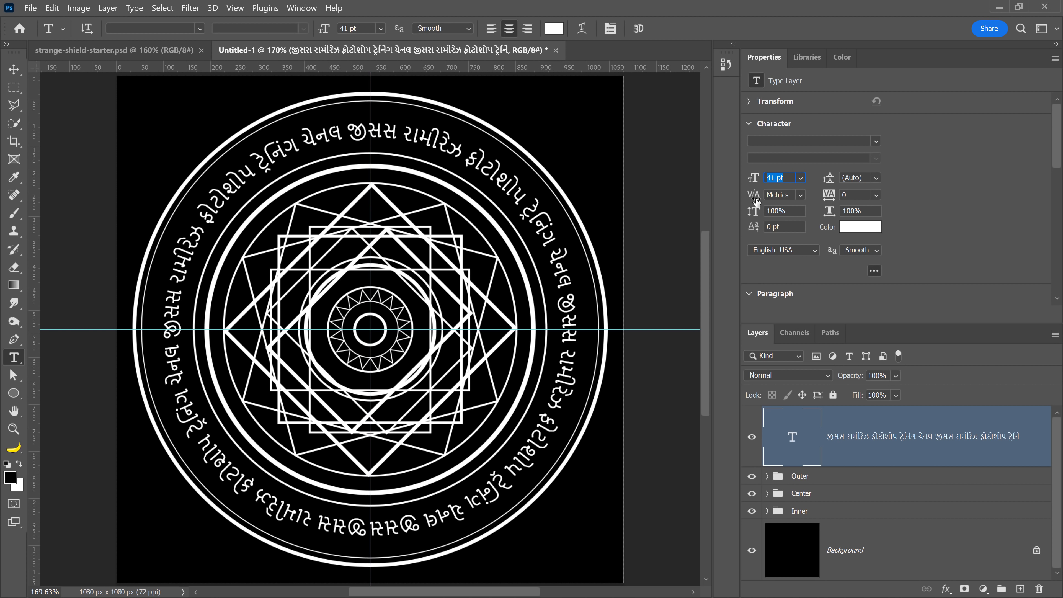
{"action": "triple_click", "coordinate": [784, 211]}
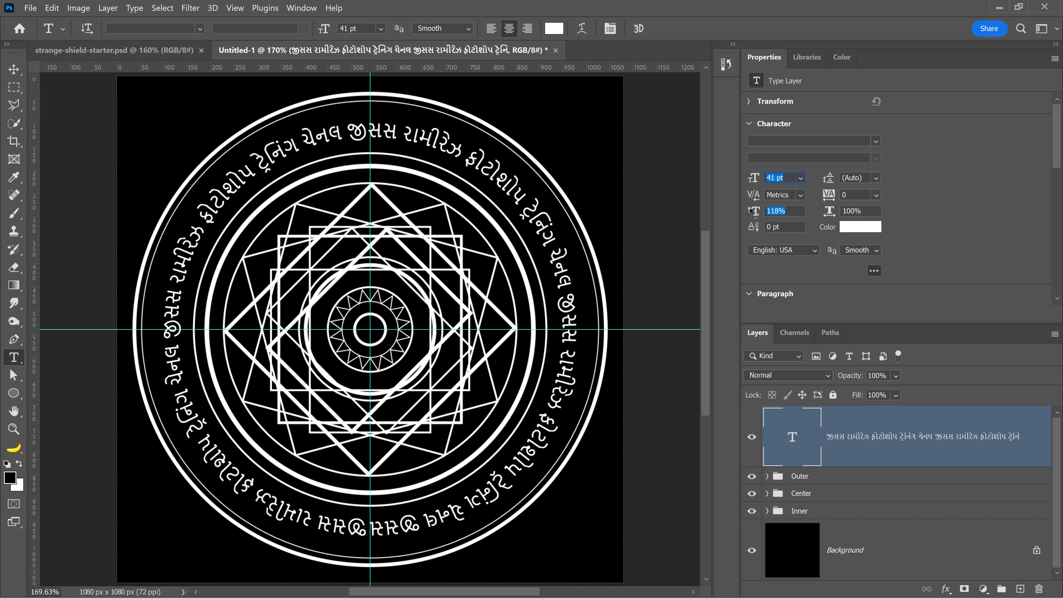
{"action": "type", "text": "134%"}
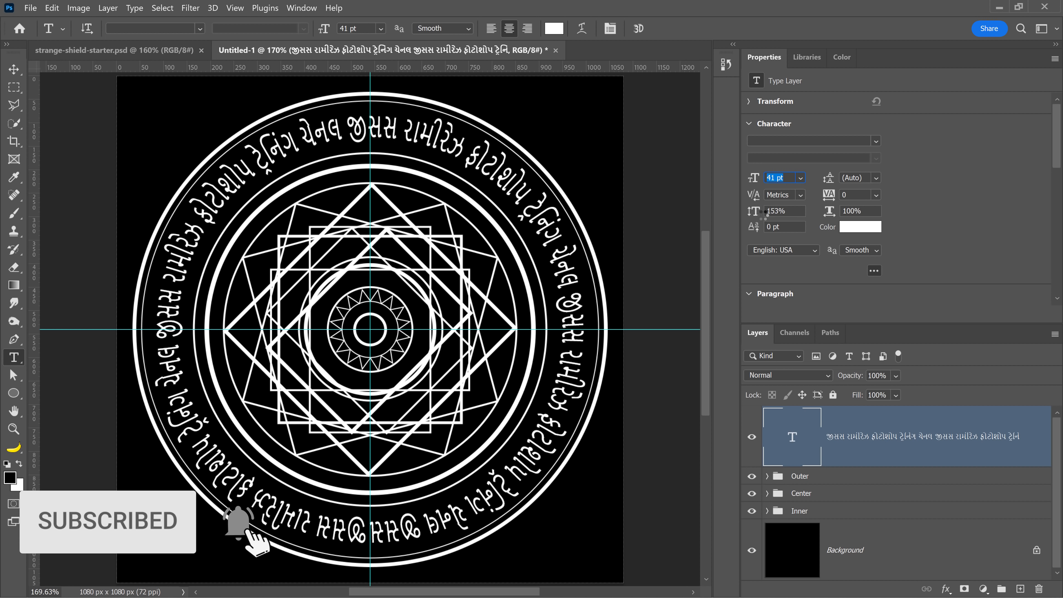
{"action": "left_click", "coordinate": [319, 50]}
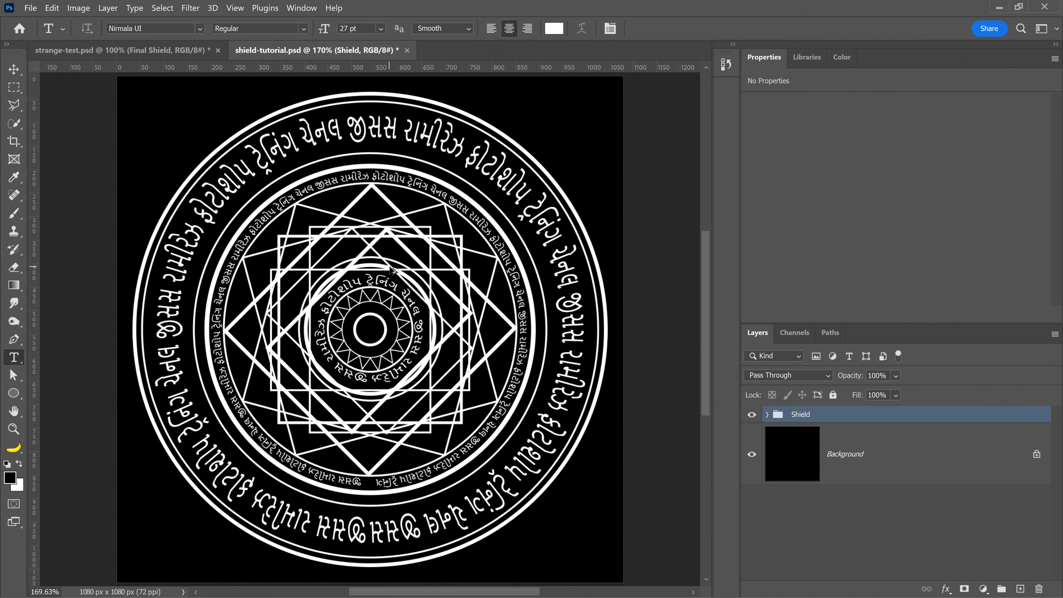
Load the luminosity selection (Ctrl+Alt+2) and add it as a layer mask on the Shield group.
{"action": "key", "text": "ctrl+alt+2"}
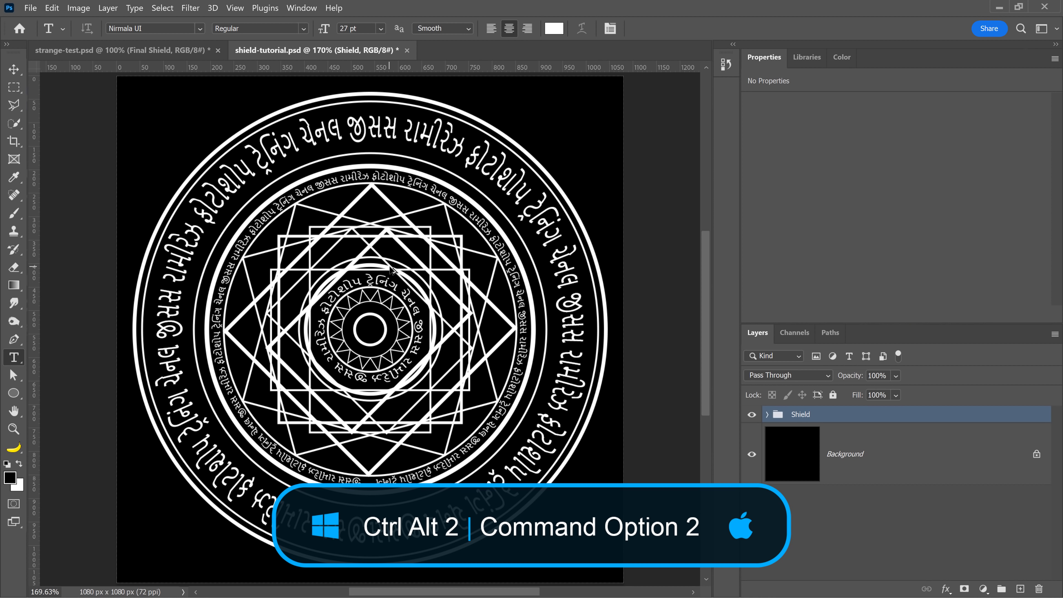
{"action": "key", "text": "ctrl+alt+2"}
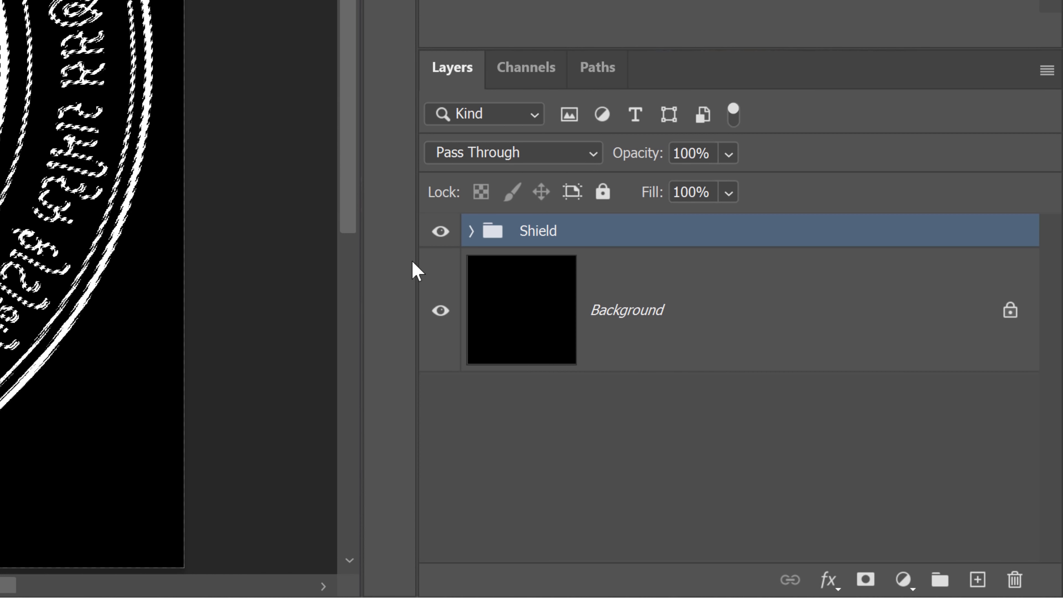
{"action": "mouse_move", "coordinate": [641, 359]}
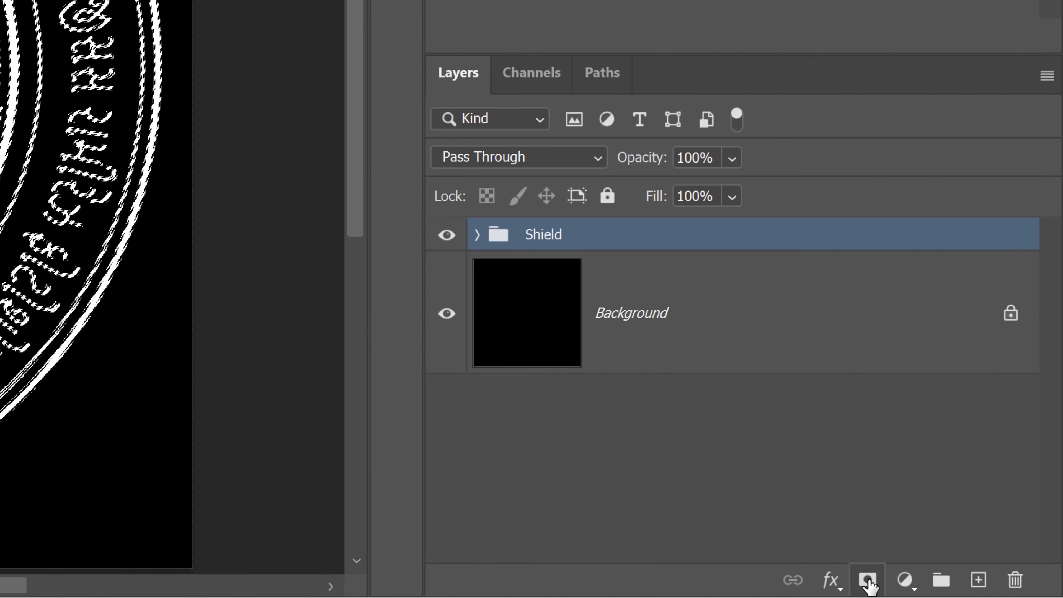
{"action": "left_click", "coordinate": [867, 580]}
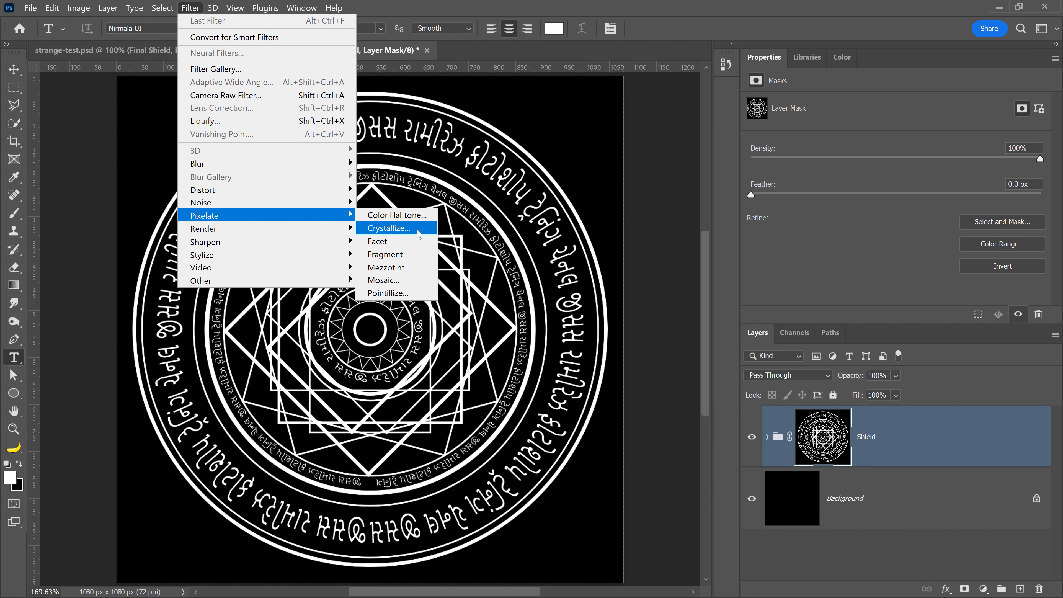
Apply Crystallize with cell size 3 to the Shield mask and zoom in to inspect it.
{"action": "left_click", "coordinate": [388, 228]}
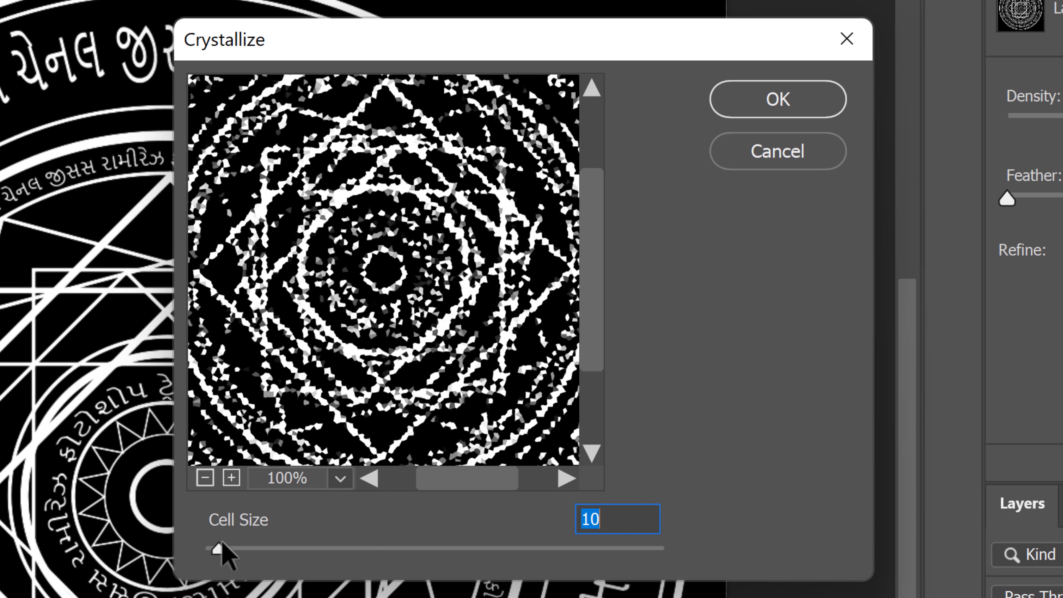
{"action": "type", "text": "3"}
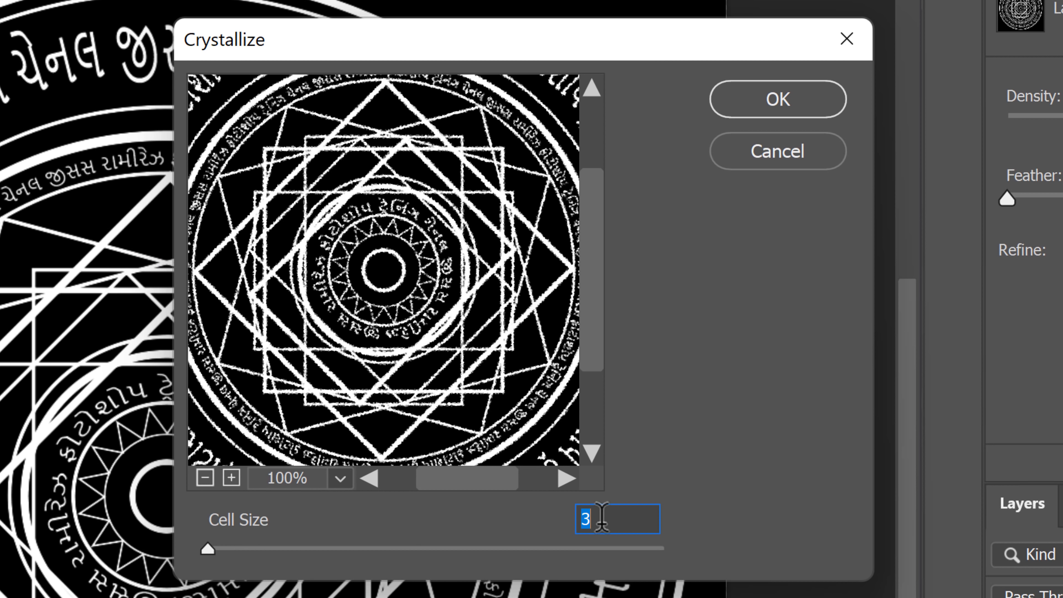
{"action": "mouse_move", "coordinate": [728, 305]}
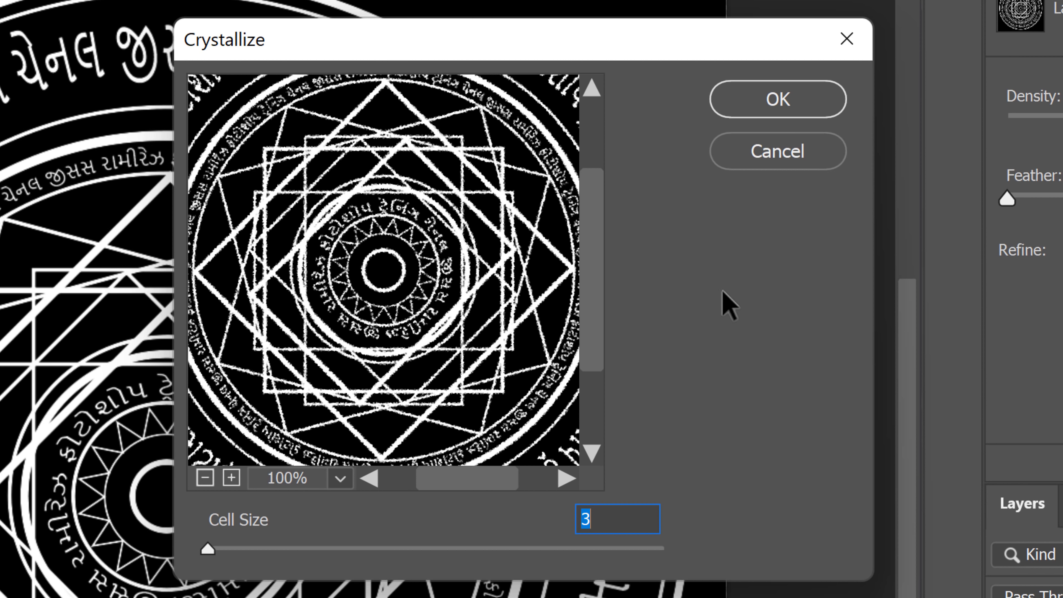
{"action": "left_click", "coordinate": [776, 99]}
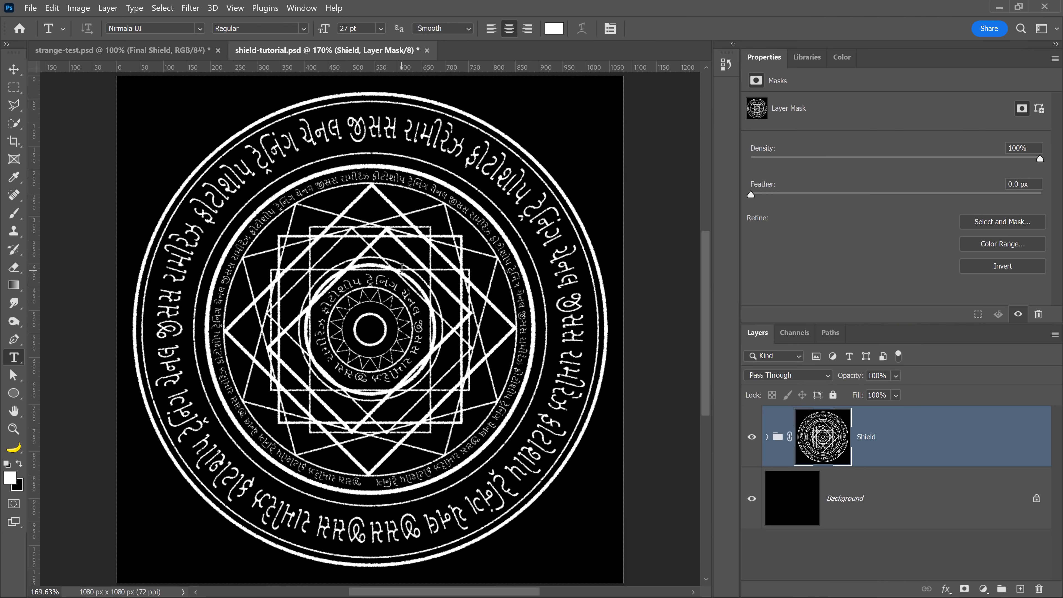
{"action": "key", "text": "z"}
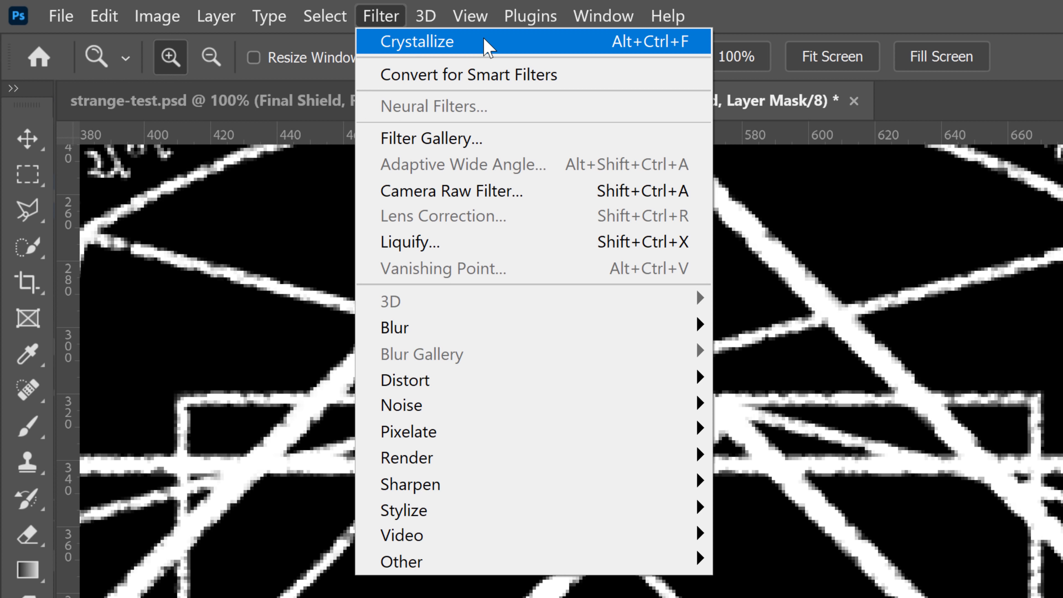
{"action": "left_click", "coordinate": [416, 41]}
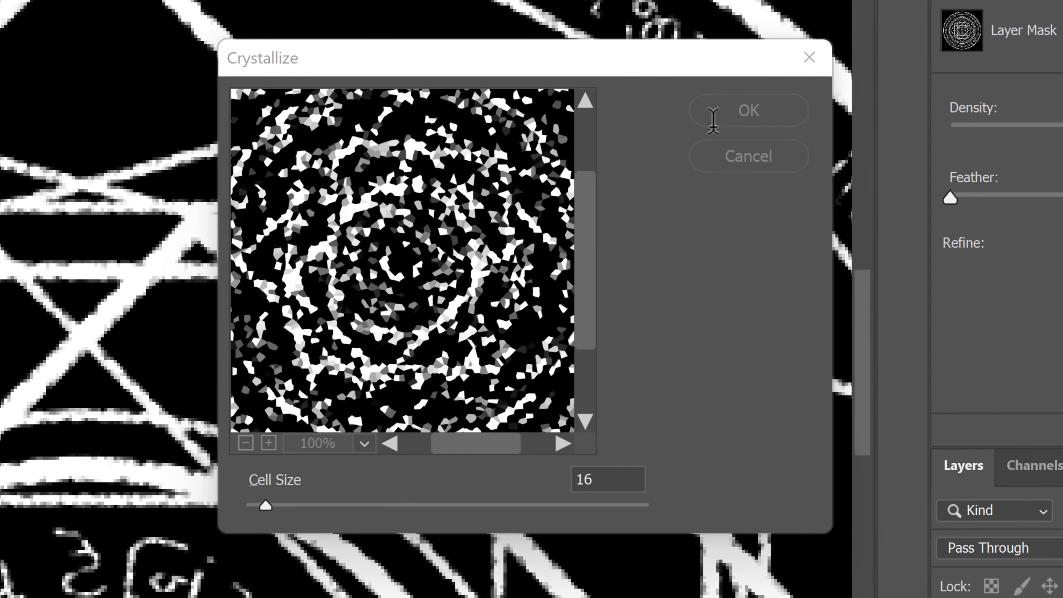
{"action": "left_click", "coordinate": [748, 109]}
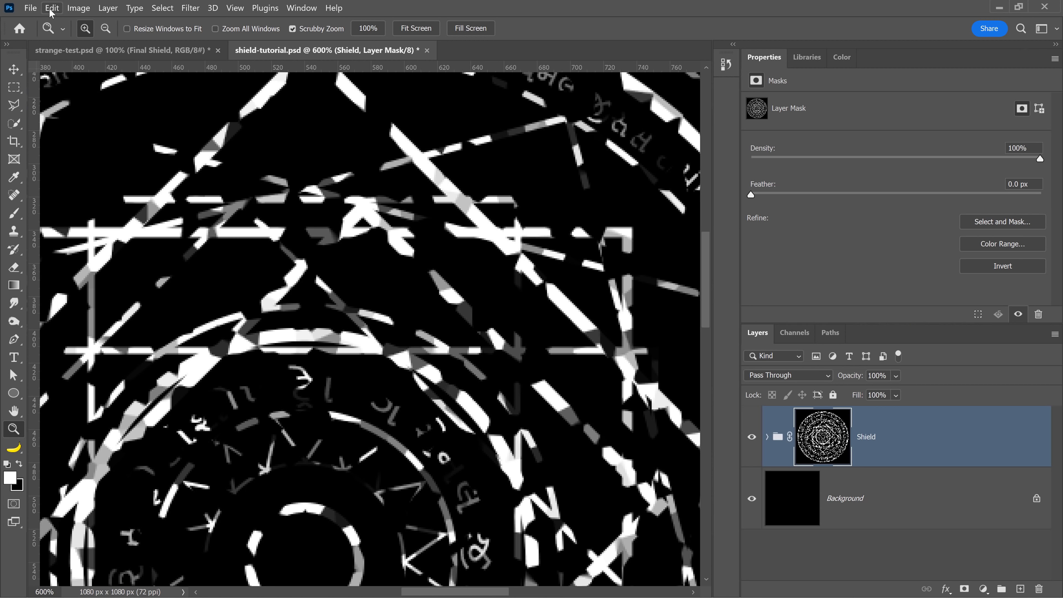
{"action": "left_click", "coordinate": [51, 7]}
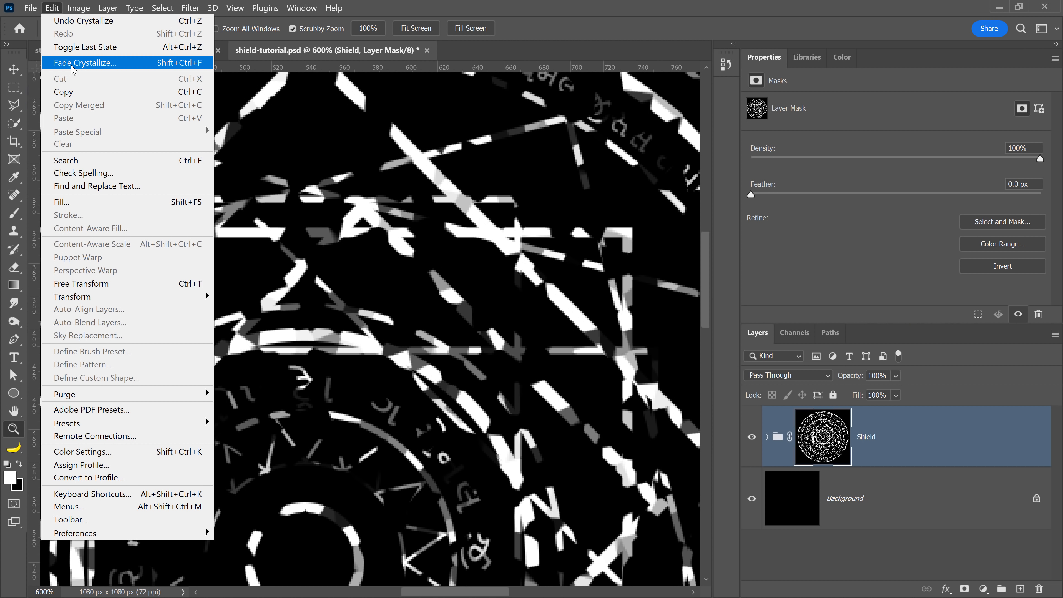
{"action": "left_click", "coordinate": [84, 62]}
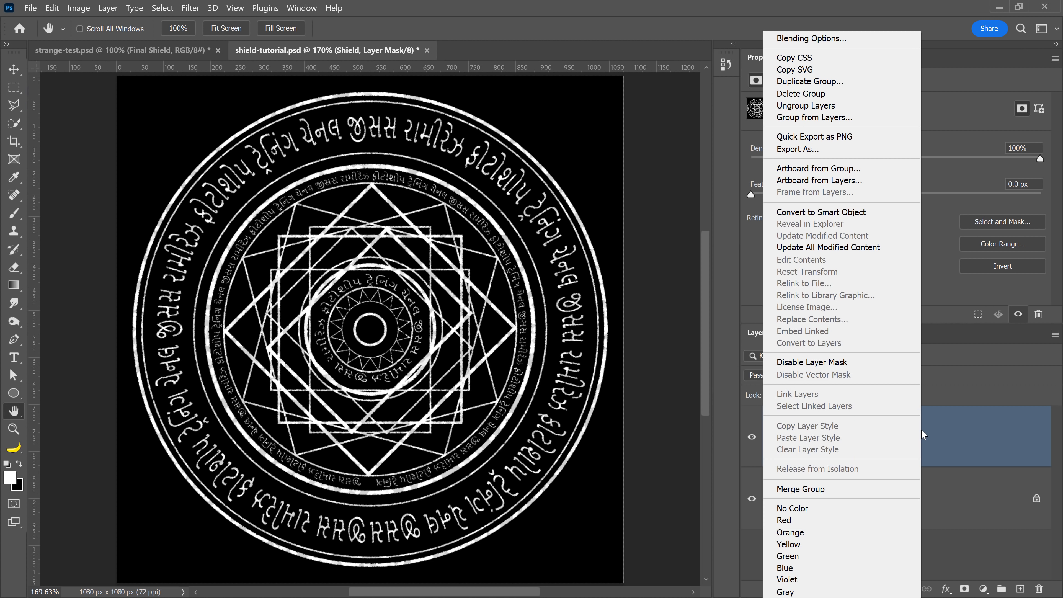
Convert the Shield group to a smart object from the Layers panel context menu.
{"action": "left_click", "coordinate": [820, 211]}
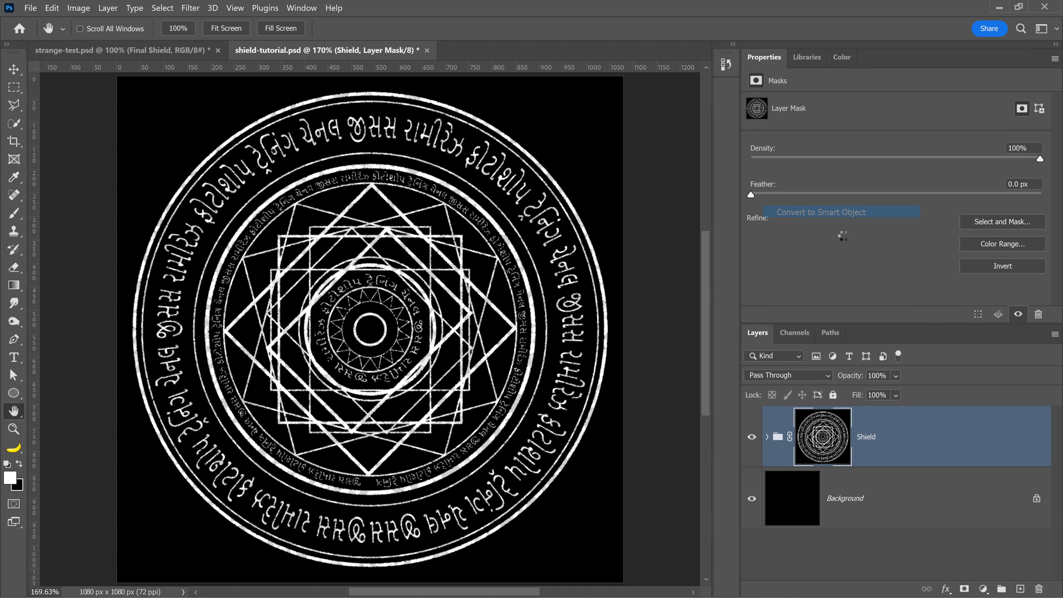
{"action": "left_click", "coordinate": [842, 212]}
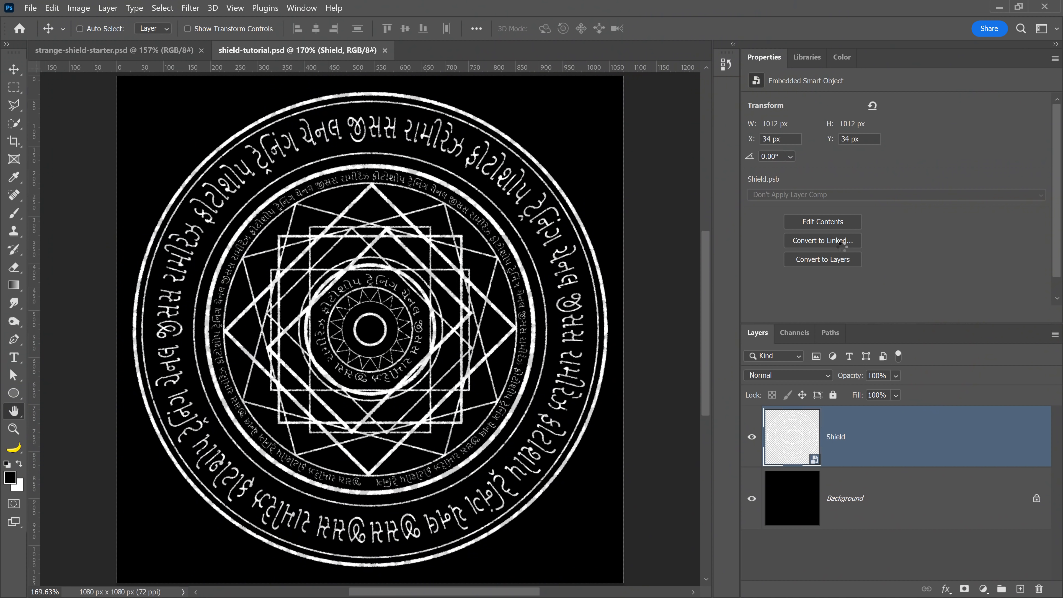
{"action": "mouse_move", "coordinate": [517, 257]}
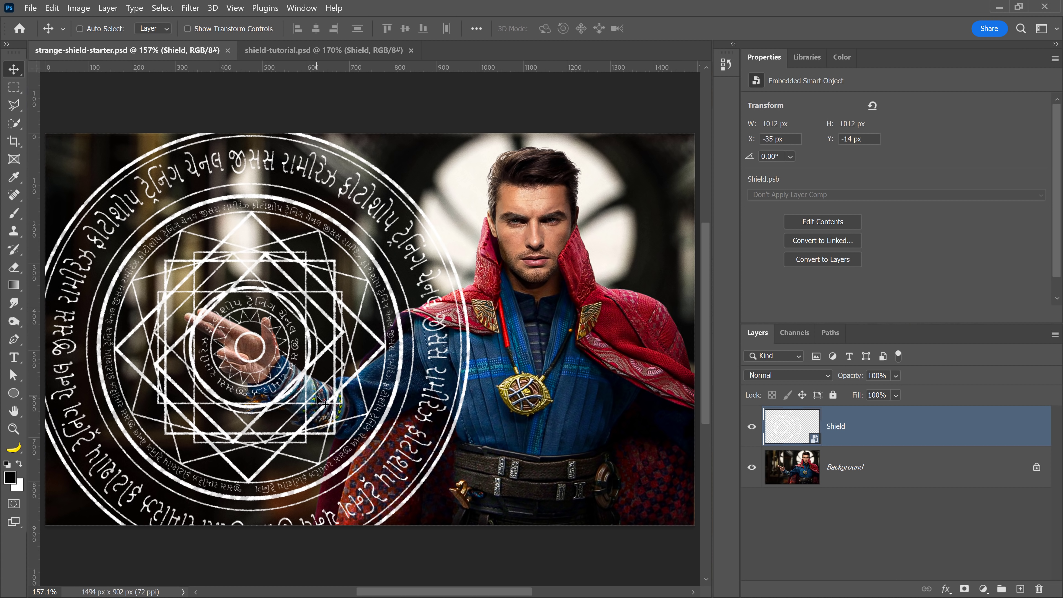
Free Transform the shield smaller and distort its corners into slight perspective over the hand.
{"action": "key", "text": "ctrl+t"}
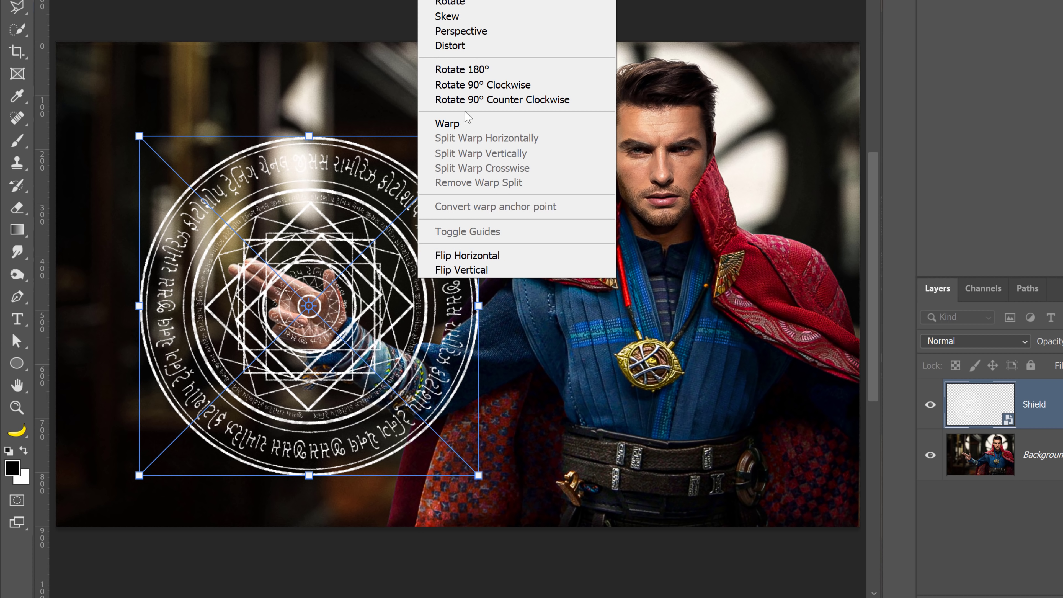
{"action": "left_click", "coordinate": [447, 123]}
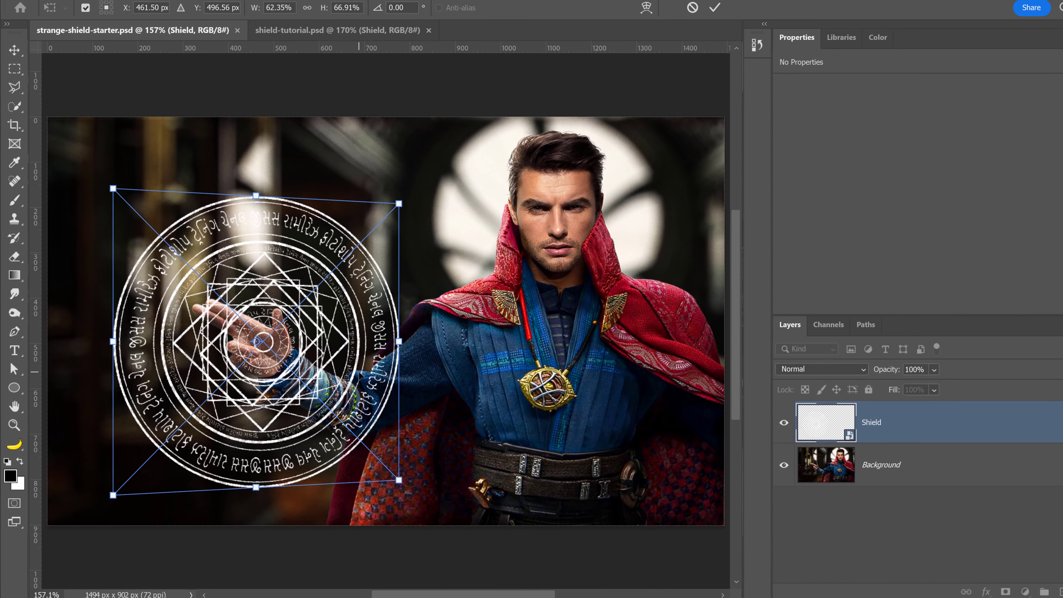
{"action": "key", "text": "Return"}
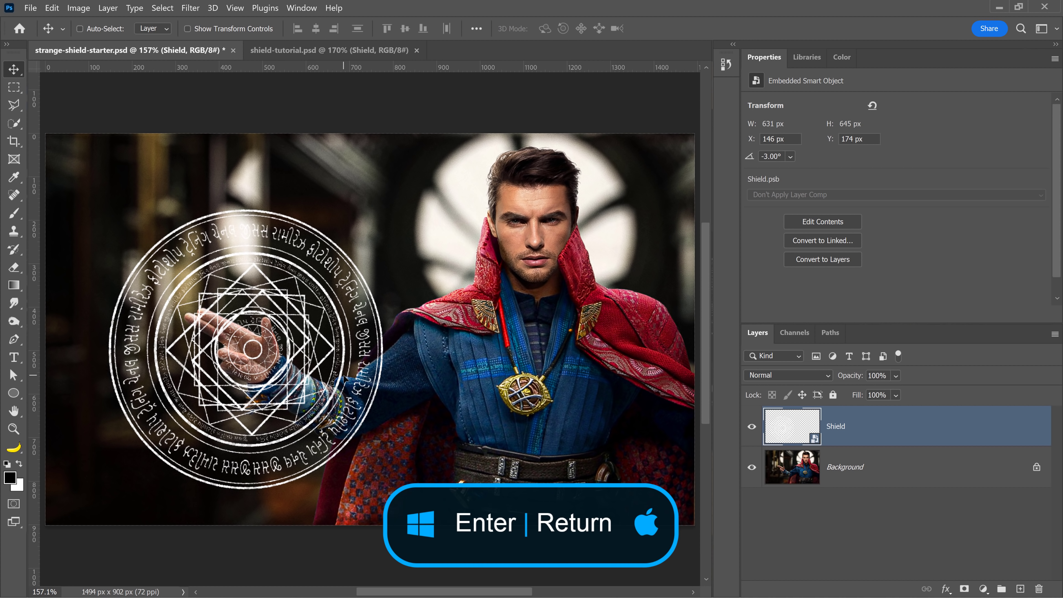
{"action": "key", "text": "Return"}
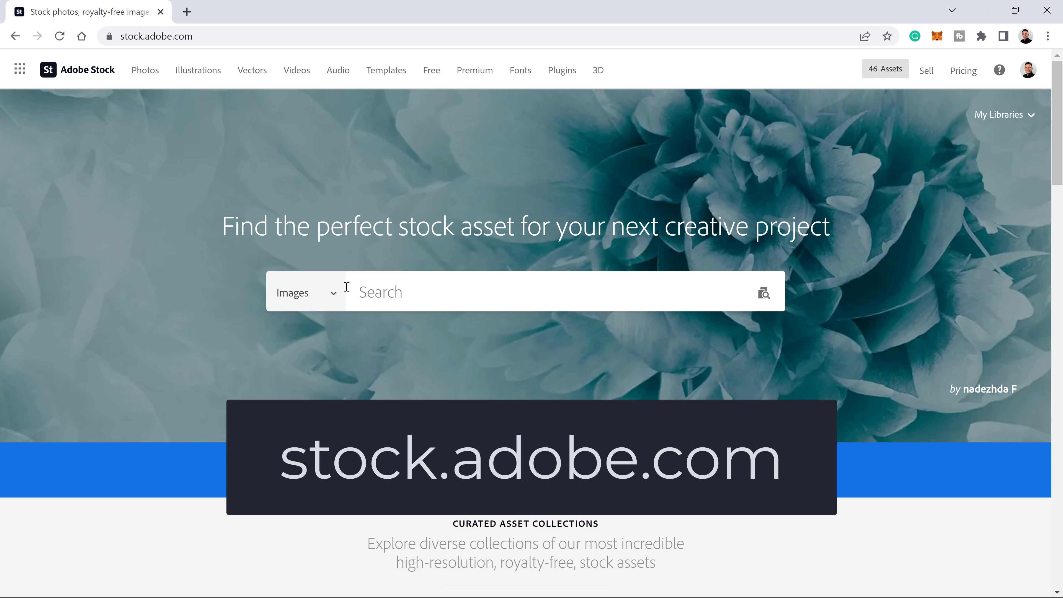
Limit Adobe Stock to Free assets and search for 'sparks'.
{"action": "left_click", "coordinate": [304, 292]}
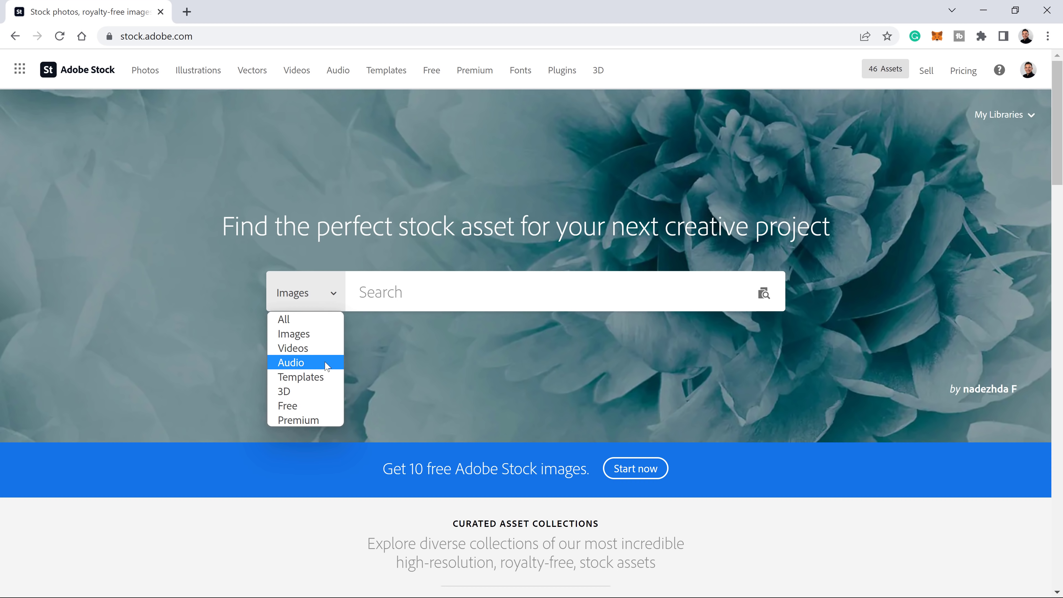
{"action": "left_click", "coordinate": [288, 405]}
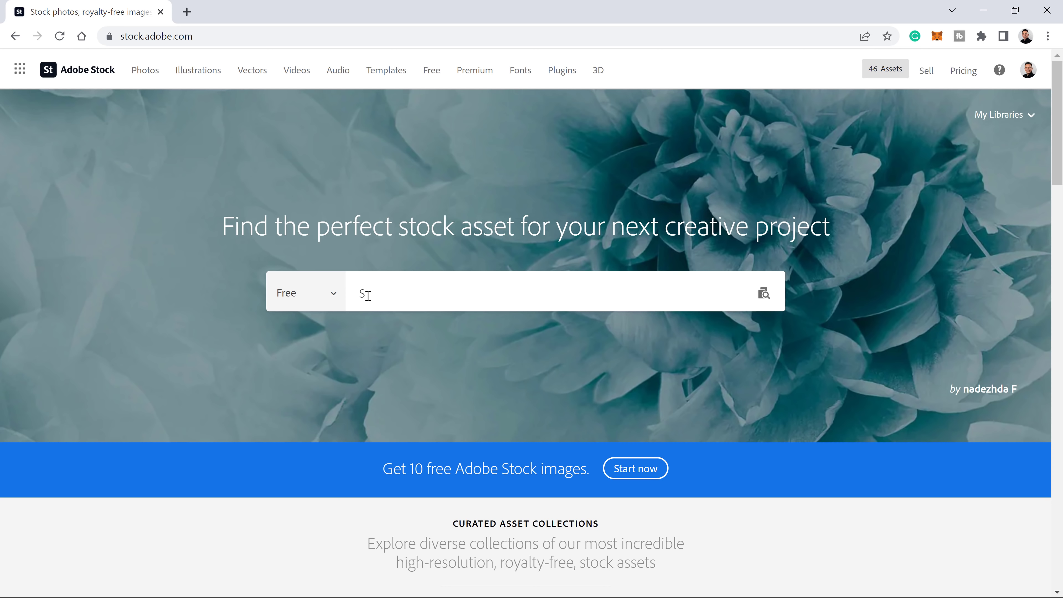
{"action": "key", "text": "Return"}
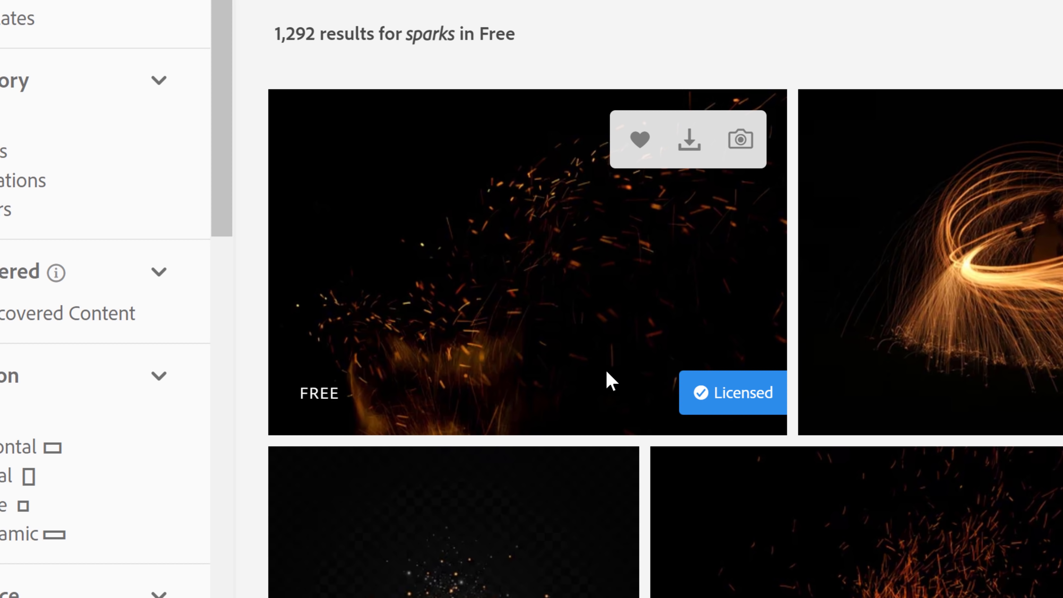
{"action": "mouse_move", "coordinate": [690, 384]}
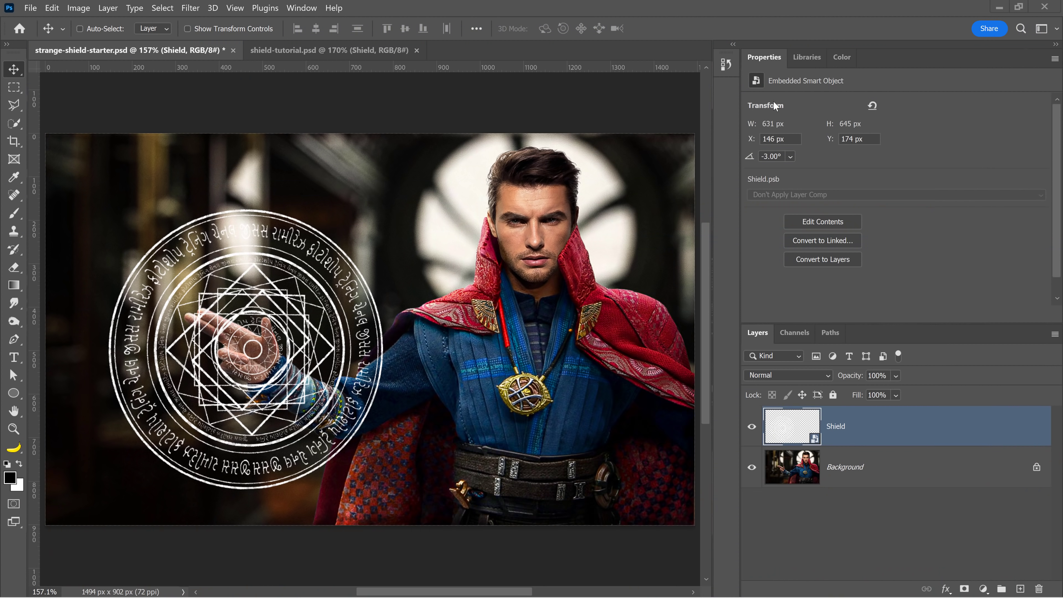
Open the flame-and-sparks image from the Libraries panel as its own document.
{"action": "left_click", "coordinate": [806, 57]}
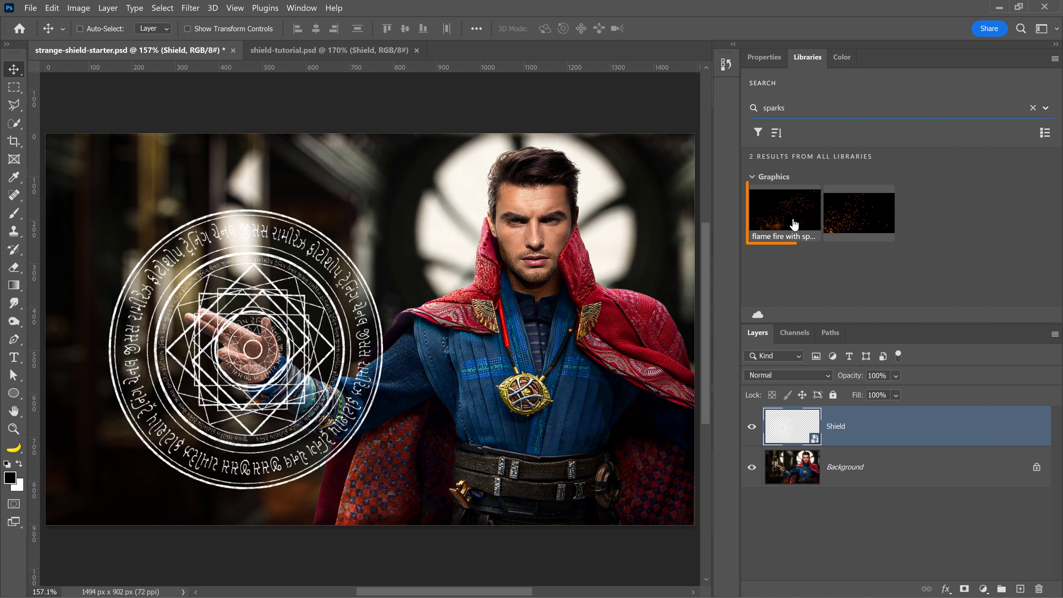
{"action": "double_click", "coordinate": [784, 211]}
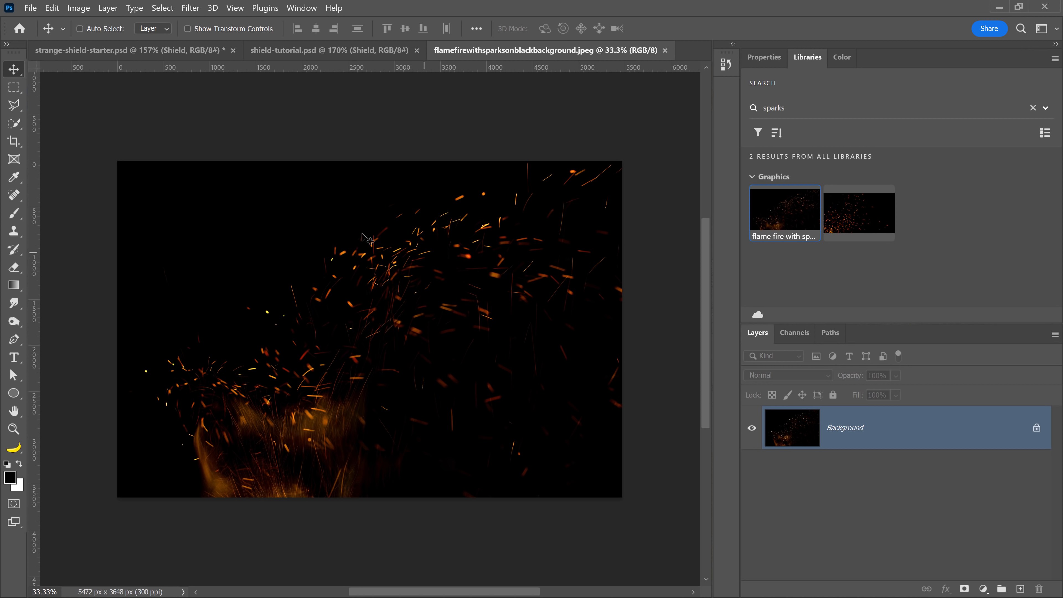
{"action": "left_click", "coordinate": [190, 7]}
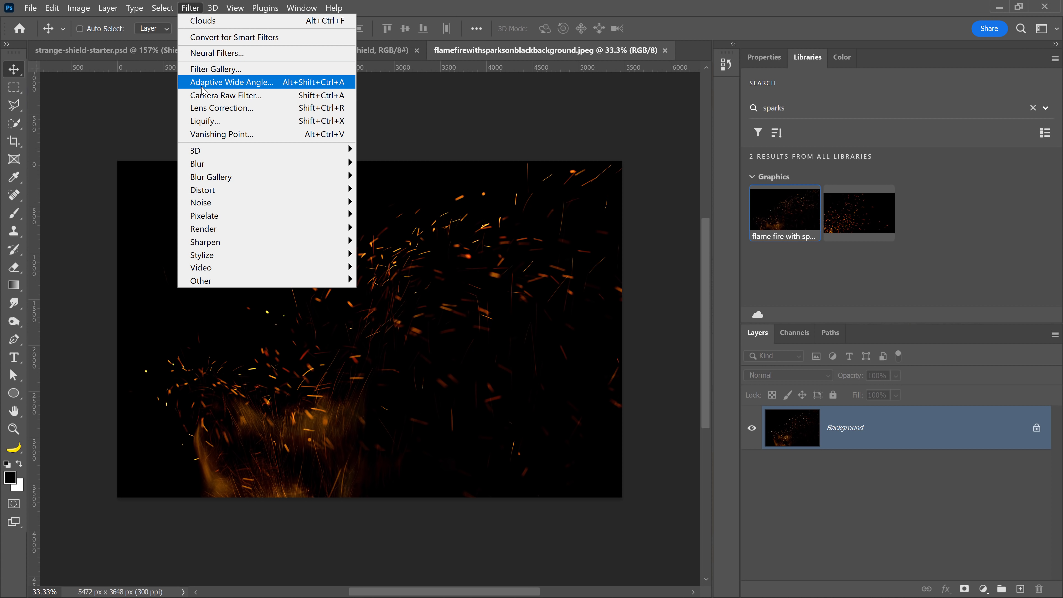
{"action": "mouse_move", "coordinate": [202, 190]}
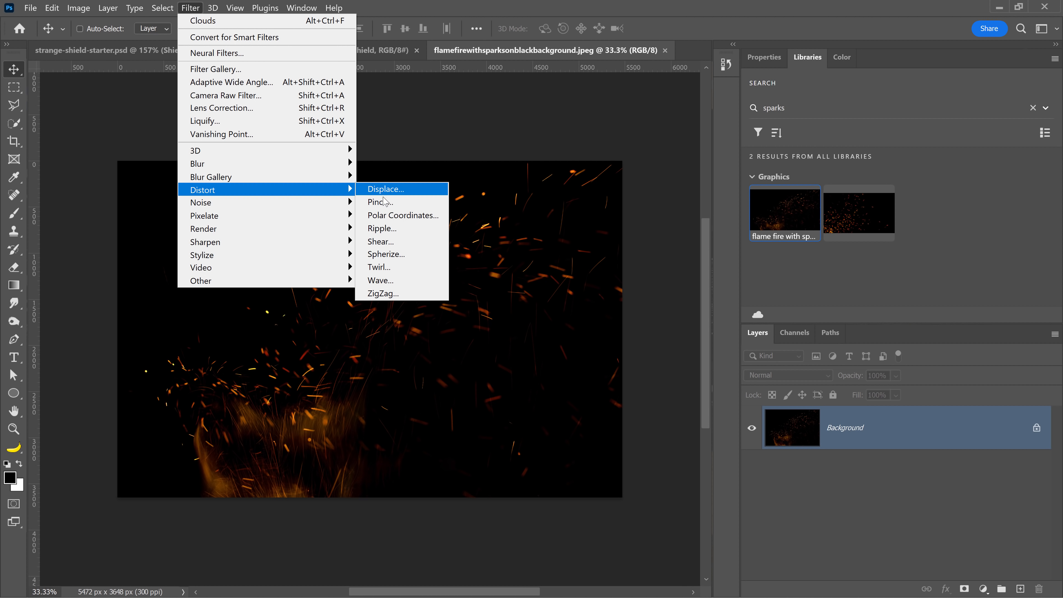
Apply Filter > Distort > Twirl at Angle -94 to swirl the sparks into an arc.
{"action": "left_click", "coordinate": [379, 267]}
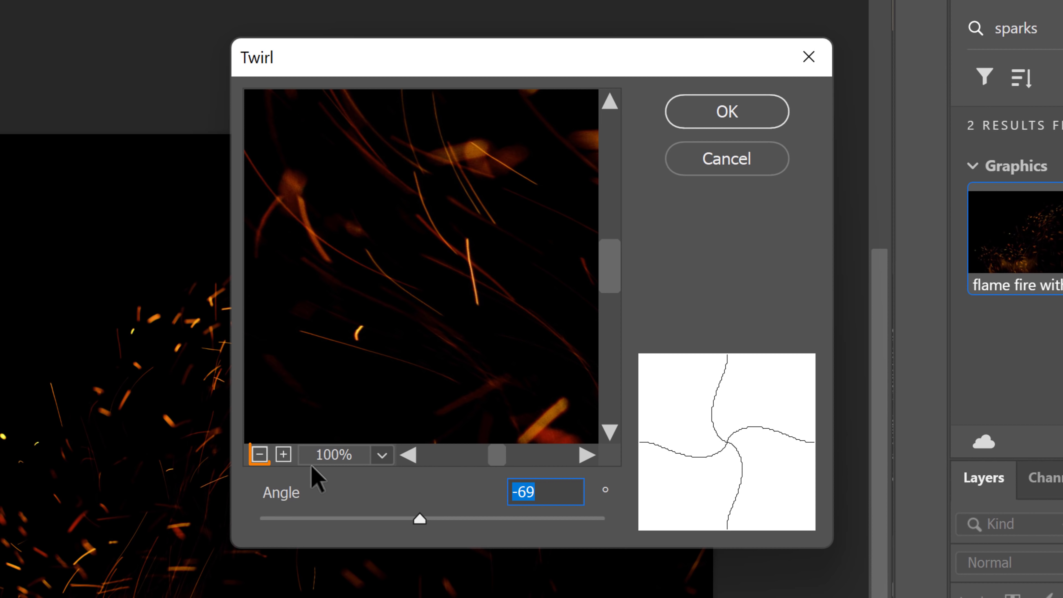
{"action": "left_click", "coordinate": [259, 455]}
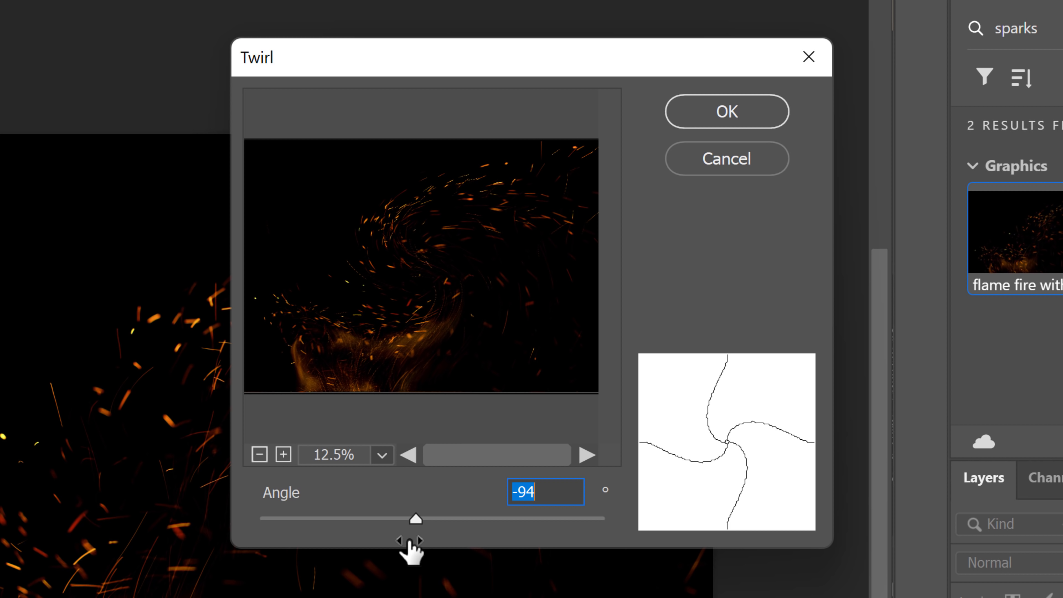
{"action": "left_click", "coordinate": [725, 111]}
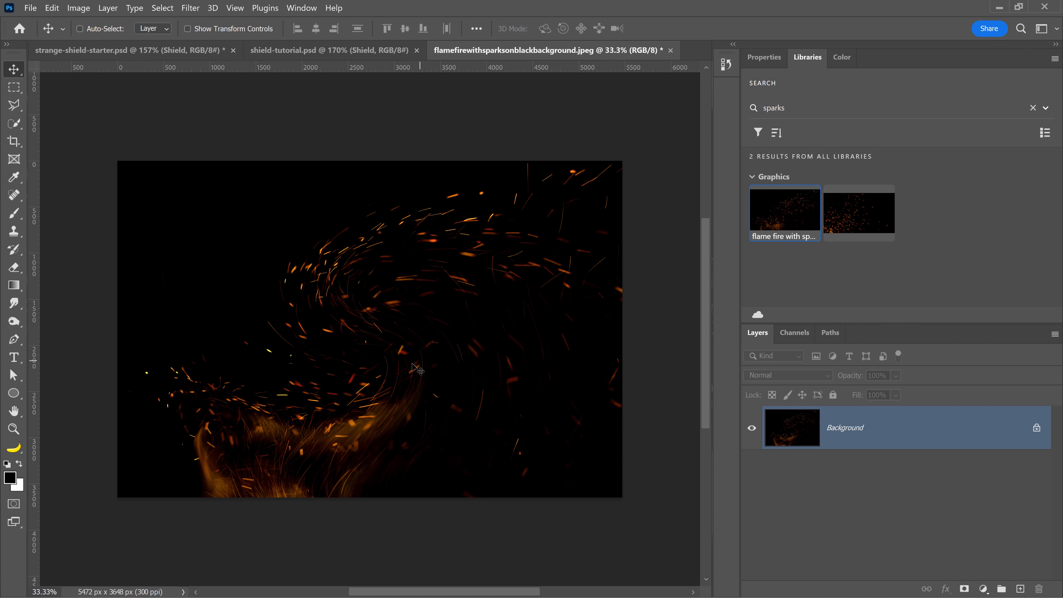
{"action": "left_click", "coordinate": [13, 87]}
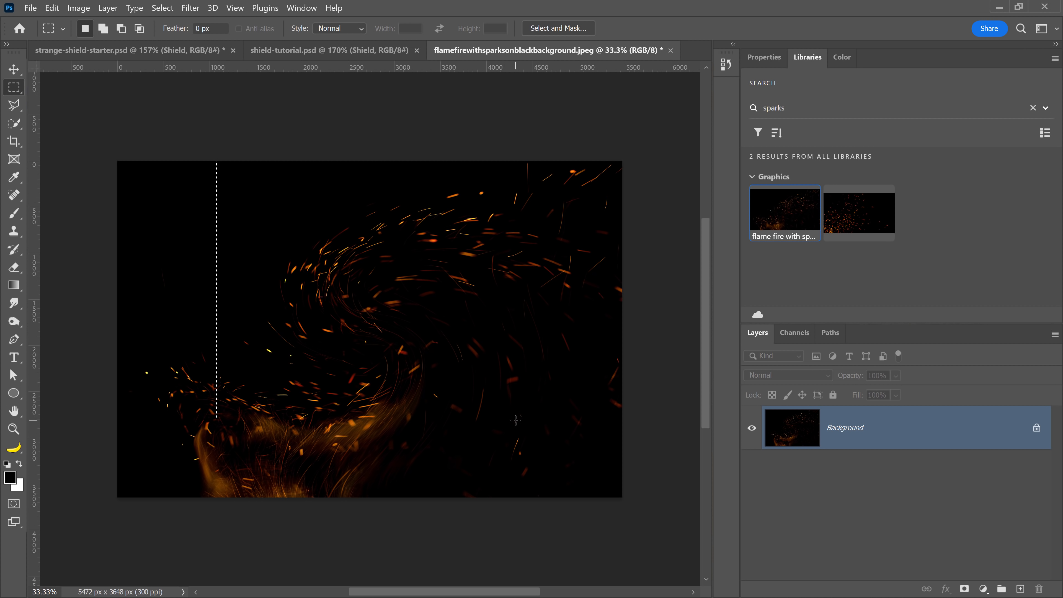
Copy the sparks photo, paste it into the starter document as Layer 1 and scale it over the shield.
{"action": "key", "text": "ctrl+c"}
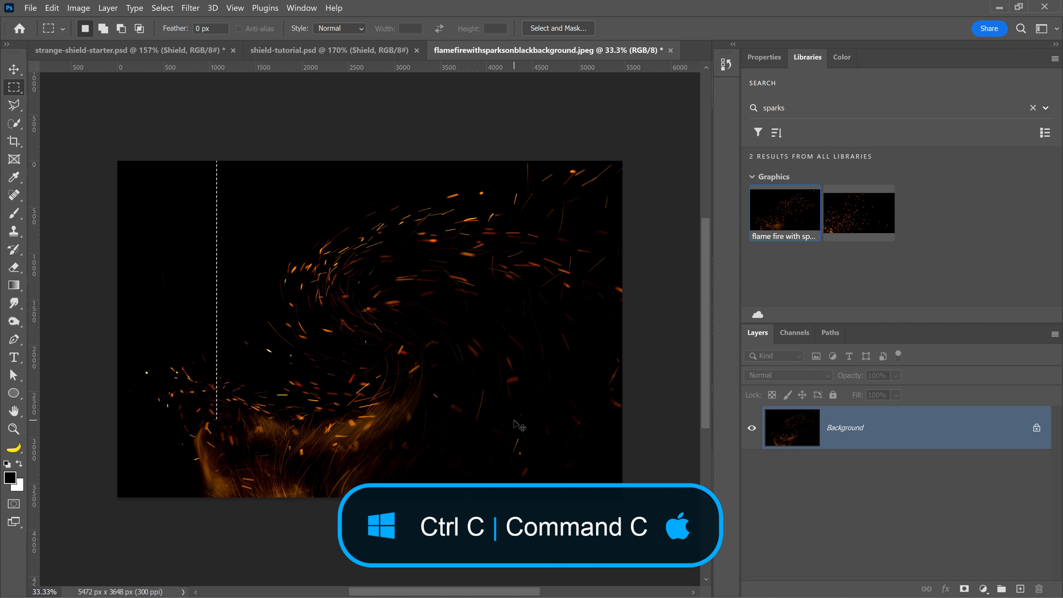
{"action": "key", "text": "ctrl+c"}
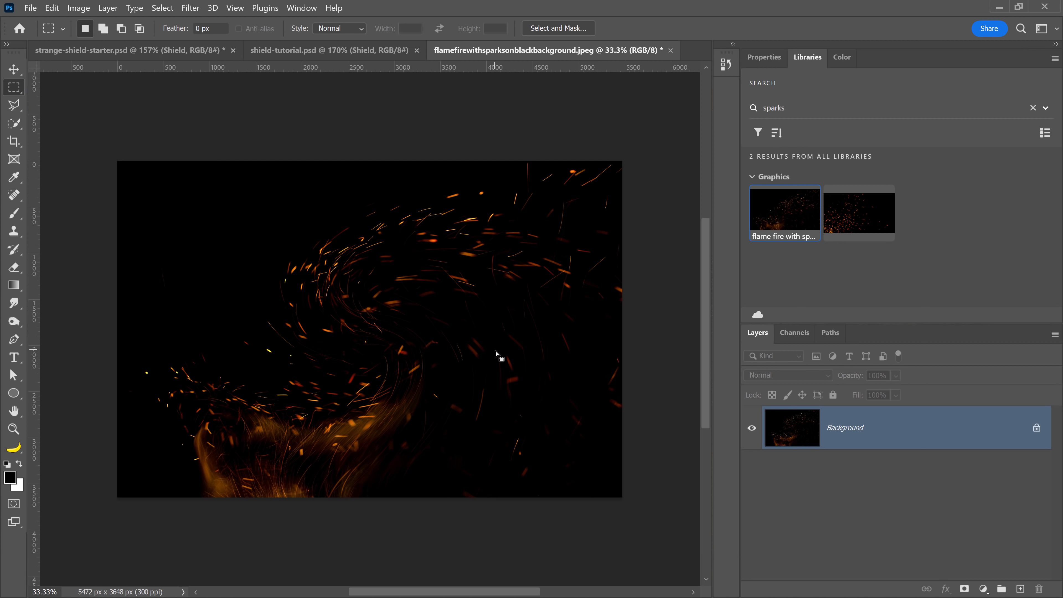
{"action": "mouse_move", "coordinate": [173, 56]}
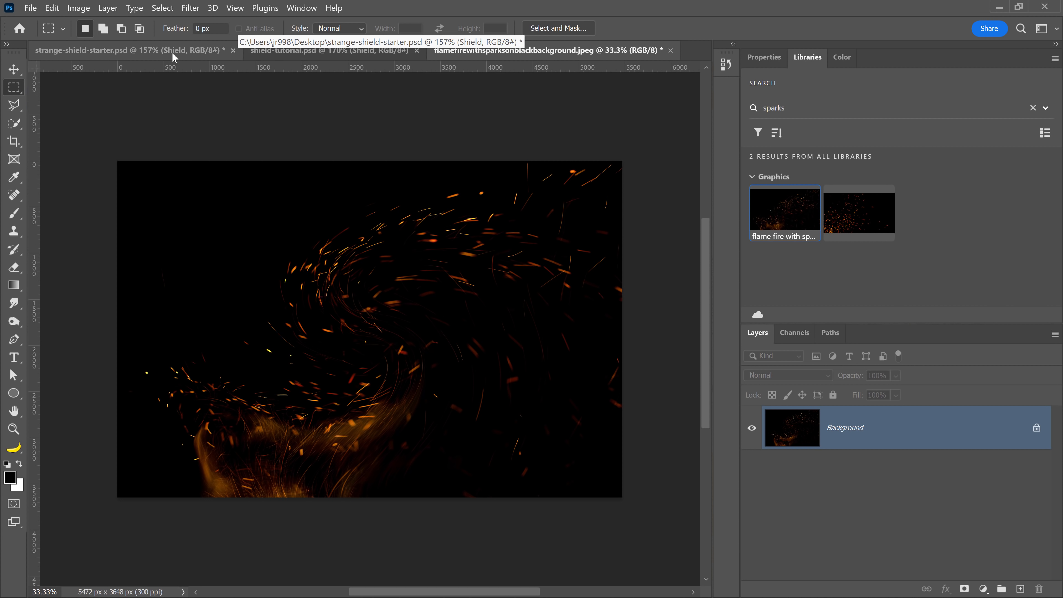
{"action": "key", "text": "ctrl+v"}
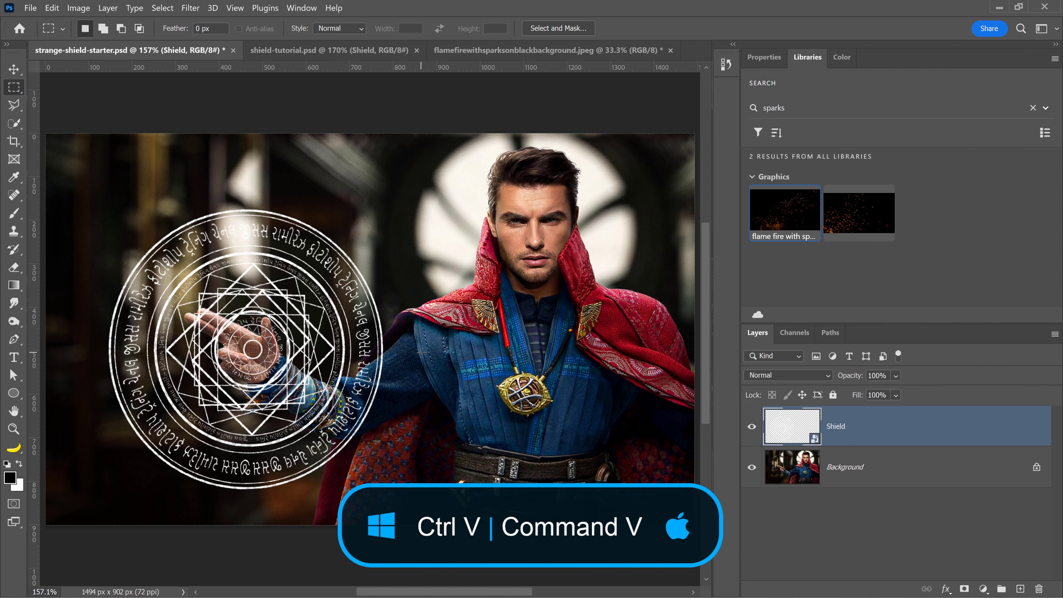
{"action": "key", "text": "ctrl+v"}
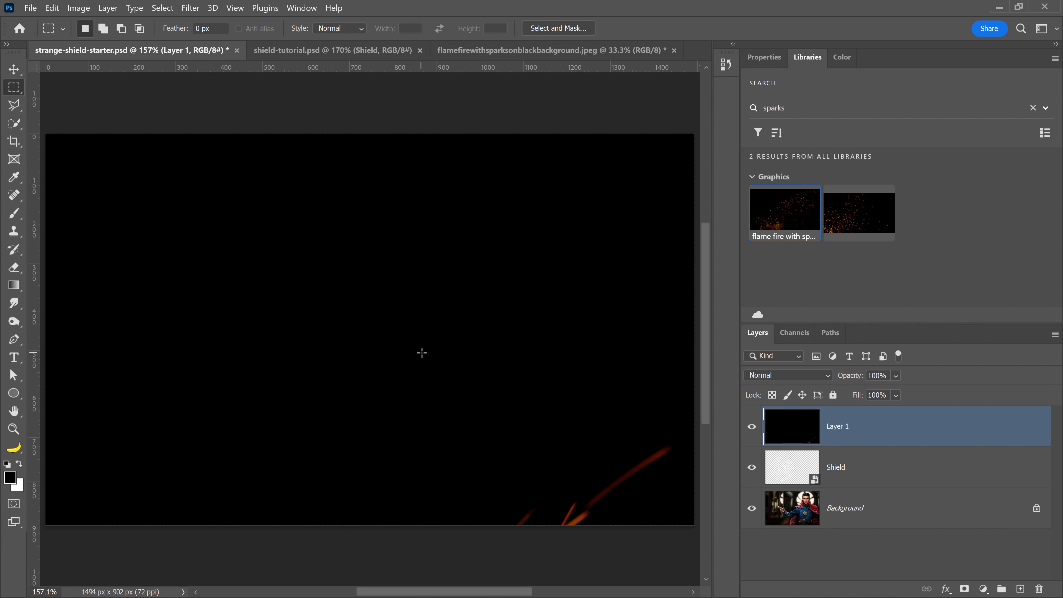
{"action": "key", "text": "ctrl+t"}
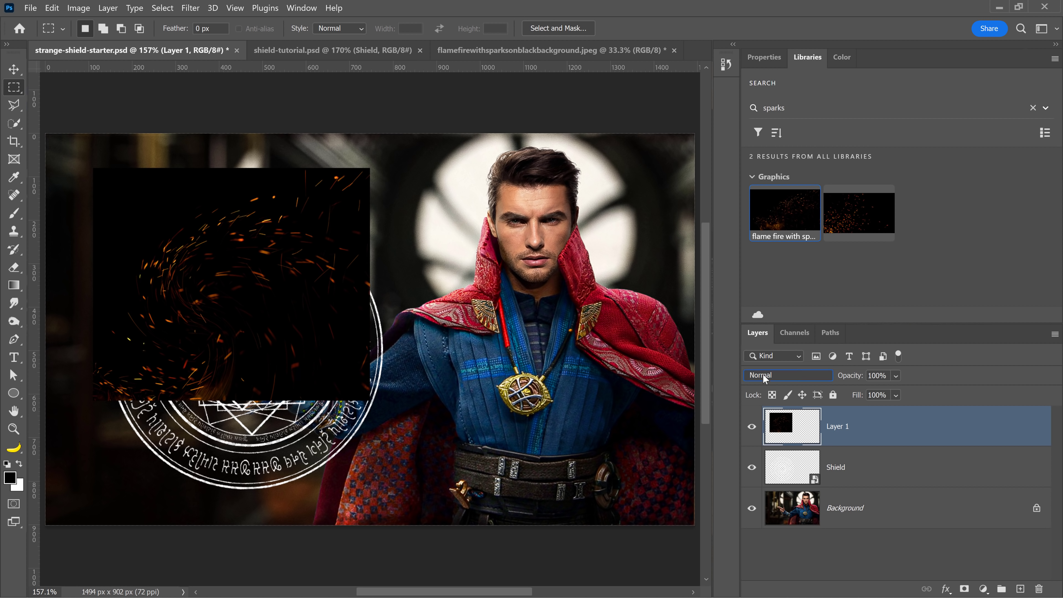
Blend the sparks layer in Screen mode and brighten it with Levels midtones at 2.22.
{"action": "left_click", "coordinate": [786, 374]}
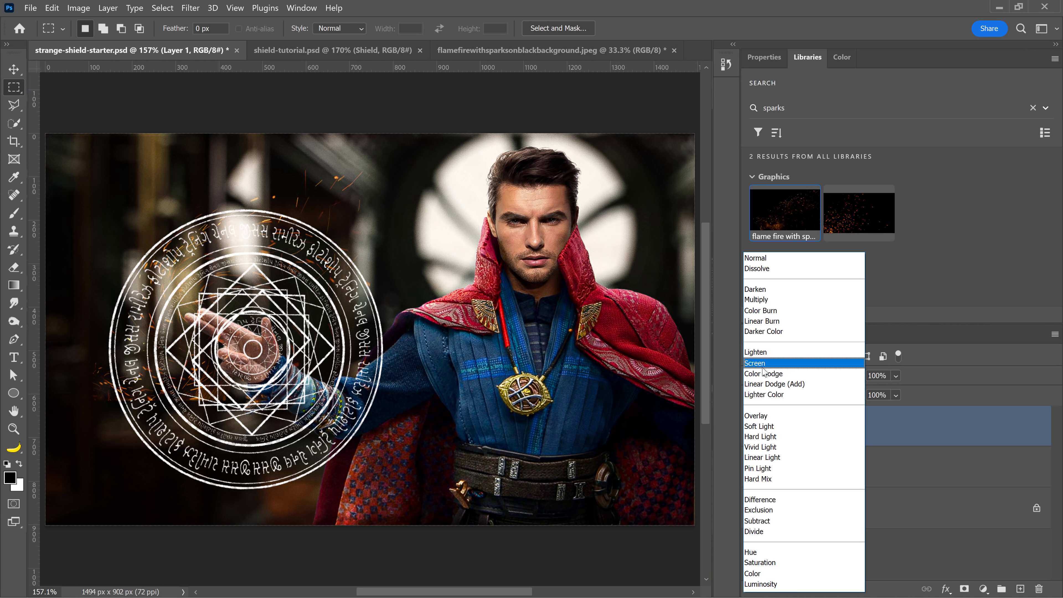
{"action": "left_click", "coordinate": [755, 363]}
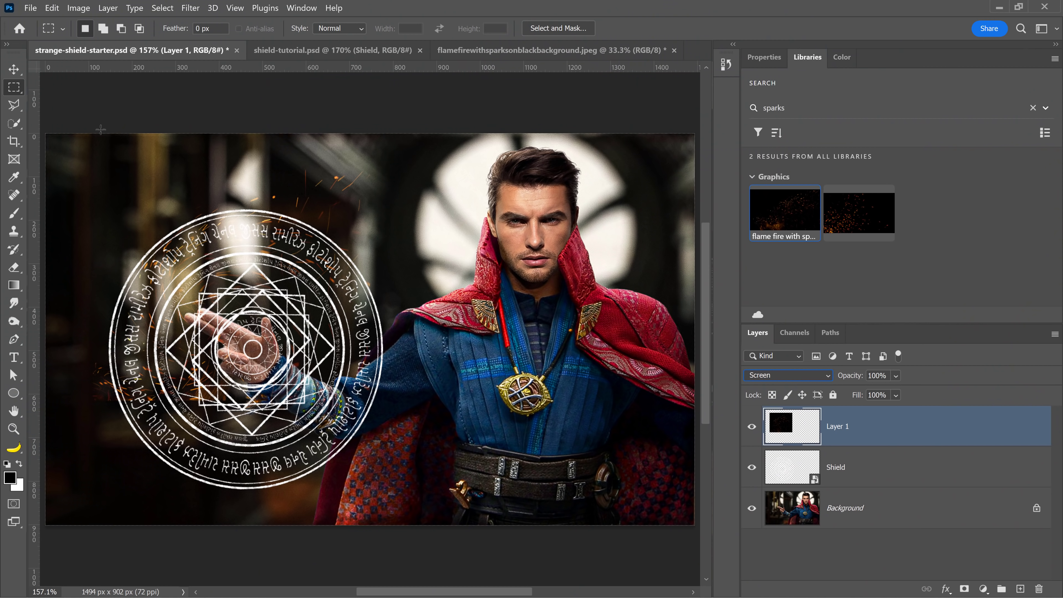
{"action": "left_click", "coordinate": [78, 7]}
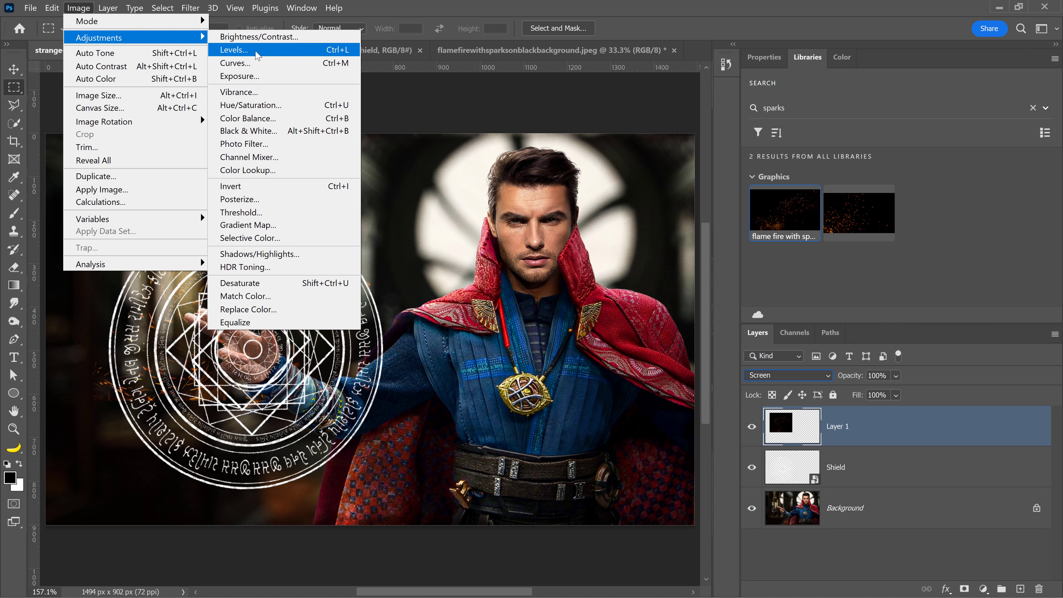
{"action": "left_click", "coordinate": [234, 49]}
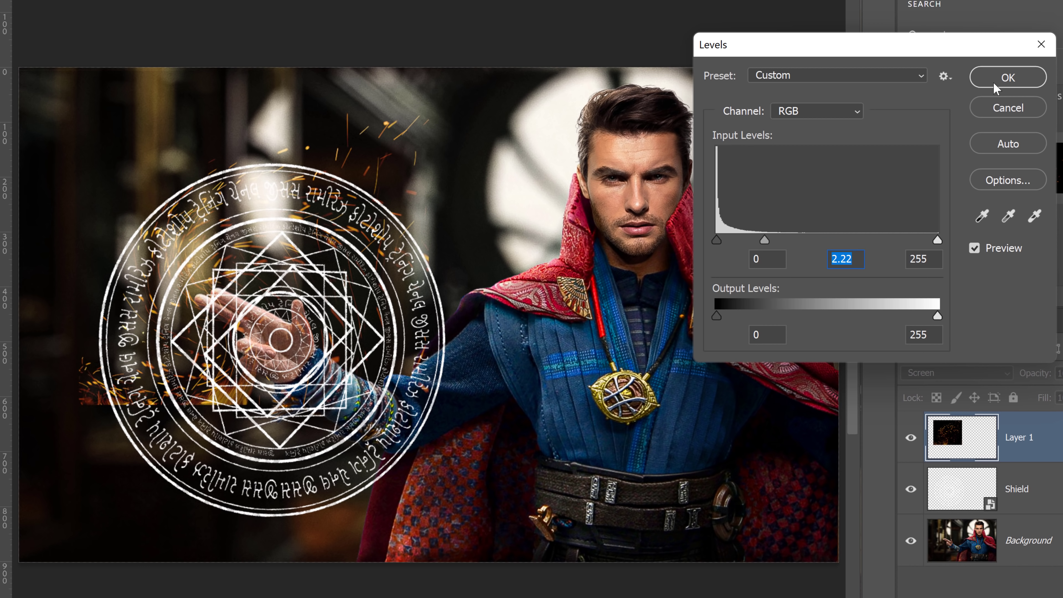
{"action": "left_click", "coordinate": [1007, 76]}
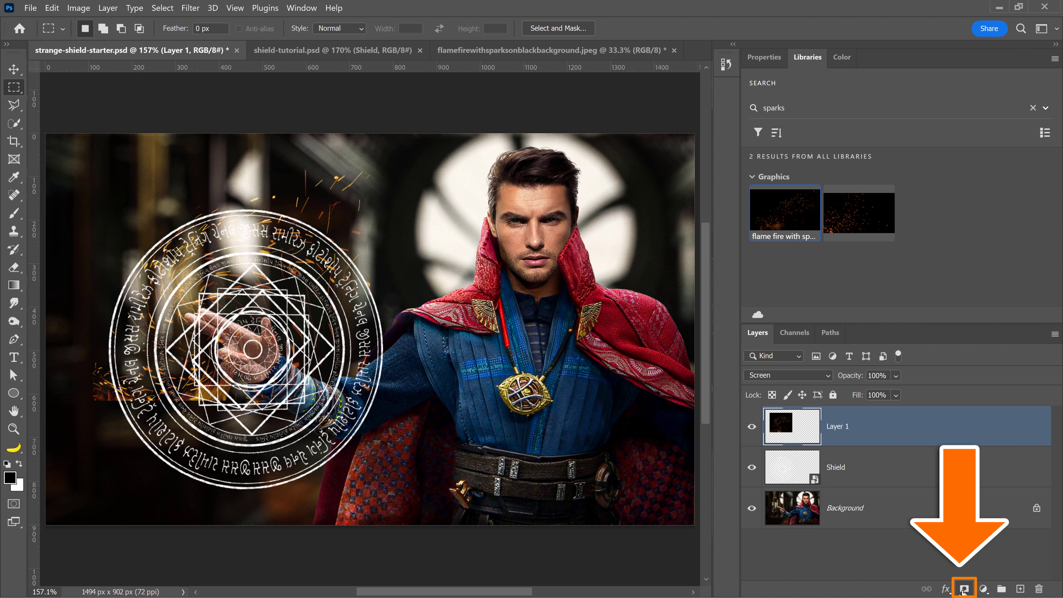
Mask out part of the sparks with black, duplicate the layer and transform the copy around the shield.
{"action": "left_click", "coordinate": [962, 588]}
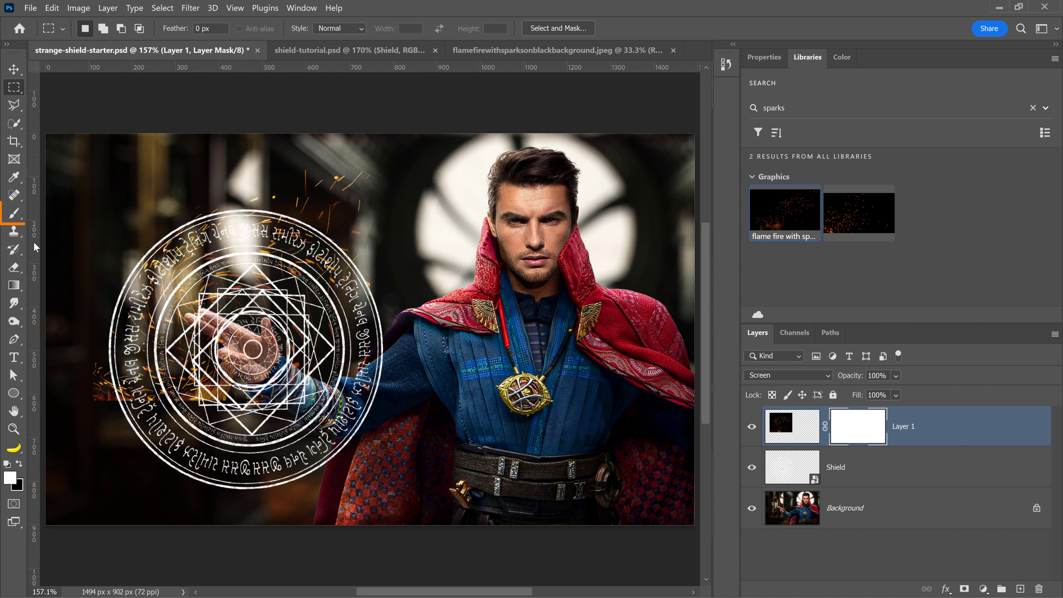
{"action": "left_click", "coordinate": [13, 213]}
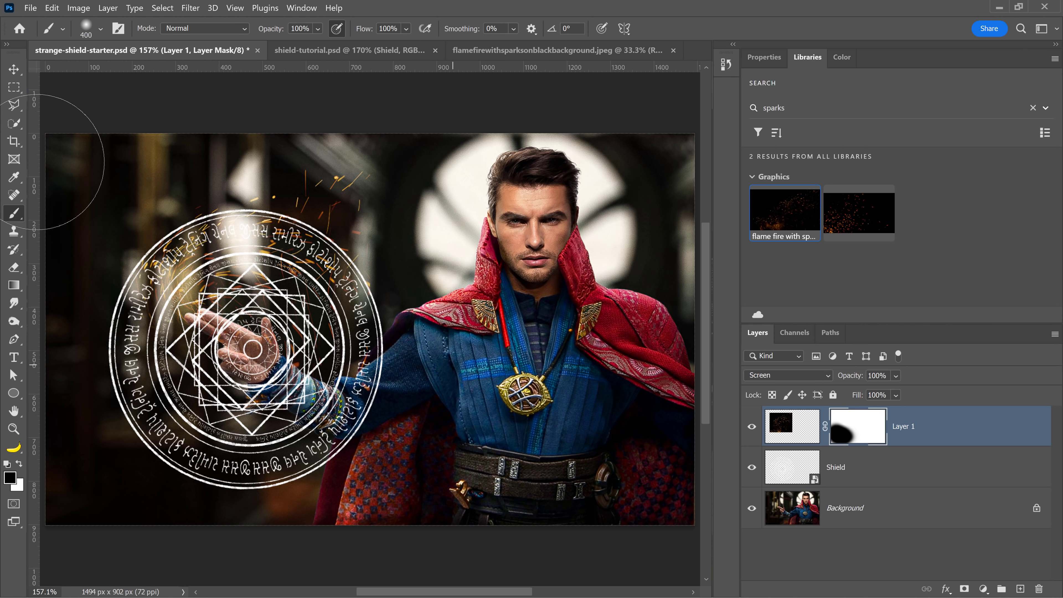
{"action": "left_click", "coordinate": [12, 69]}
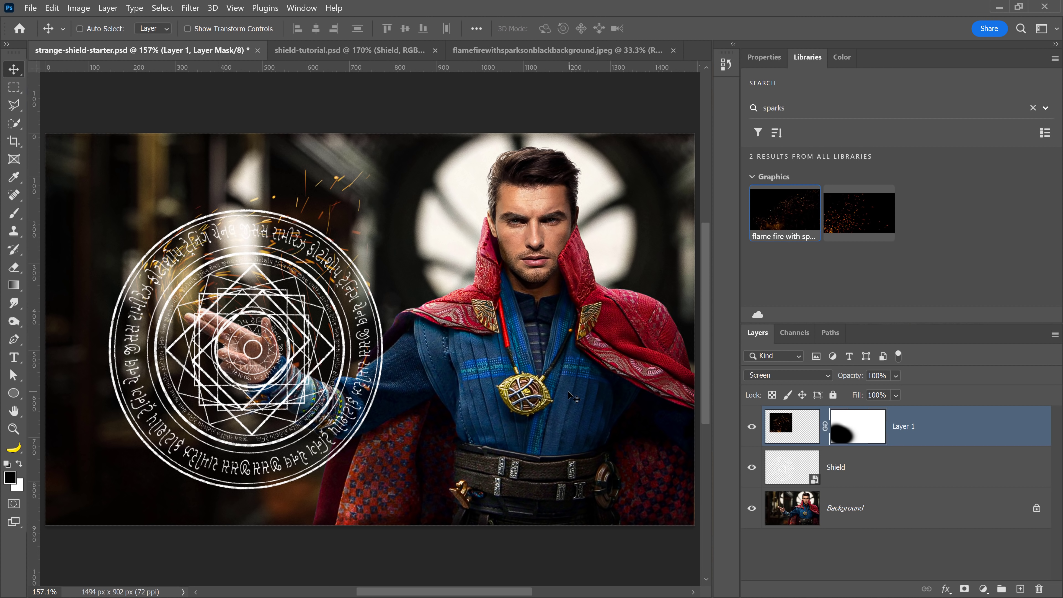
{"action": "key", "text": "ctrl+j"}
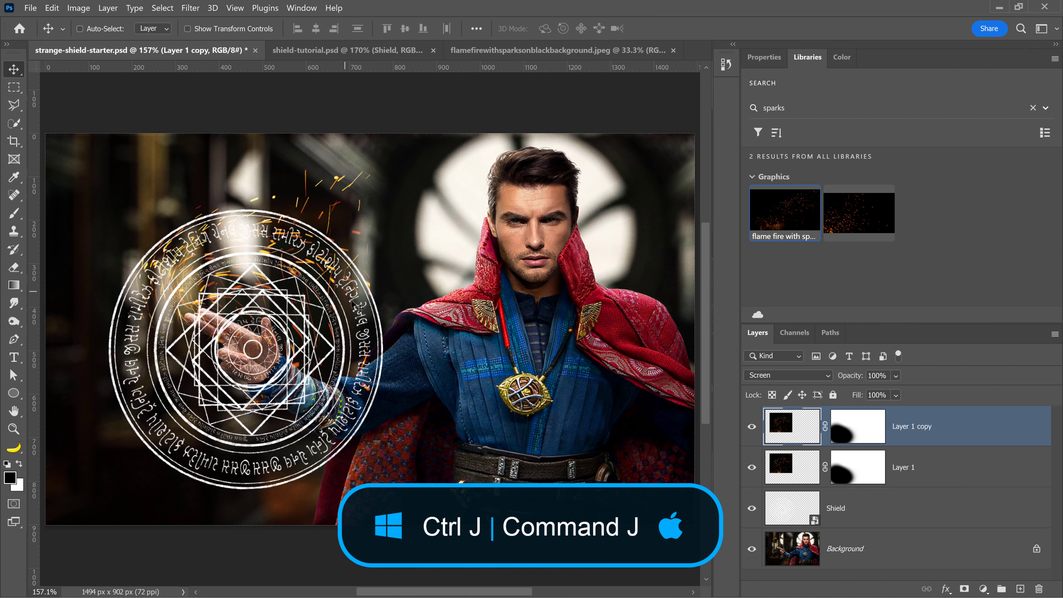
{"action": "key", "text": "ctrl+t"}
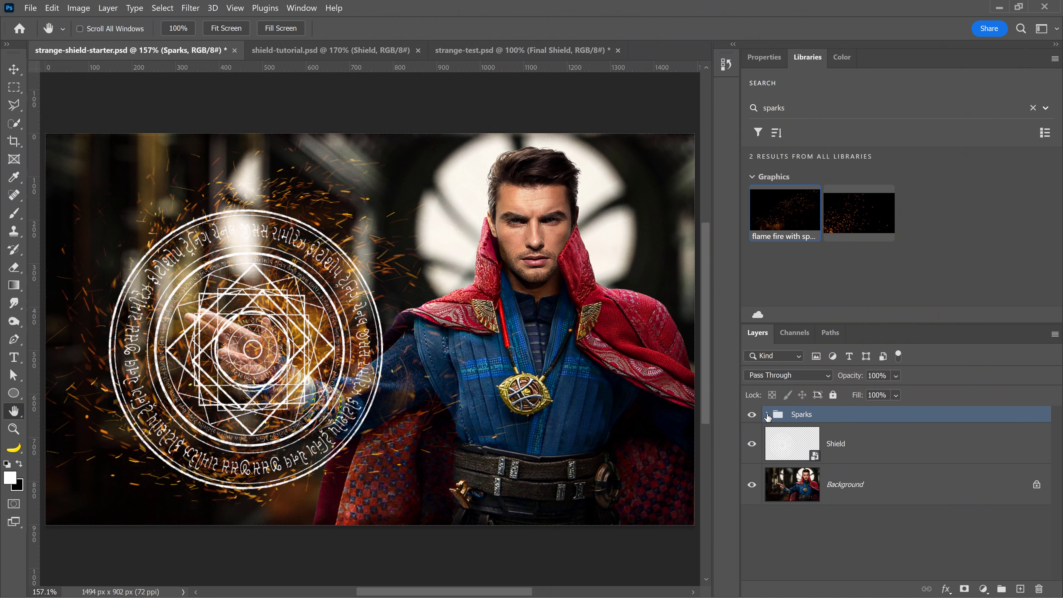
{"action": "left_click", "coordinate": [751, 414]}
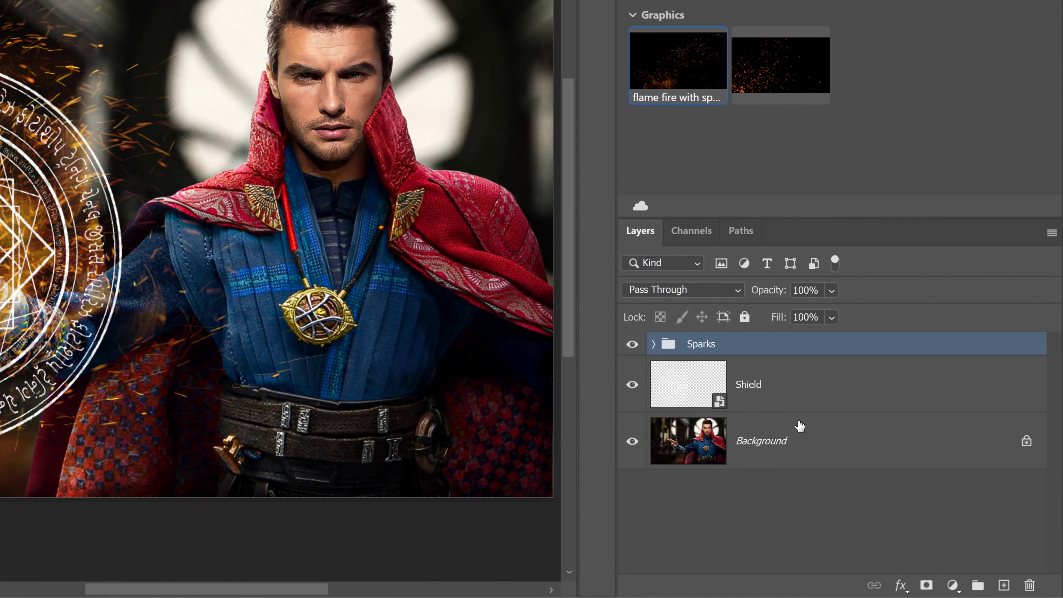
Create a new layer above Background, set an orange background colour and render Clouds on it.
{"action": "left_click", "coordinate": [967, 578]}
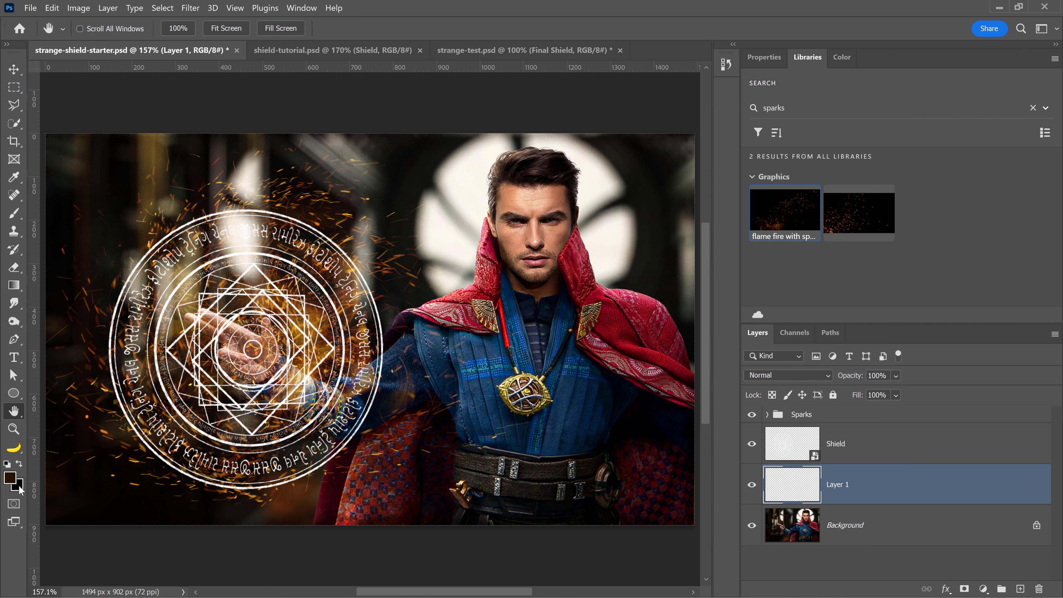
{"action": "left_click", "coordinate": [9, 484]}
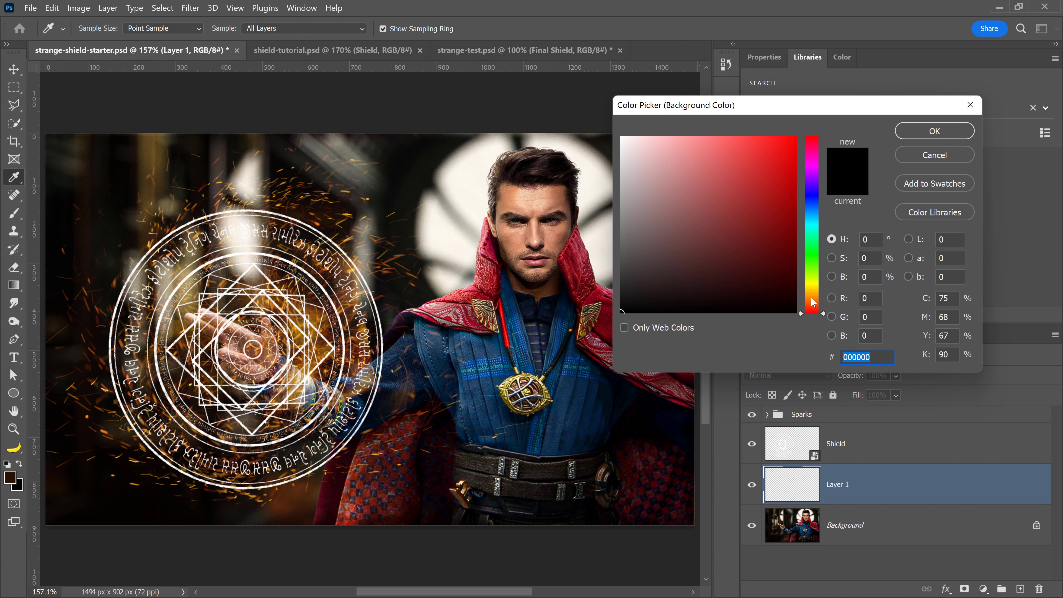
{"action": "left_click", "coordinate": [734, 156]}
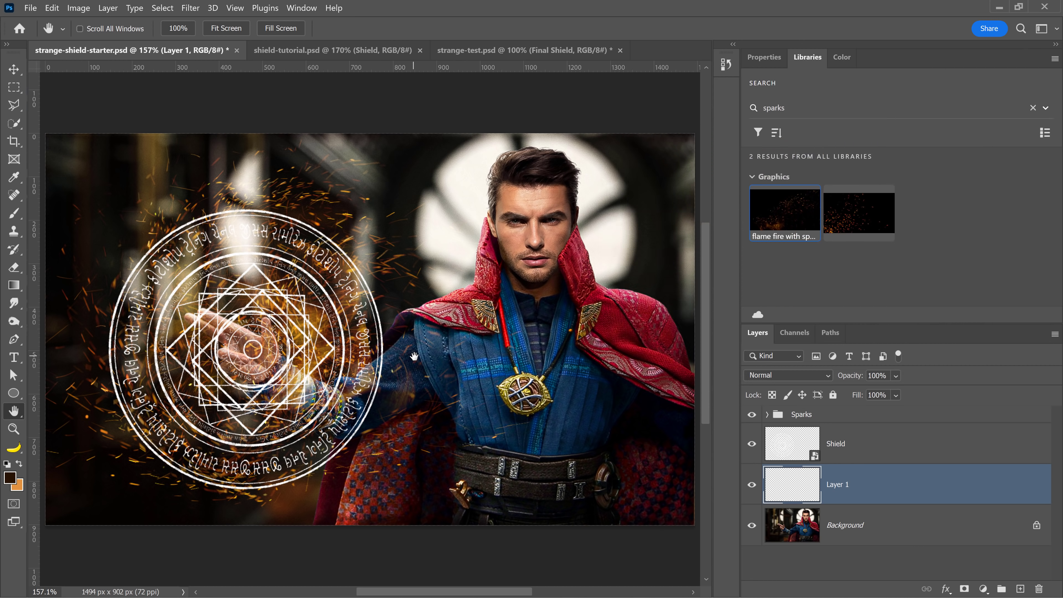
{"action": "left_click", "coordinate": [190, 7]}
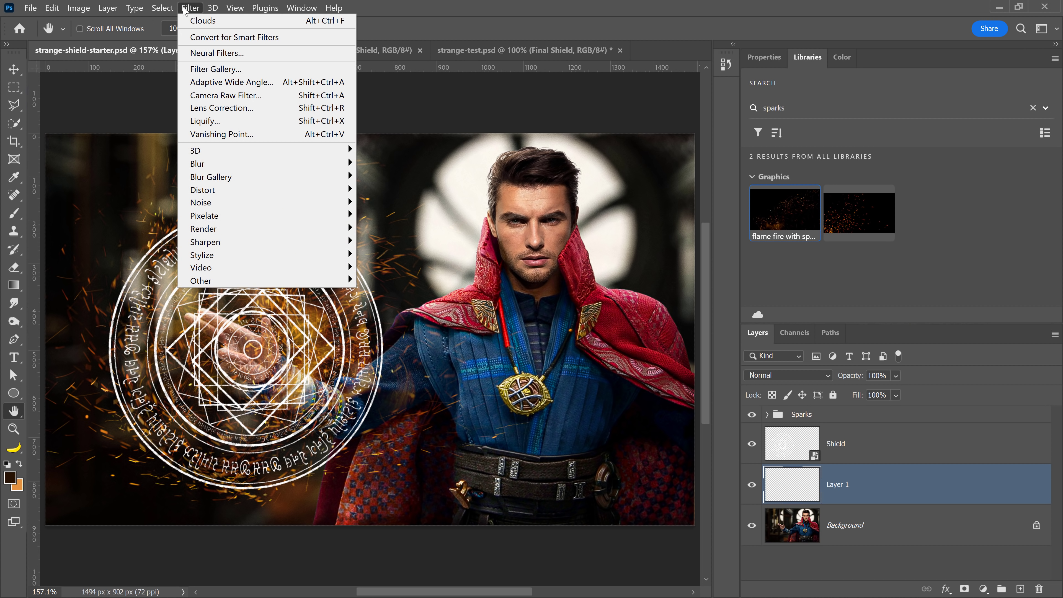
{"action": "mouse_move", "coordinate": [203, 229]}
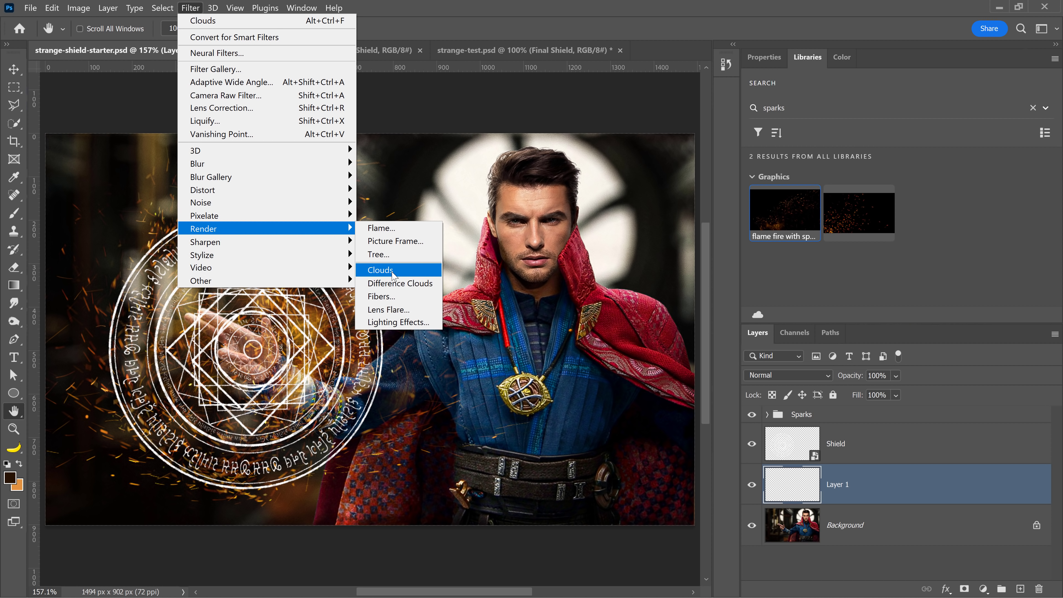
{"action": "left_click", "coordinate": [381, 269]}
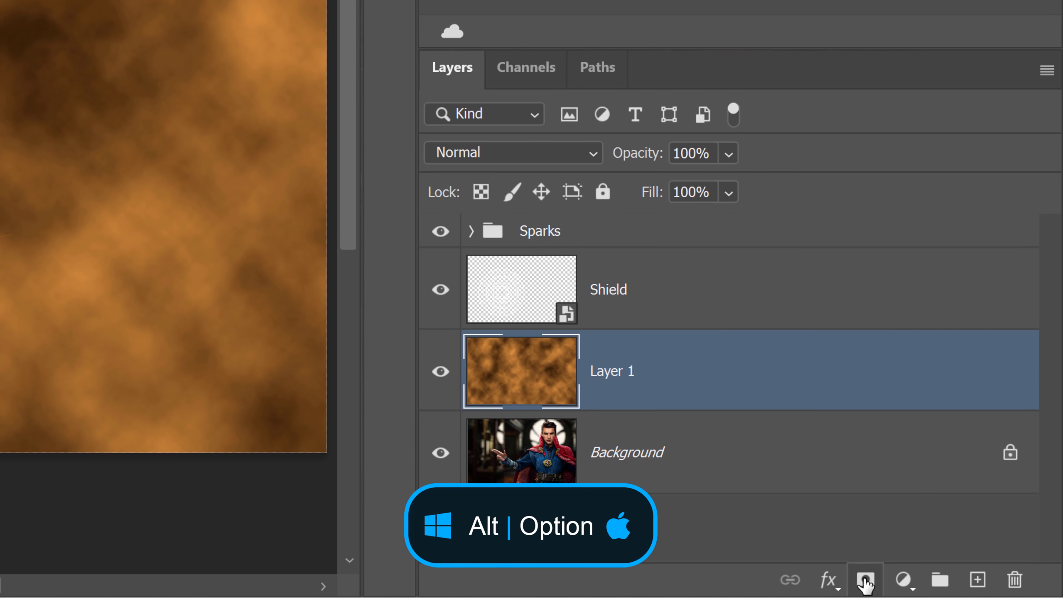
Add a hide-all mask, paint a white smoky ring around the shield and rename the layer Smoke.
{"action": "left_click", "coordinate": [874, 580]}
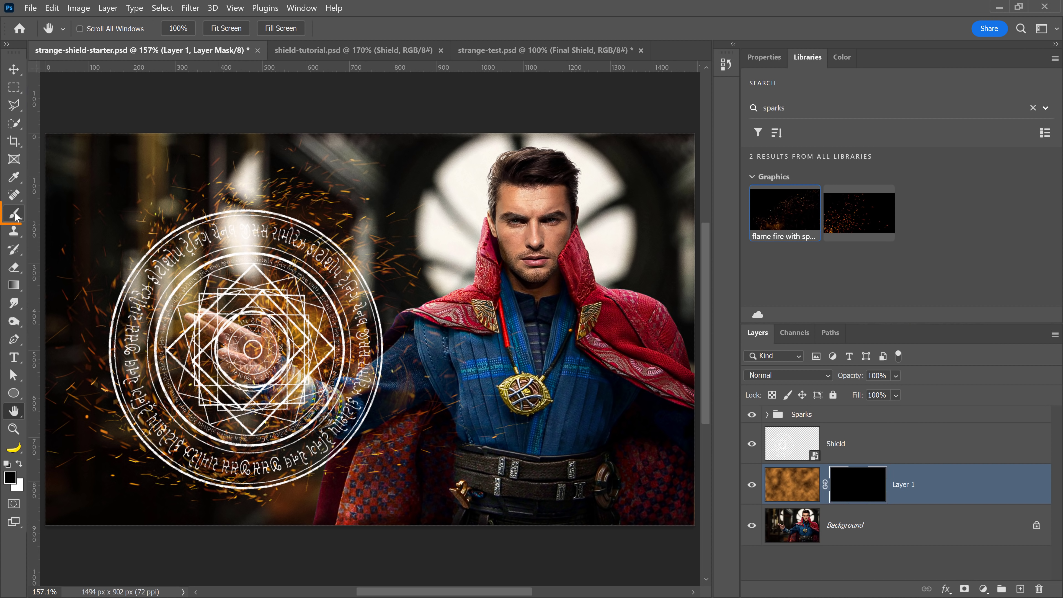
{"action": "left_click", "coordinate": [13, 212]}
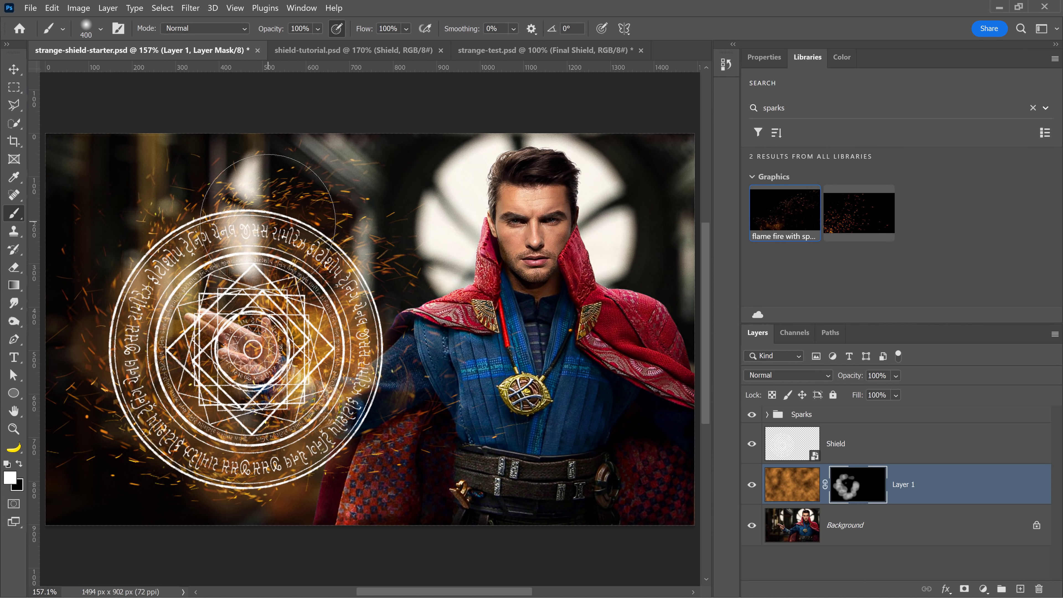
{"action": "left_click", "coordinate": [751, 484]}
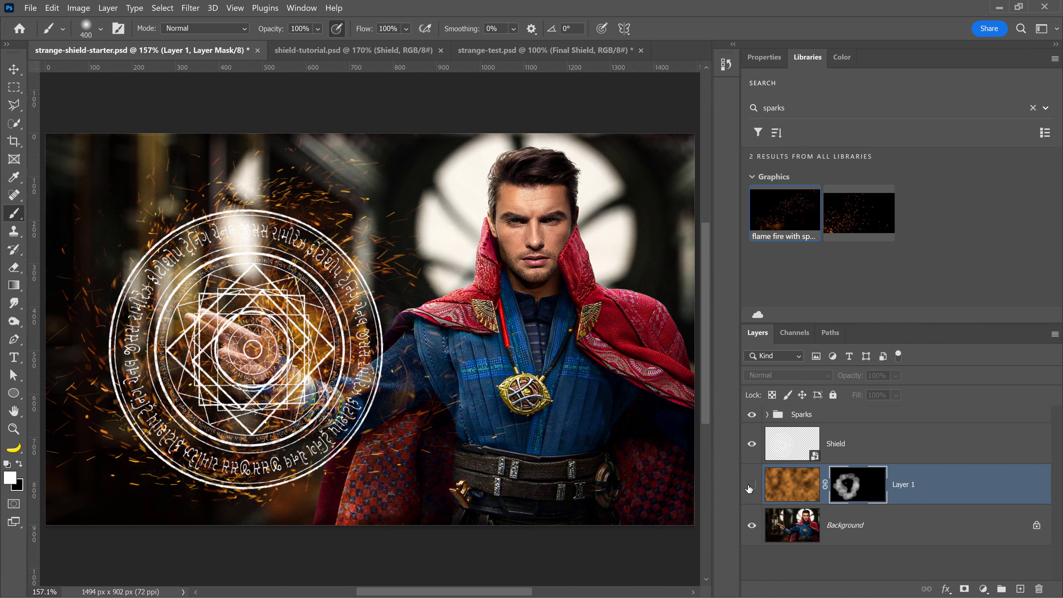
{"action": "double_click", "coordinate": [902, 484]}
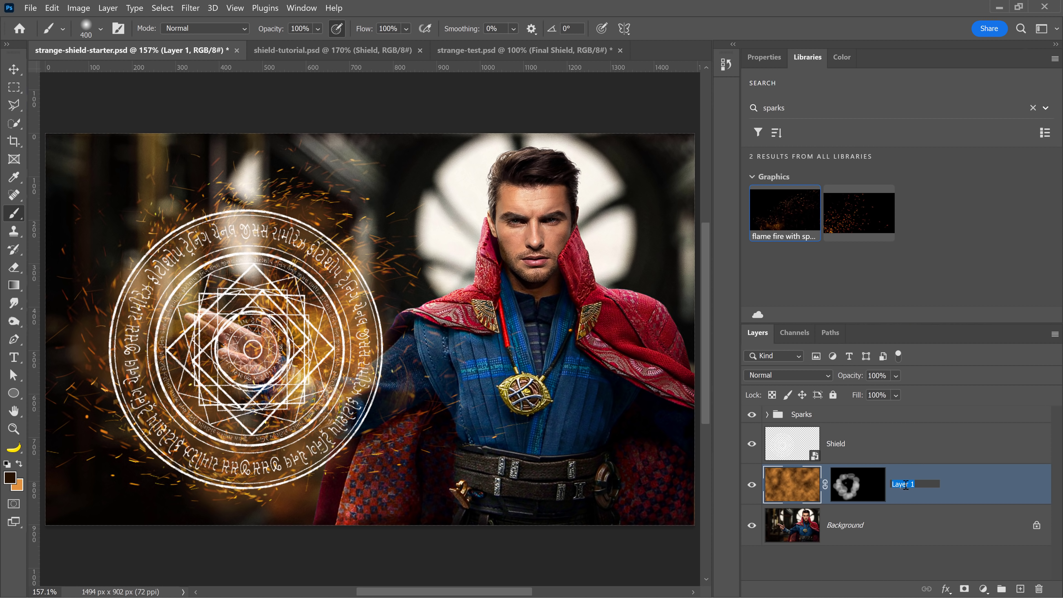
{"action": "type", "text": "Smoke"}
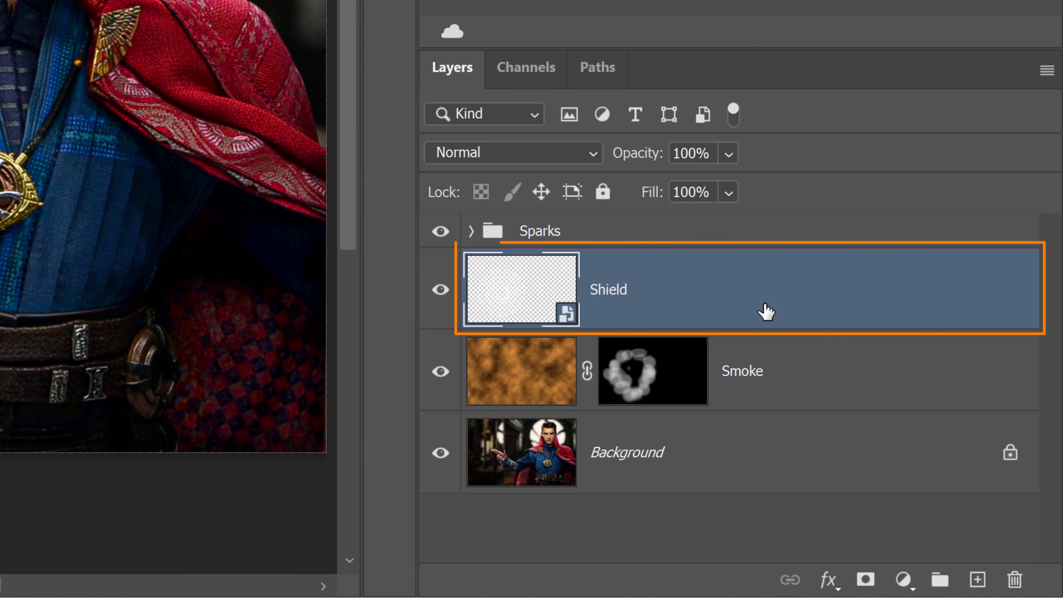
Give the Shield layer an ff8800 Outer Glow at 100% opacity and 50 px, and enable Inner Glow.
{"action": "left_click", "coordinate": [828, 580]}
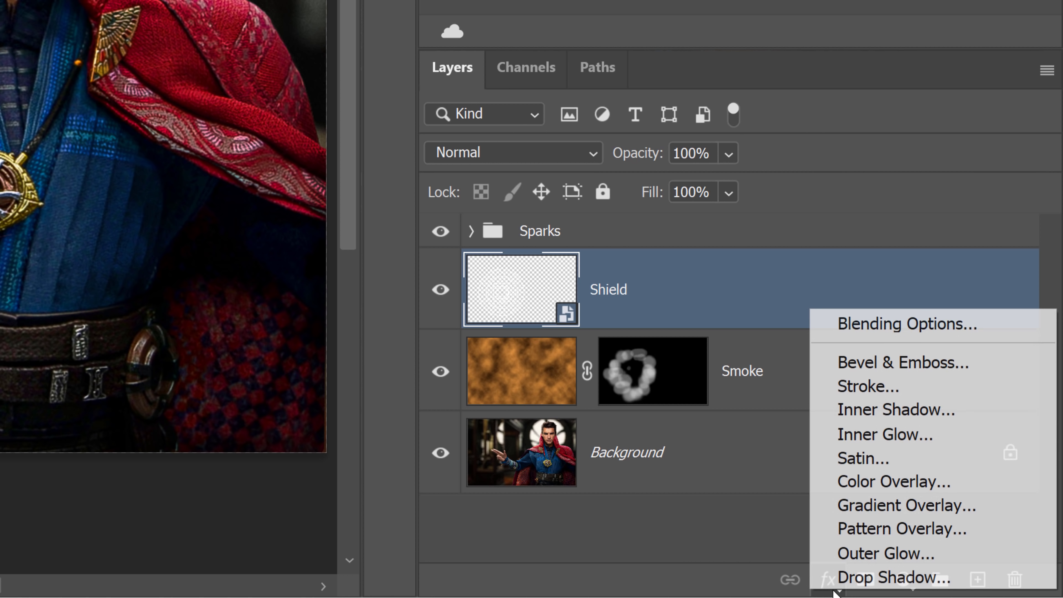
{"action": "left_click", "coordinate": [884, 553]}
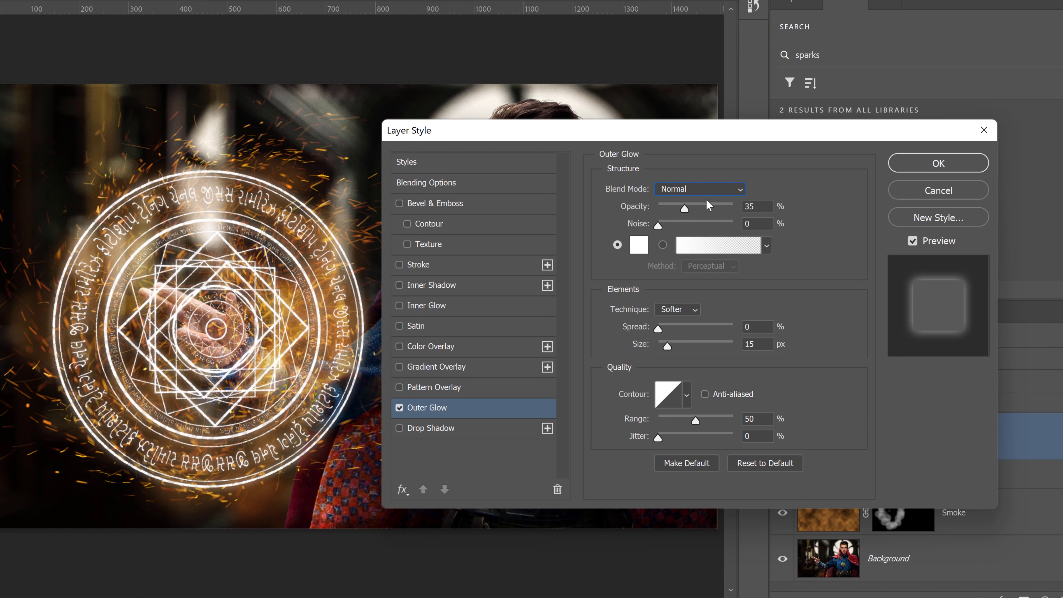
{"action": "left_click", "coordinate": [638, 245]}
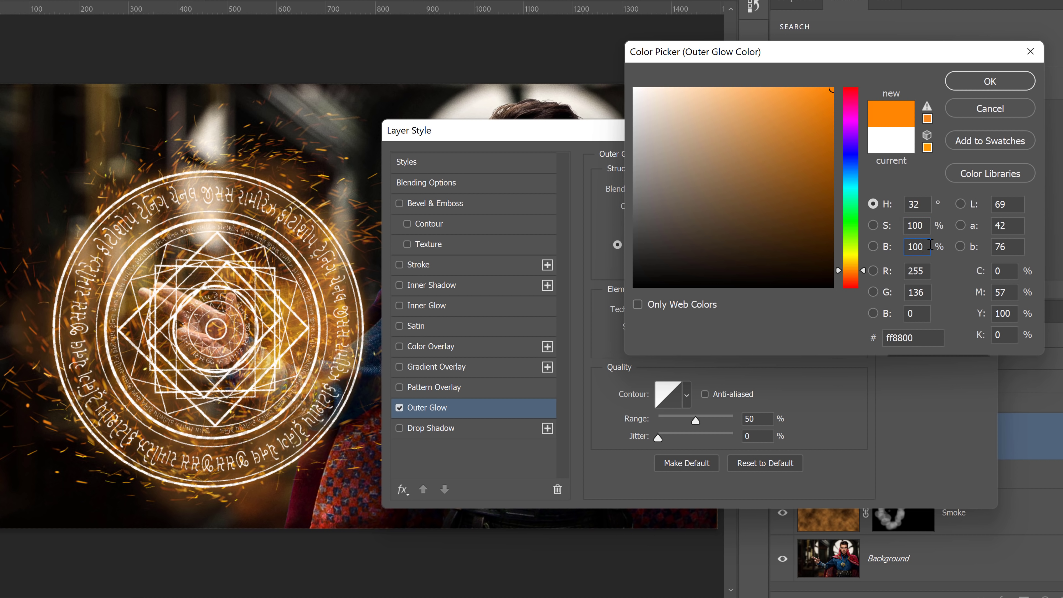
{"action": "left_click", "coordinate": [990, 81]}
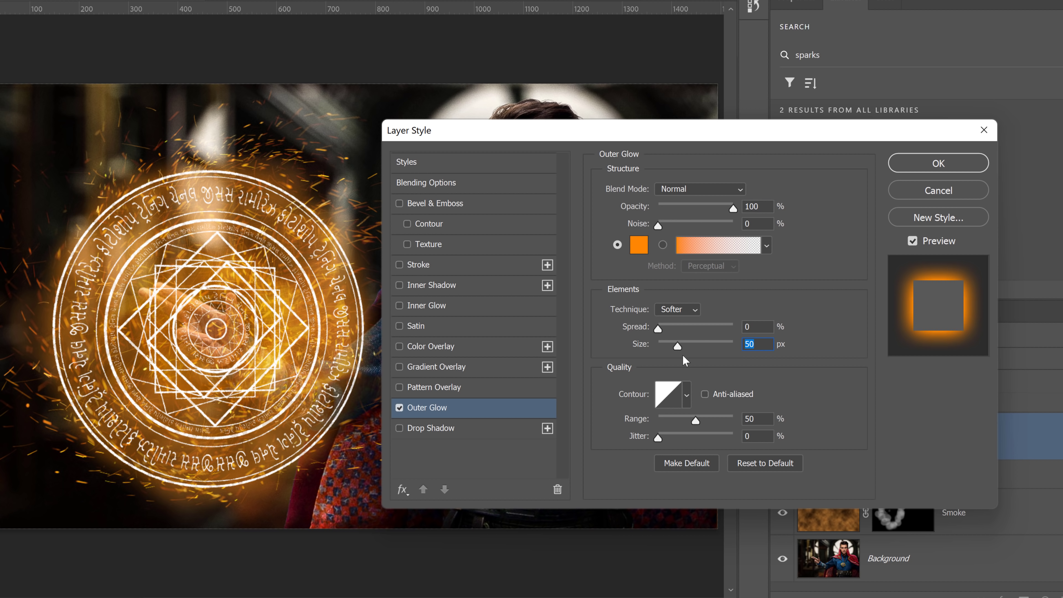
{"action": "left_click", "coordinate": [429, 305]}
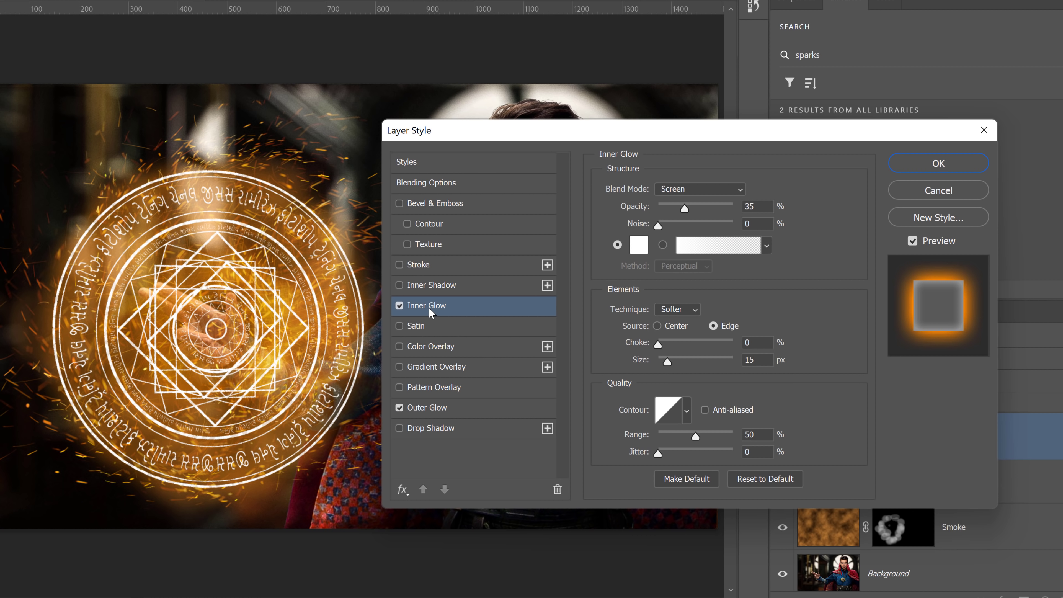
Set Inner Glow to Normal mode, orange ffa200, 100% opacity and 0 px size, toggling it to compare.
{"action": "left_click", "coordinate": [698, 189]}
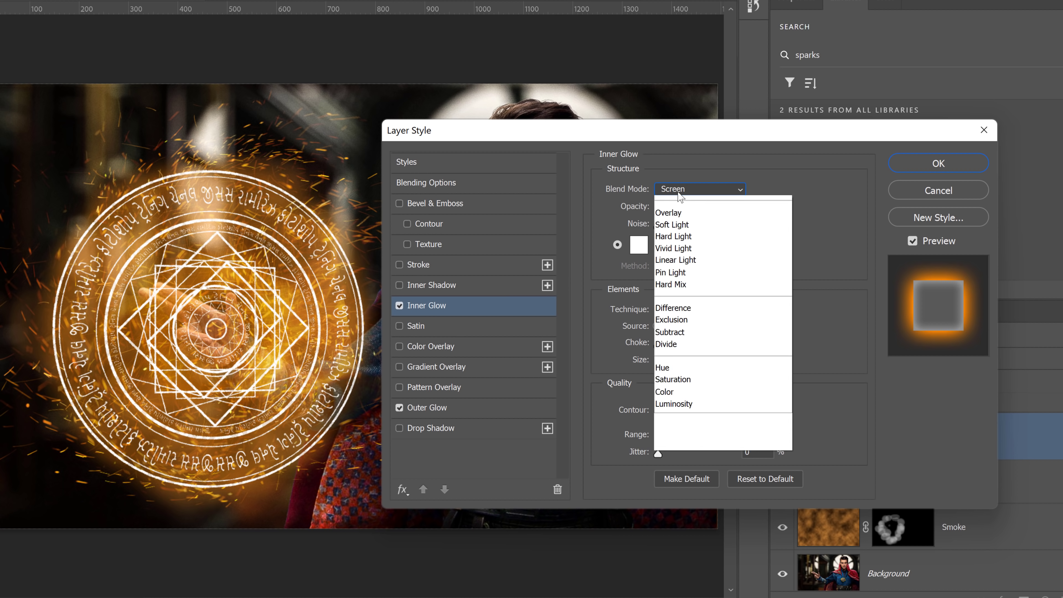
{"action": "left_click", "coordinate": [637, 245]}
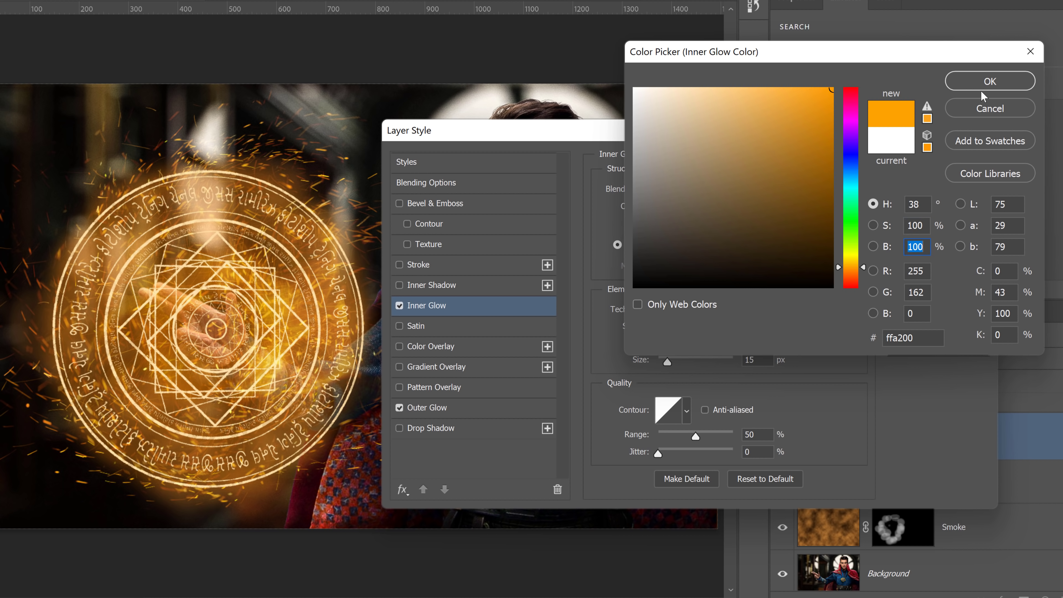
{"action": "left_click", "coordinate": [989, 80]}
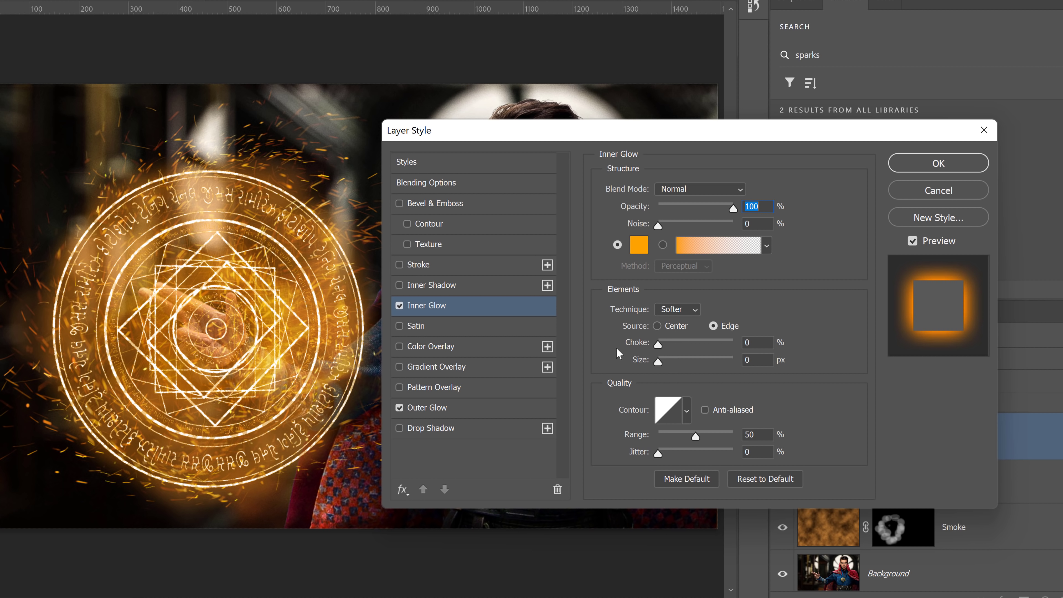
{"action": "left_click", "coordinate": [399, 306]}
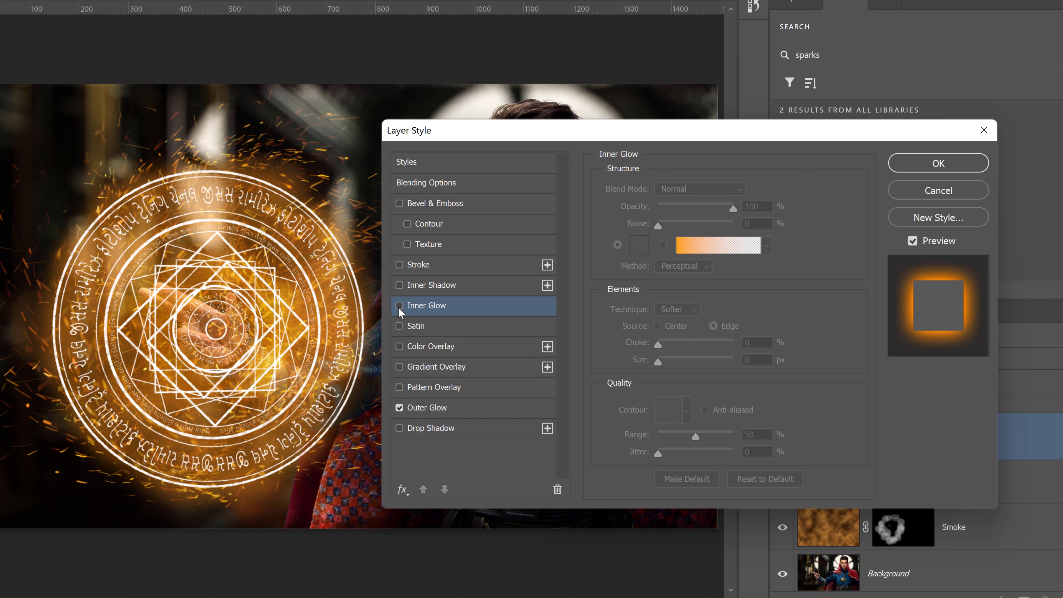
{"action": "left_click", "coordinate": [402, 310]}
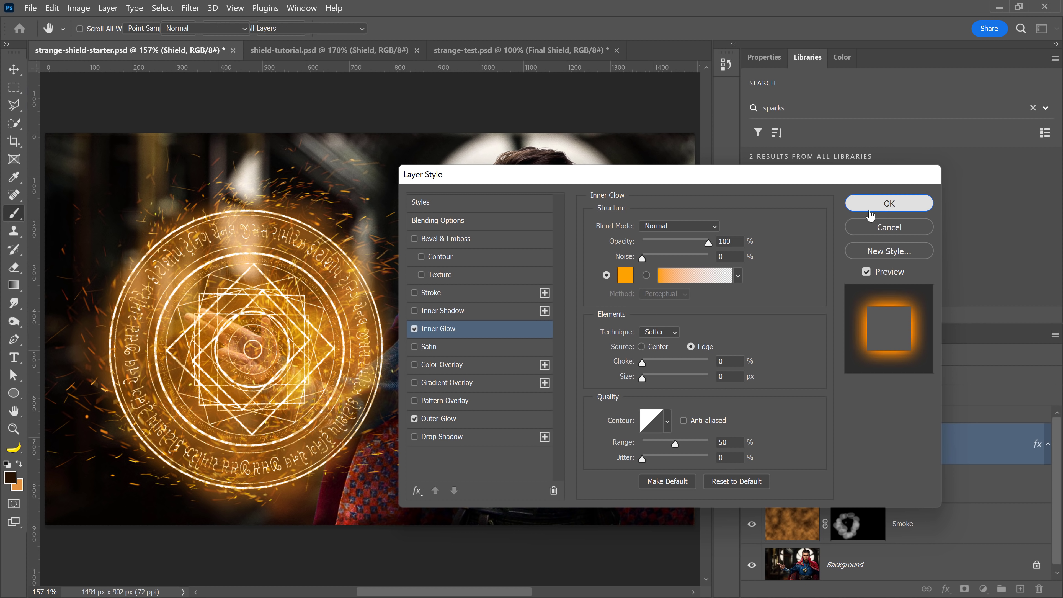
Apply the shield's outer glow, then select the Sparks, Shield and Smoke layers together.
{"action": "left_click", "coordinate": [888, 203]}
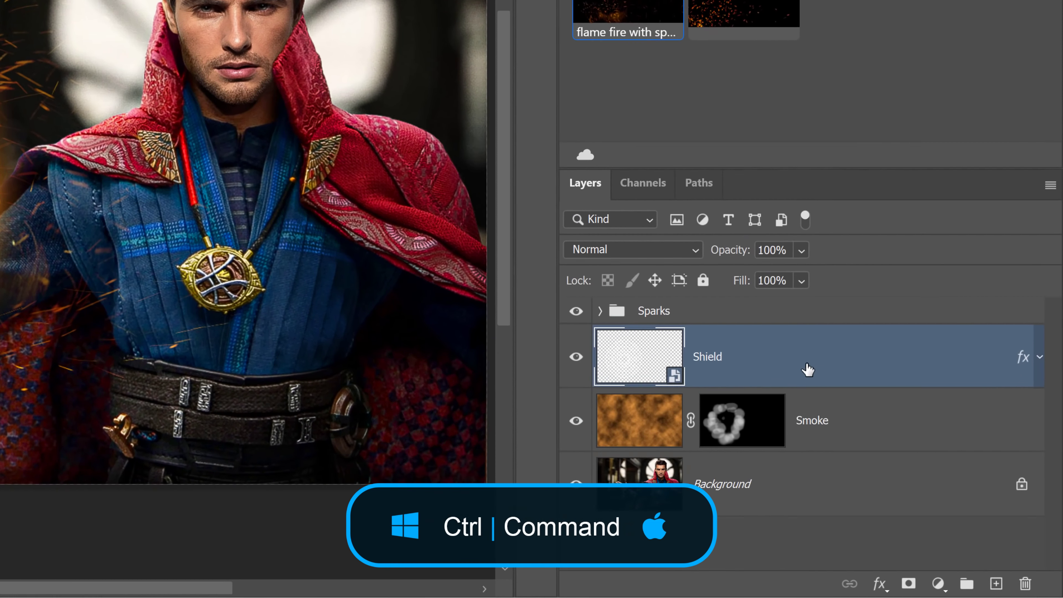
{"action": "left_click", "coordinate": [653, 310]}
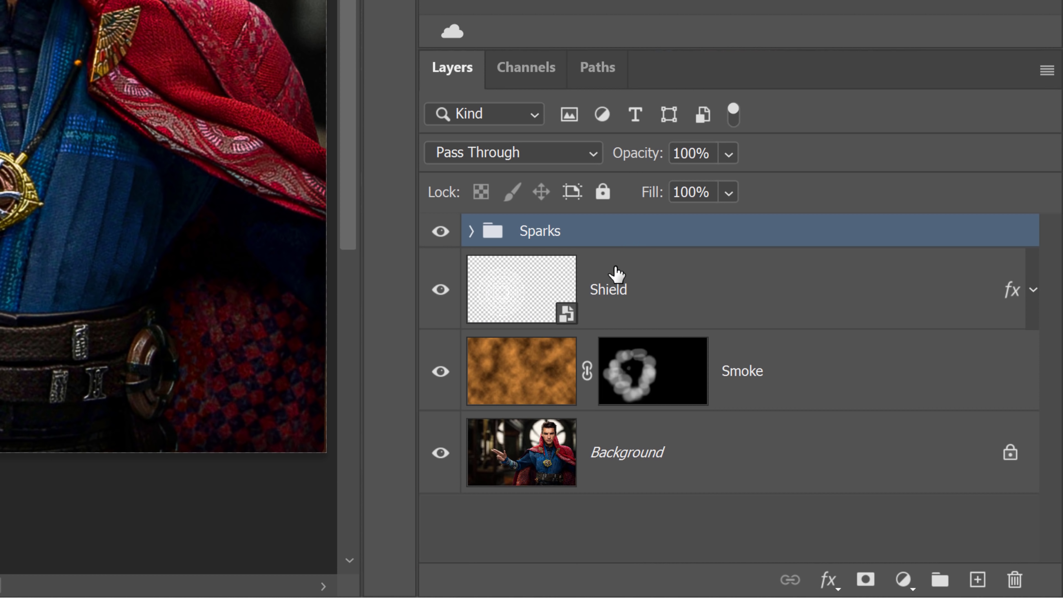
{"action": "left_click", "coordinate": [741, 371]}
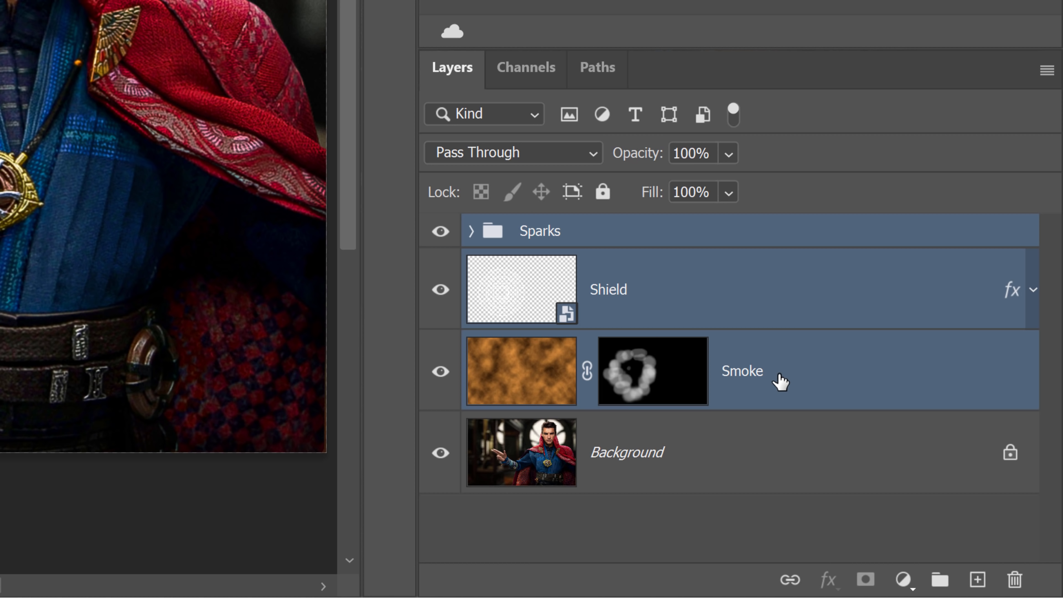
Duplicate the three layers with Ctrl+J and merge the copies into one Sparks copy layer.
{"action": "key", "text": "ctrl+j"}
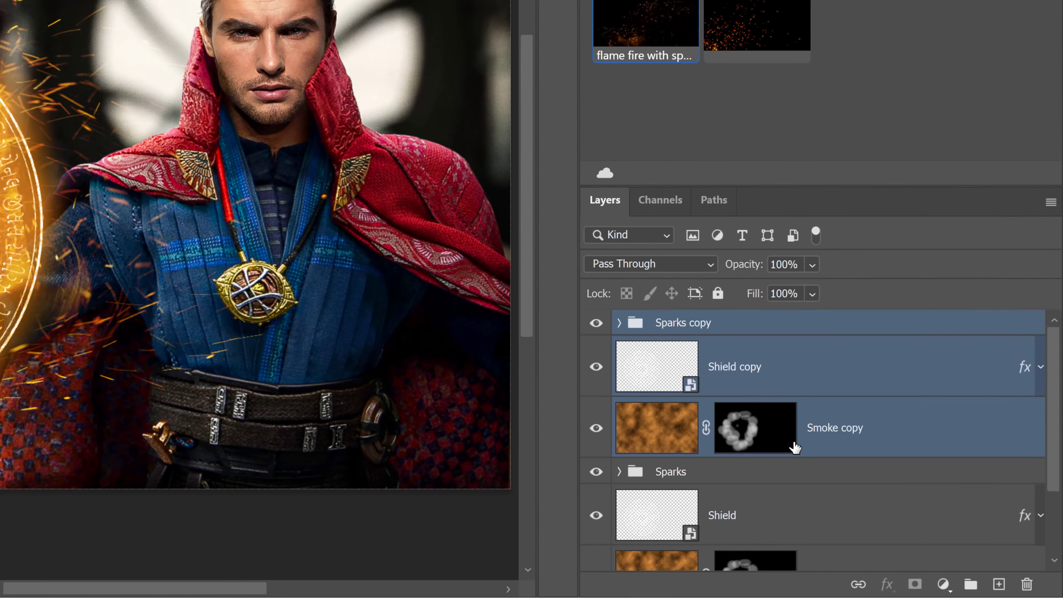
{"action": "key", "text": "ctrl+e"}
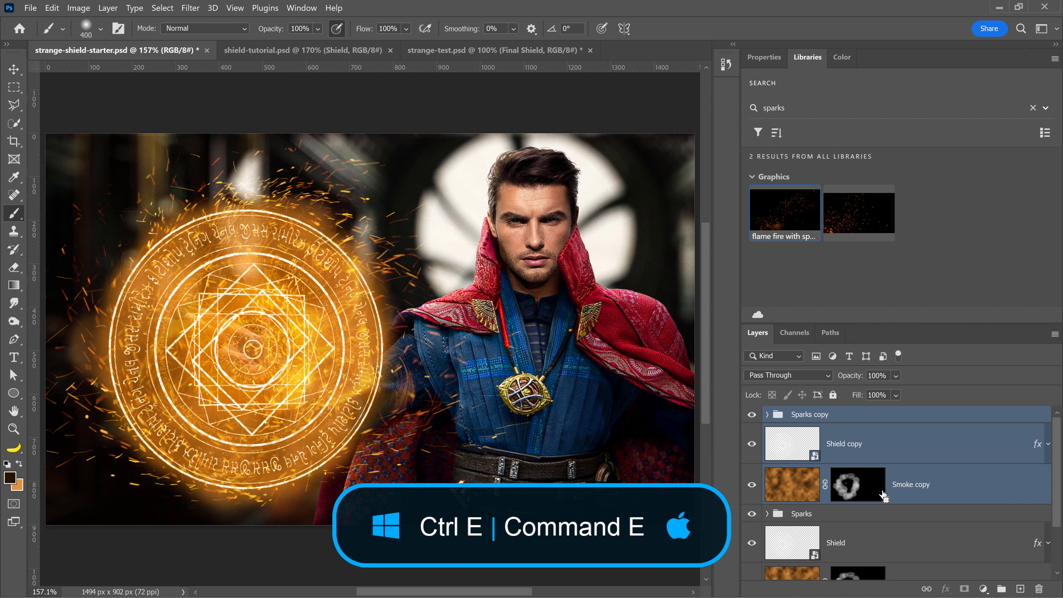
{"action": "key", "text": "ctrl+e"}
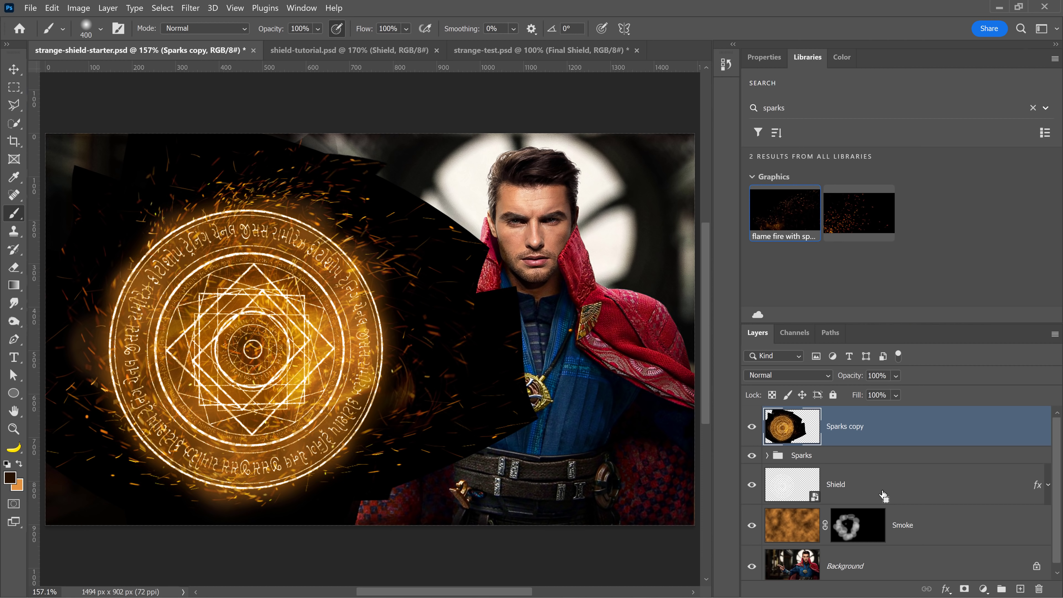
{"action": "left_click", "coordinate": [13, 87]}
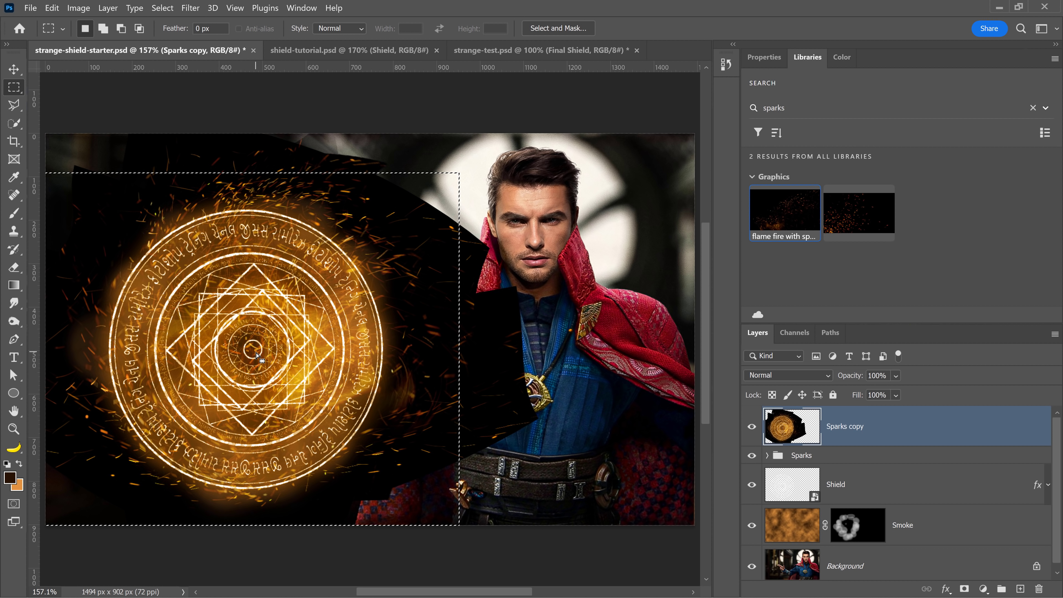
Apply a Spin radial blur to the marquee around the shield, then undo the too-strong result.
{"action": "left_click", "coordinate": [189, 7]}
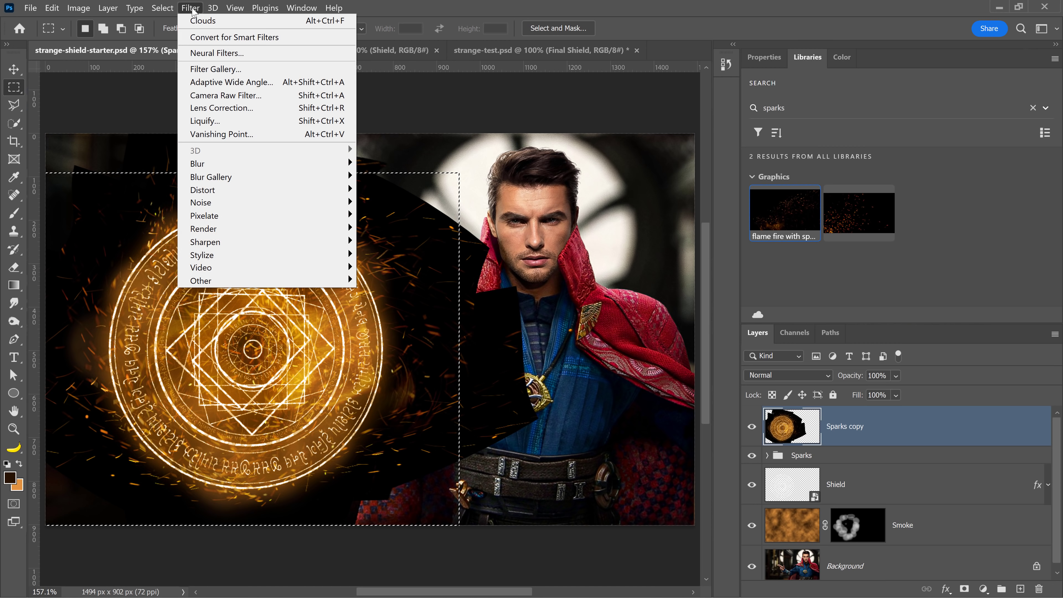
{"action": "mouse_move", "coordinate": [197, 164]}
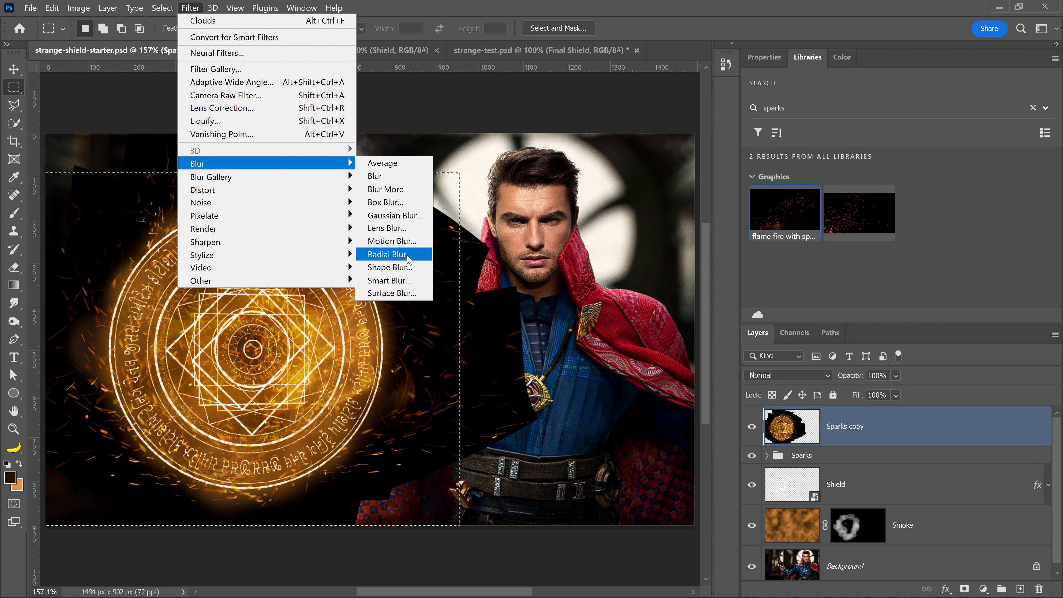
{"action": "left_click", "coordinate": [387, 255]}
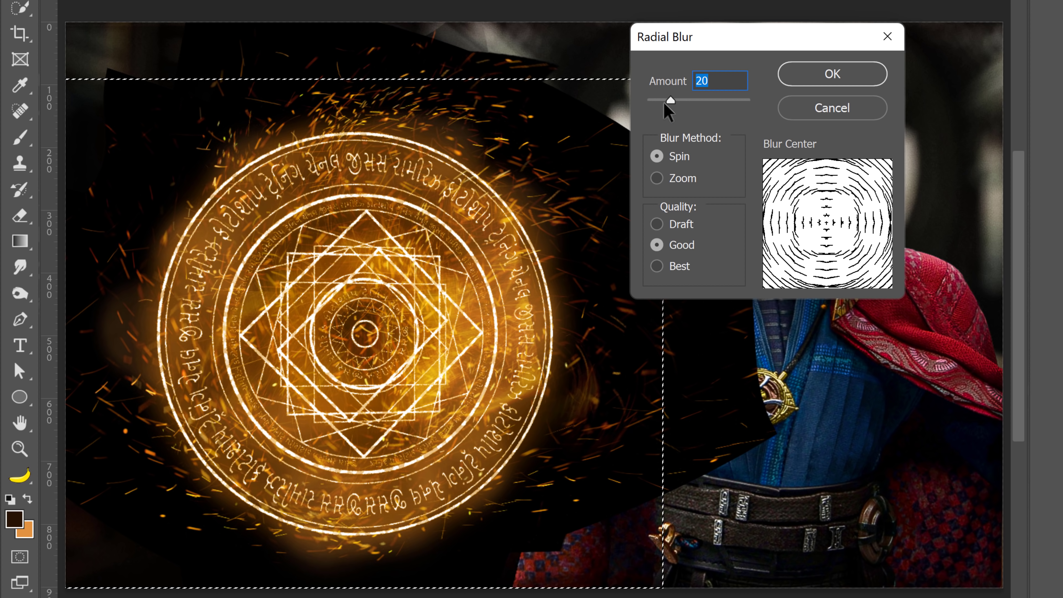
{"action": "left_click", "coordinate": [830, 73]}
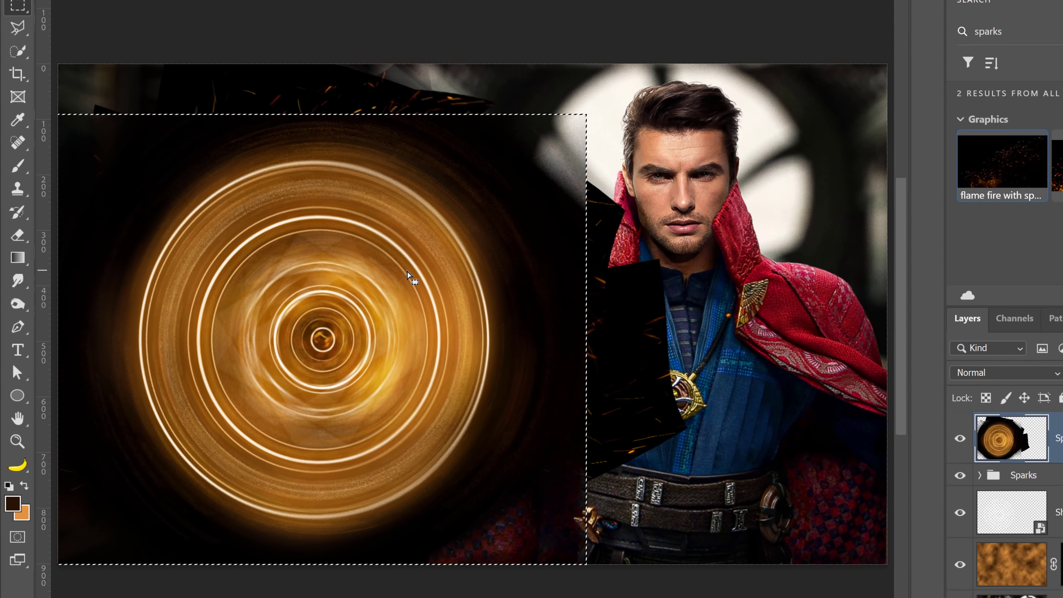
{"action": "key", "text": "ctrl+z"}
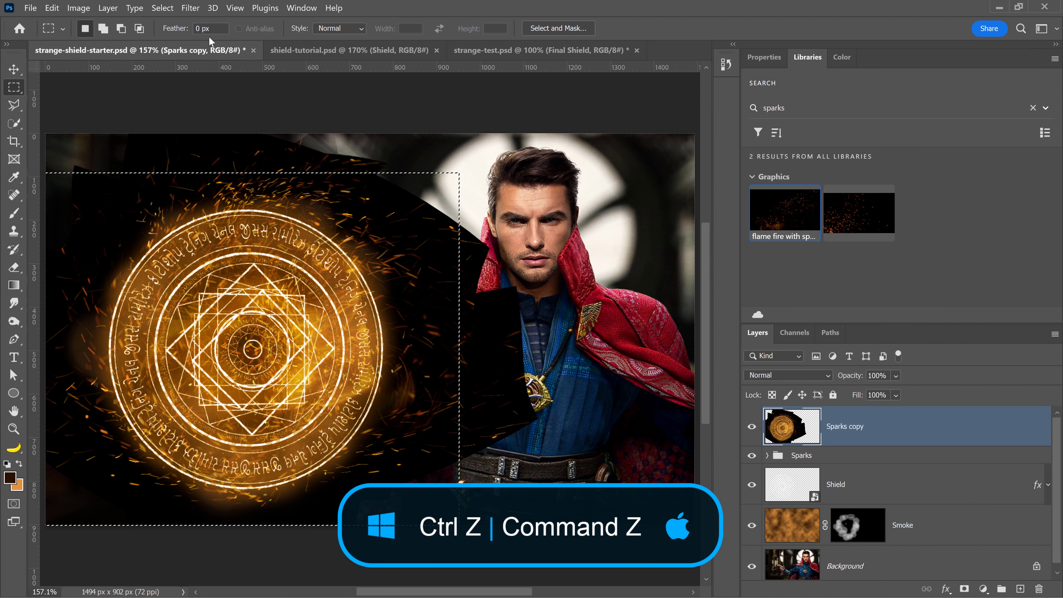
Reapply the Radial Blur in Spin mode at a gentler Amount of 4.
{"action": "left_click", "coordinate": [190, 7]}
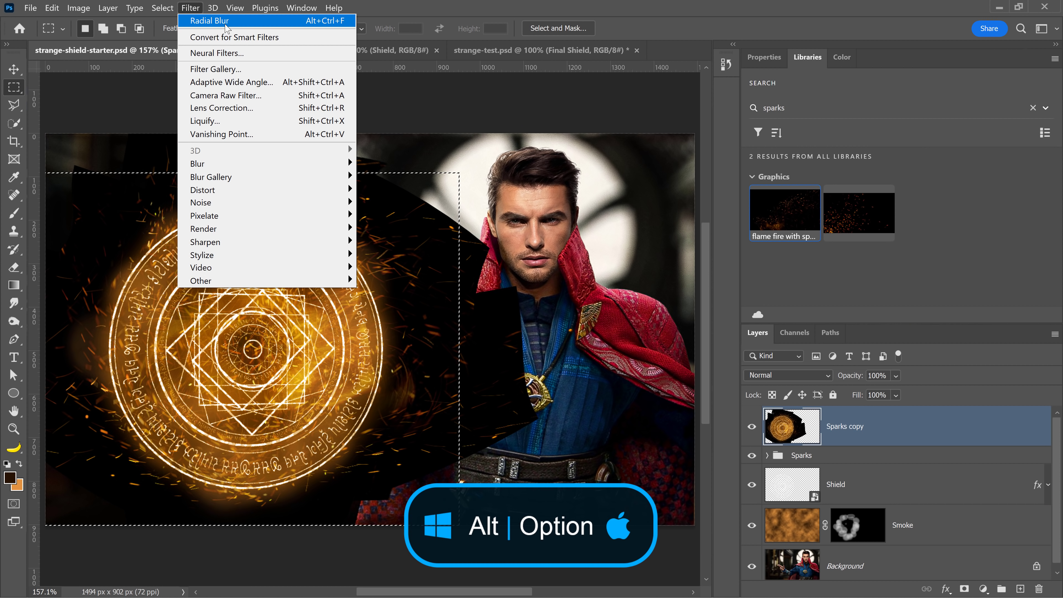
{"action": "left_click", "coordinate": [209, 20]}
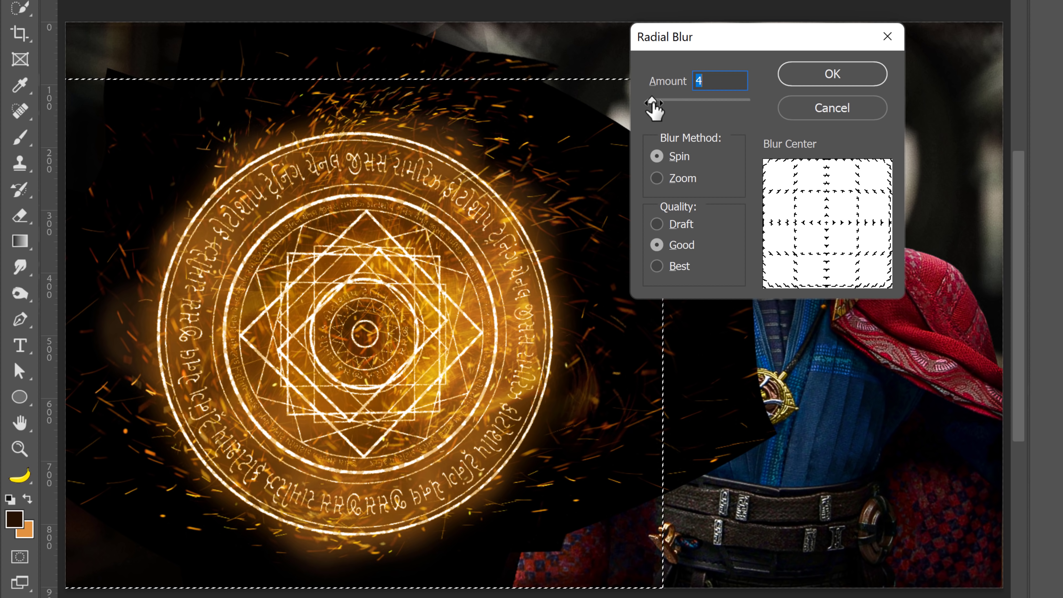
{"action": "left_click", "coordinate": [831, 73]}
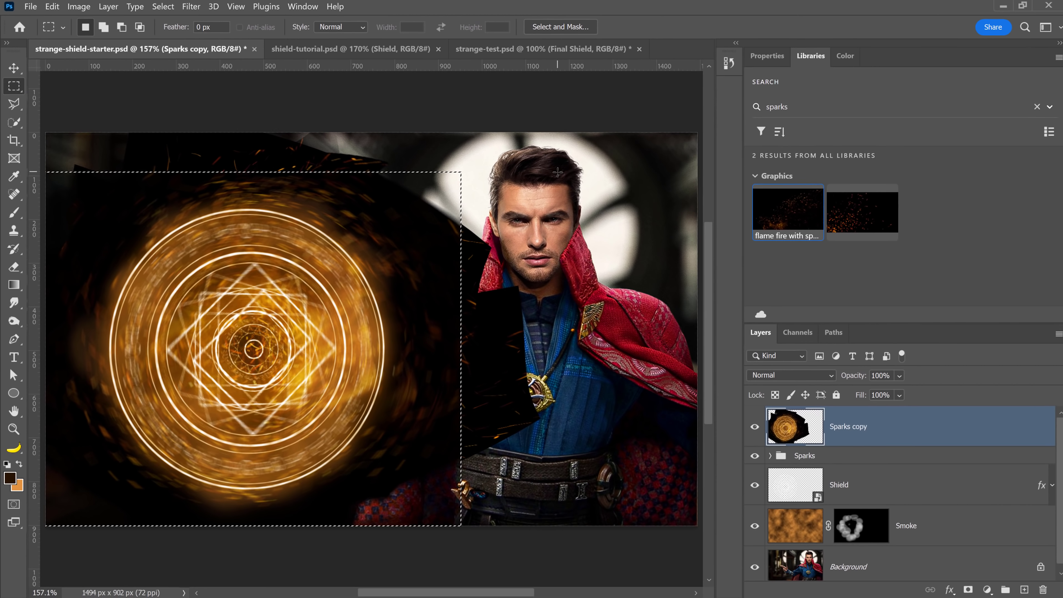
Blend the Sparks copy in Screen at 59% opacity and darken its midtones with Levels at 0.50.
{"action": "left_click", "coordinate": [790, 375]}
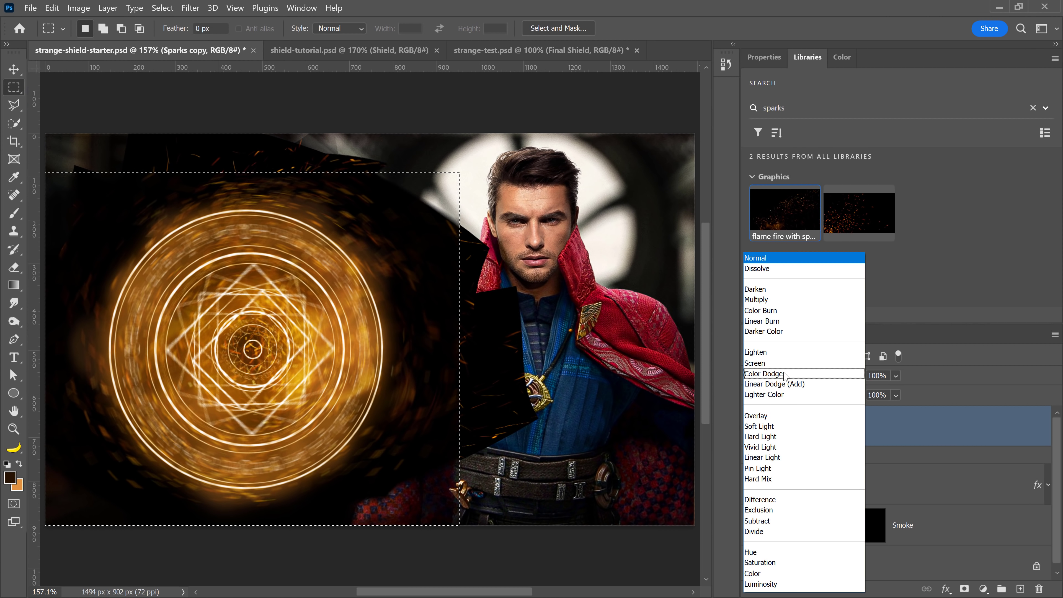
{"action": "left_click", "coordinate": [754, 364]}
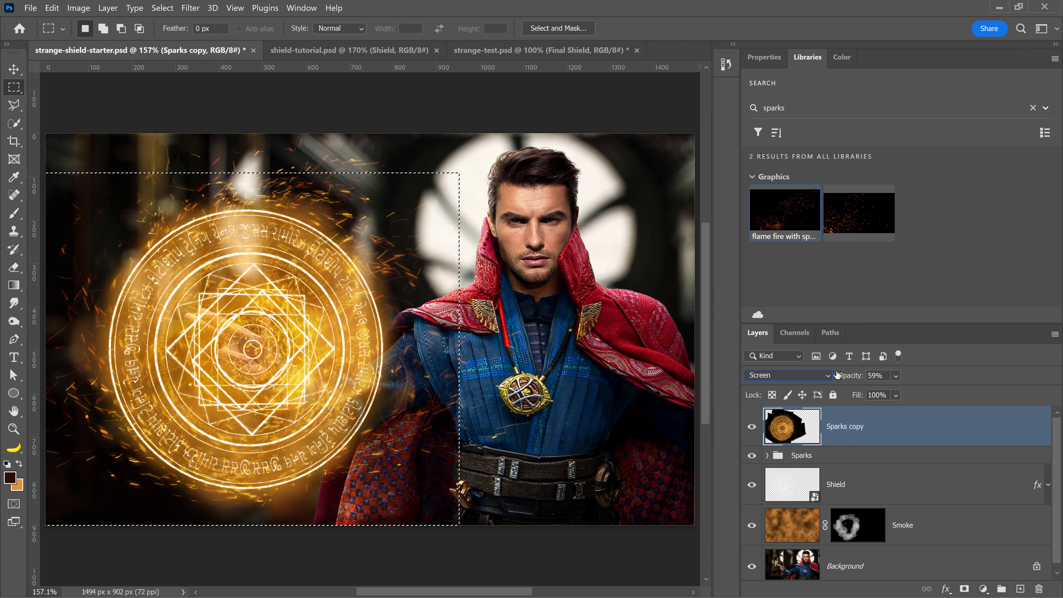
{"action": "left_click", "coordinate": [751, 430]}
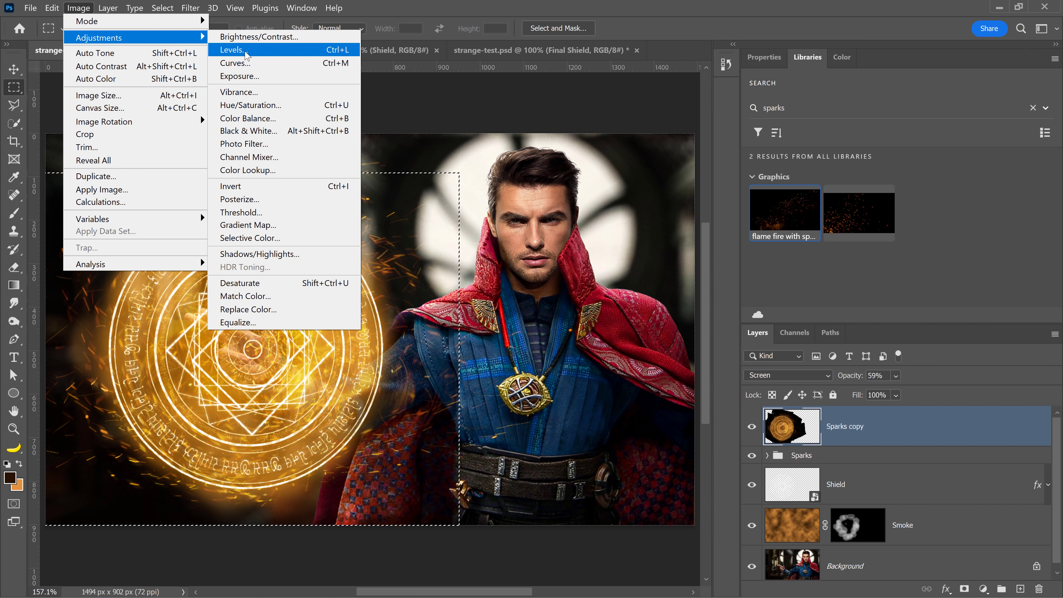
{"action": "left_click", "coordinate": [233, 50]}
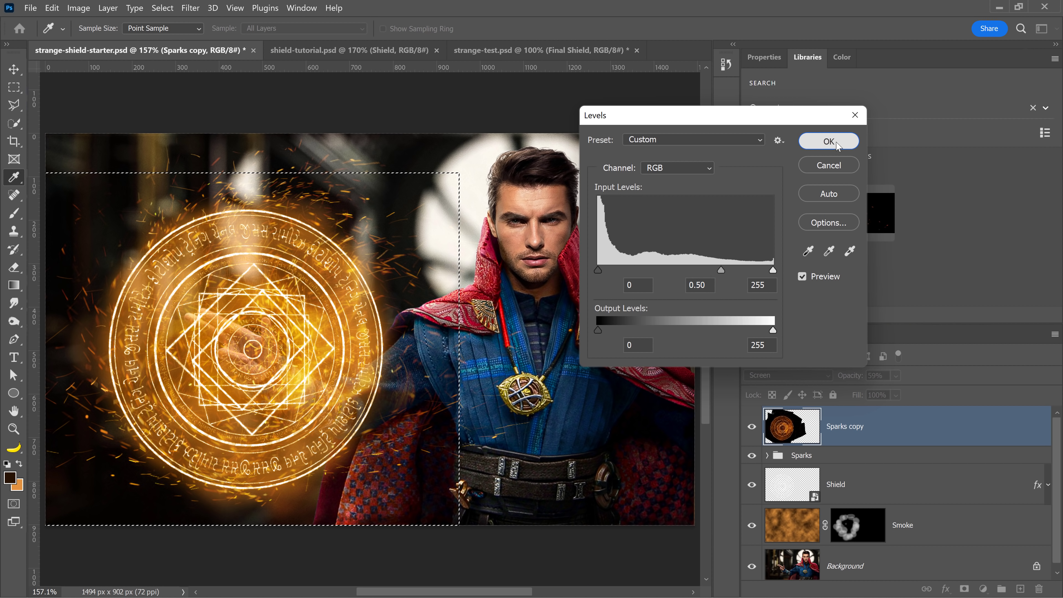
{"action": "left_click", "coordinate": [828, 141]}
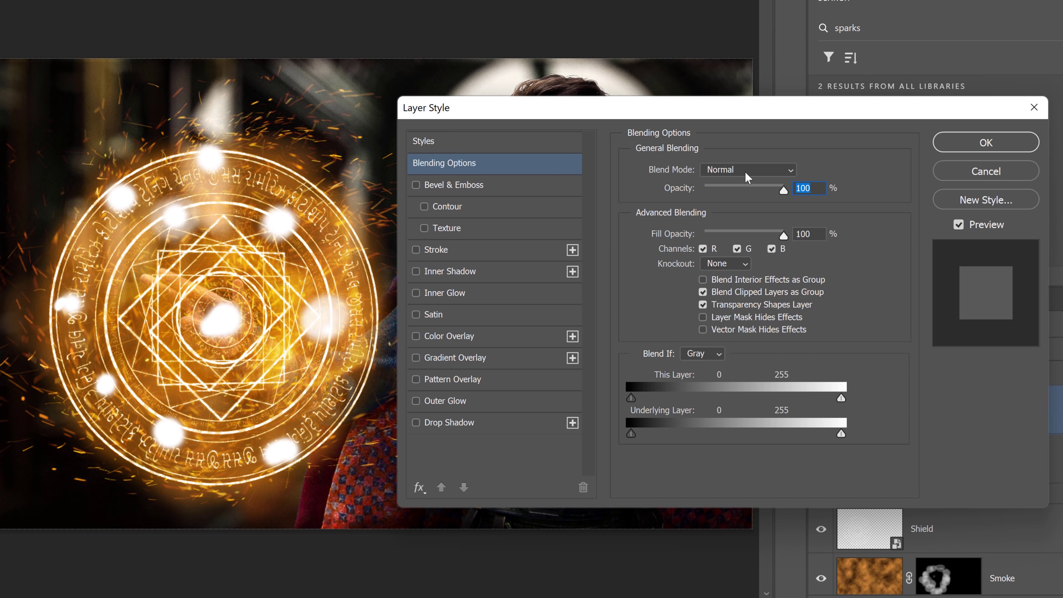
Set the Highlights layer to Color Dodge with 32% fill opacity and Transparency Shapes Layer off.
{"action": "left_click", "coordinate": [746, 170]}
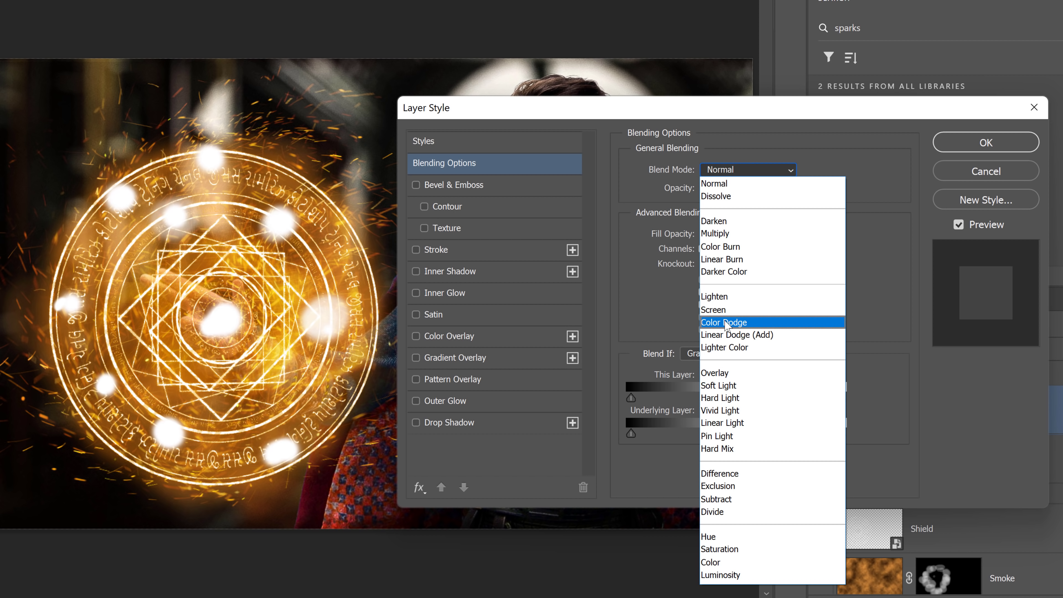
{"action": "left_click", "coordinate": [722, 322]}
{"action": "type", "text": "32"}
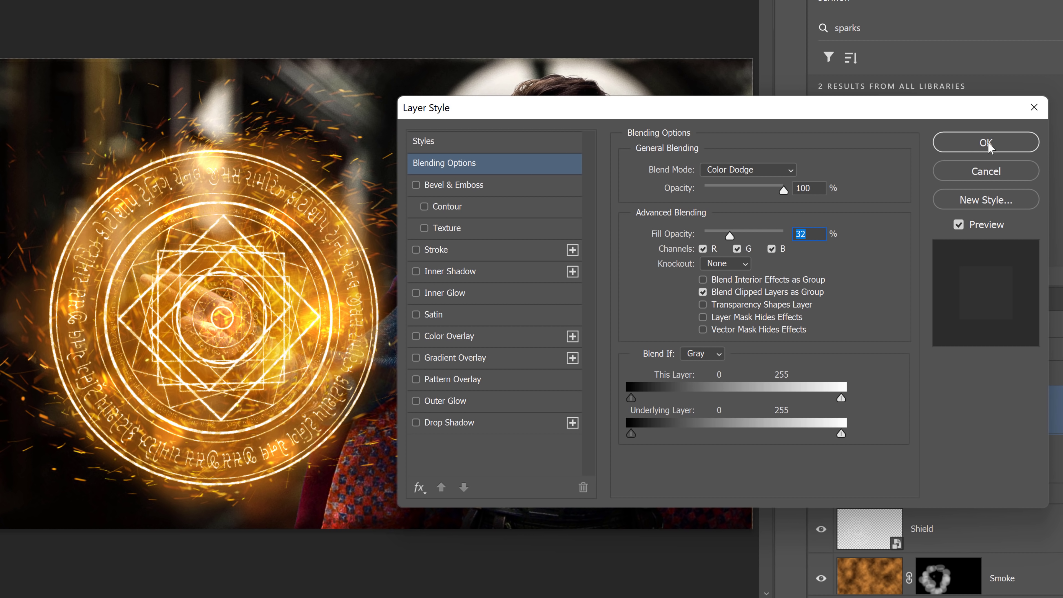
{"action": "left_click", "coordinate": [985, 142]}
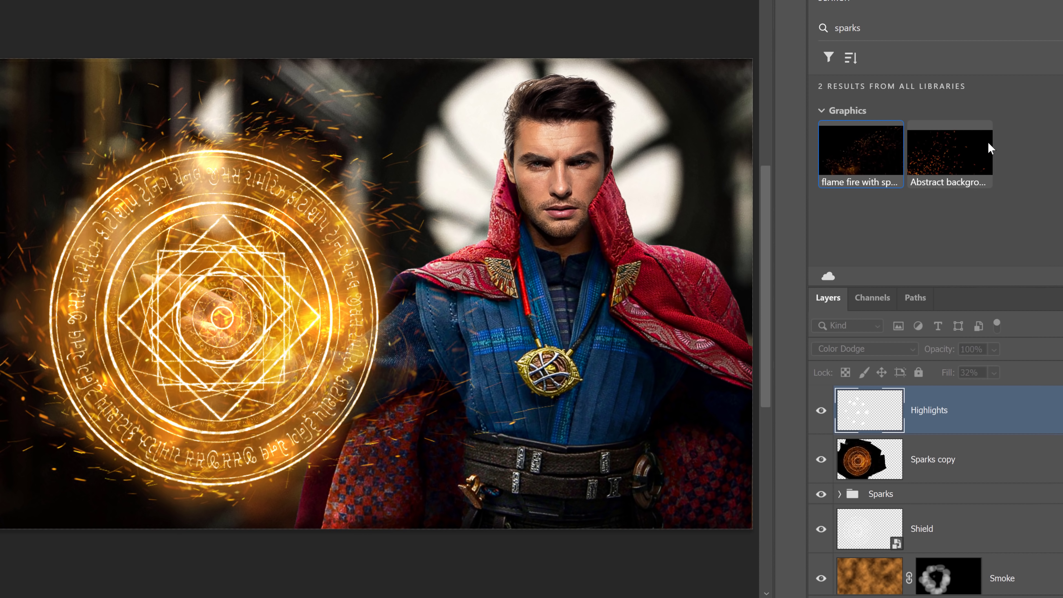
{"action": "left_click", "coordinate": [861, 349]}
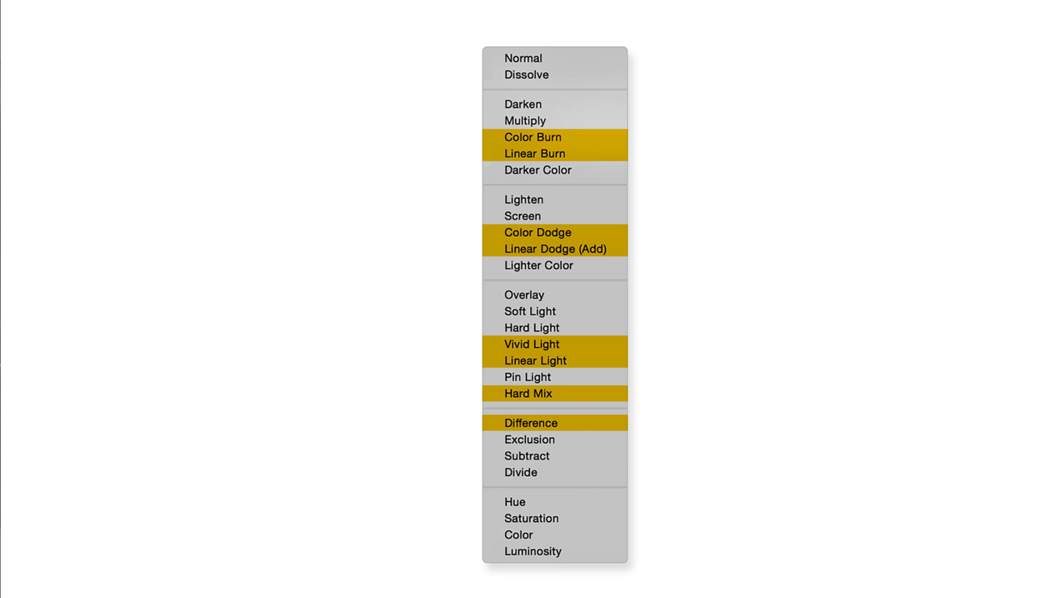